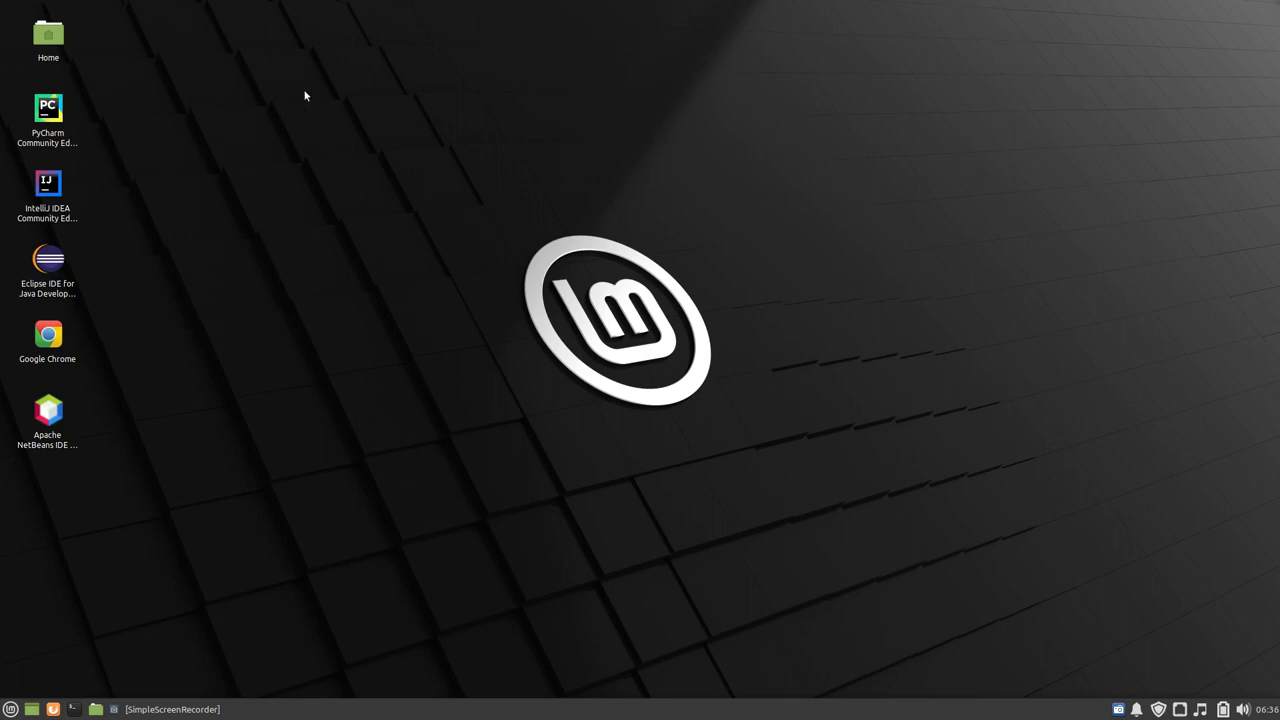
mouse_move(400, 316)
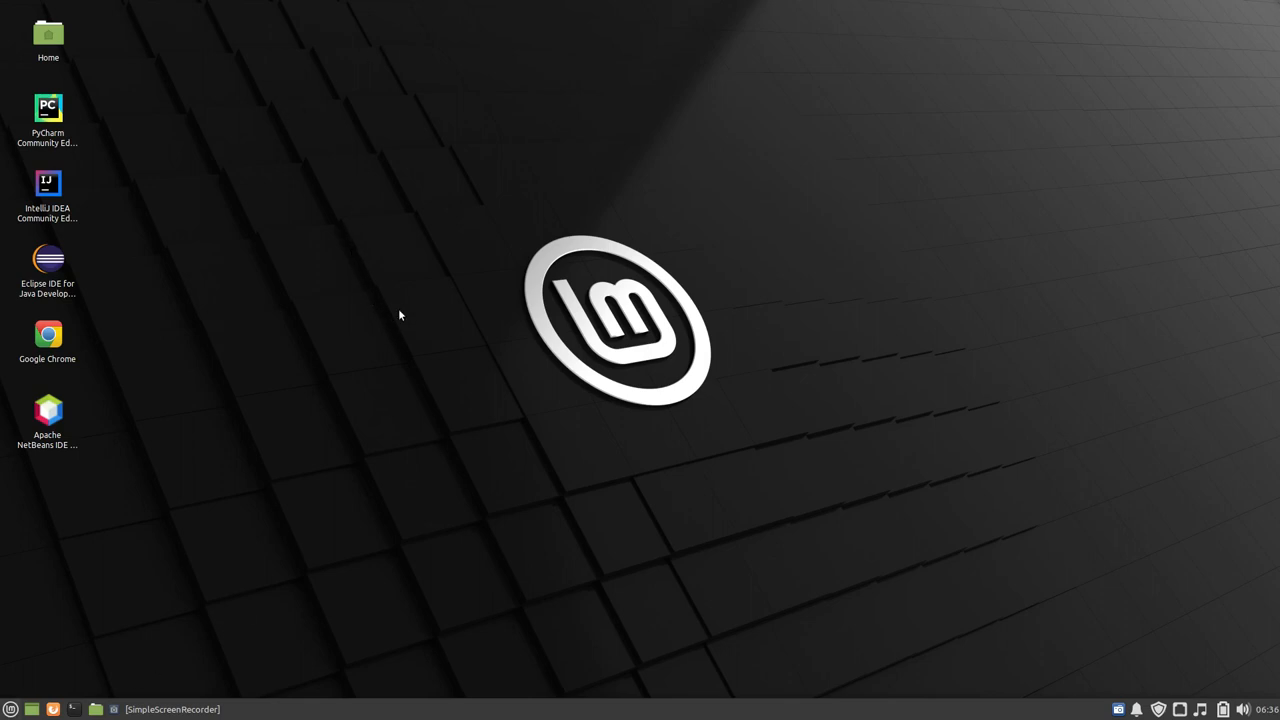
mouse_move(416, 300)
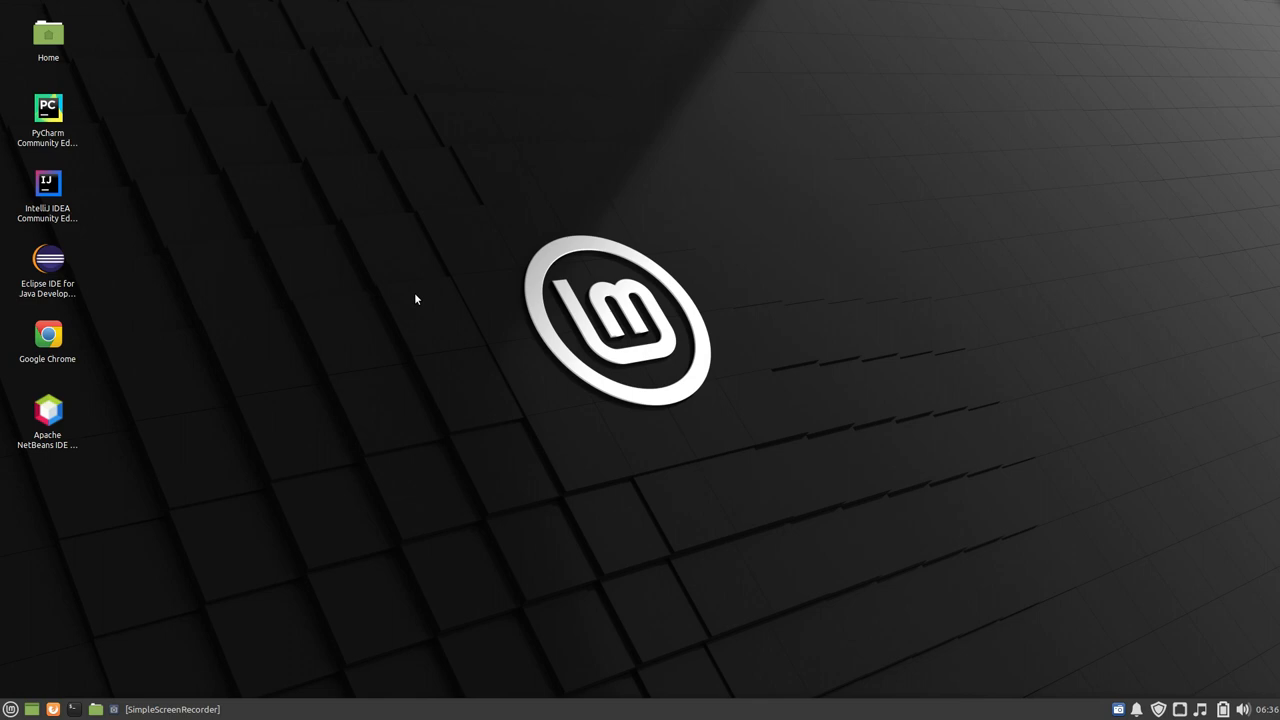
mouse_move(408, 302)
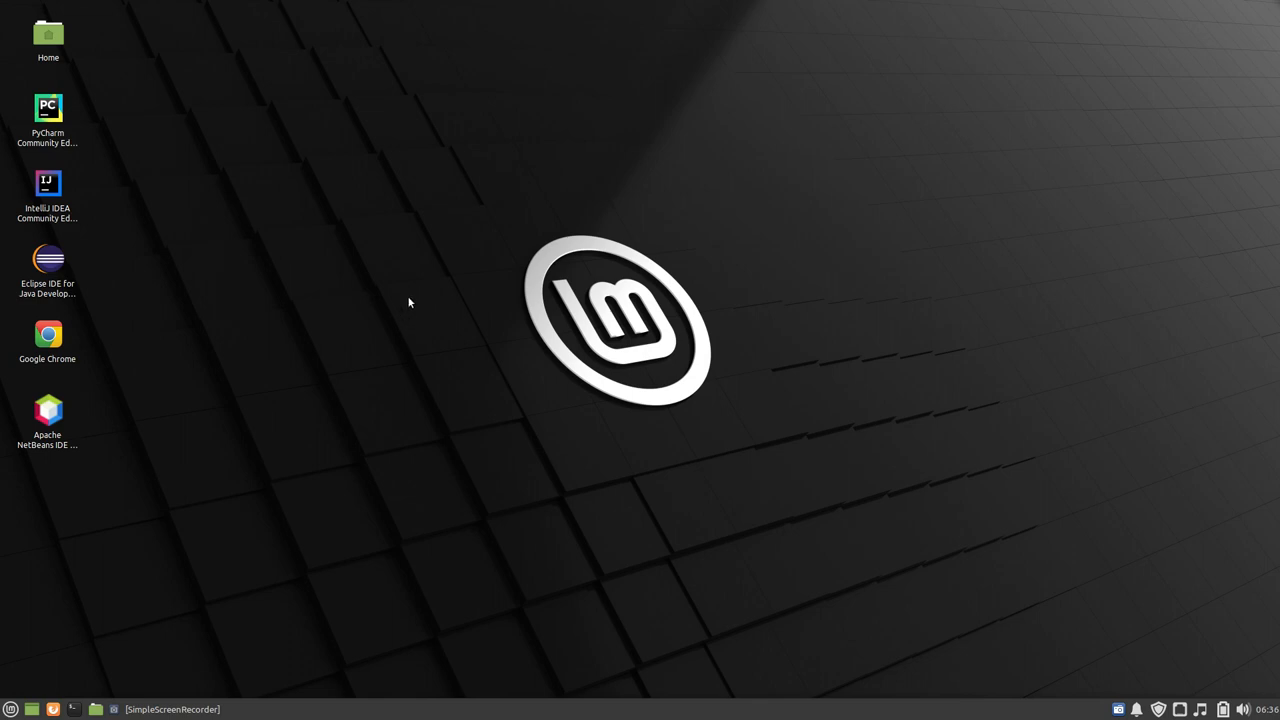
mouse_move(390, 320)
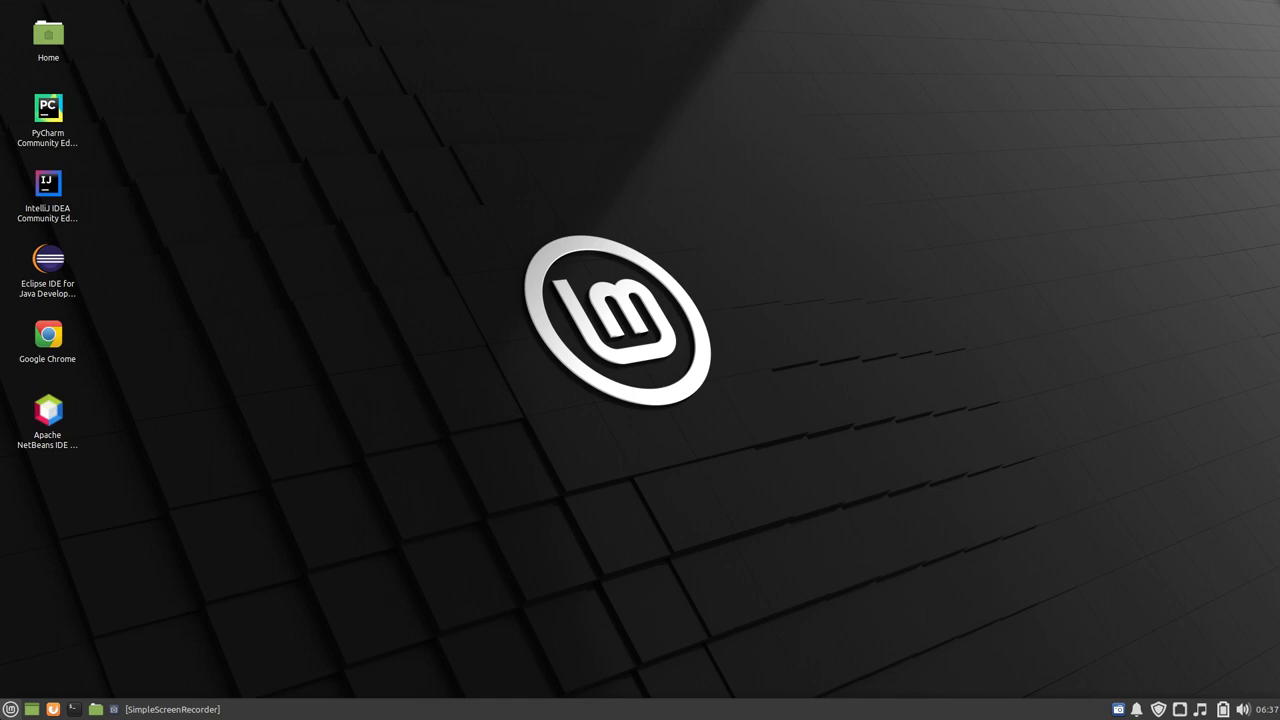
Step: Launch Chrome, reach openjfx.io from the 'java fx' search and scroll to its Download card
click(10, 708)
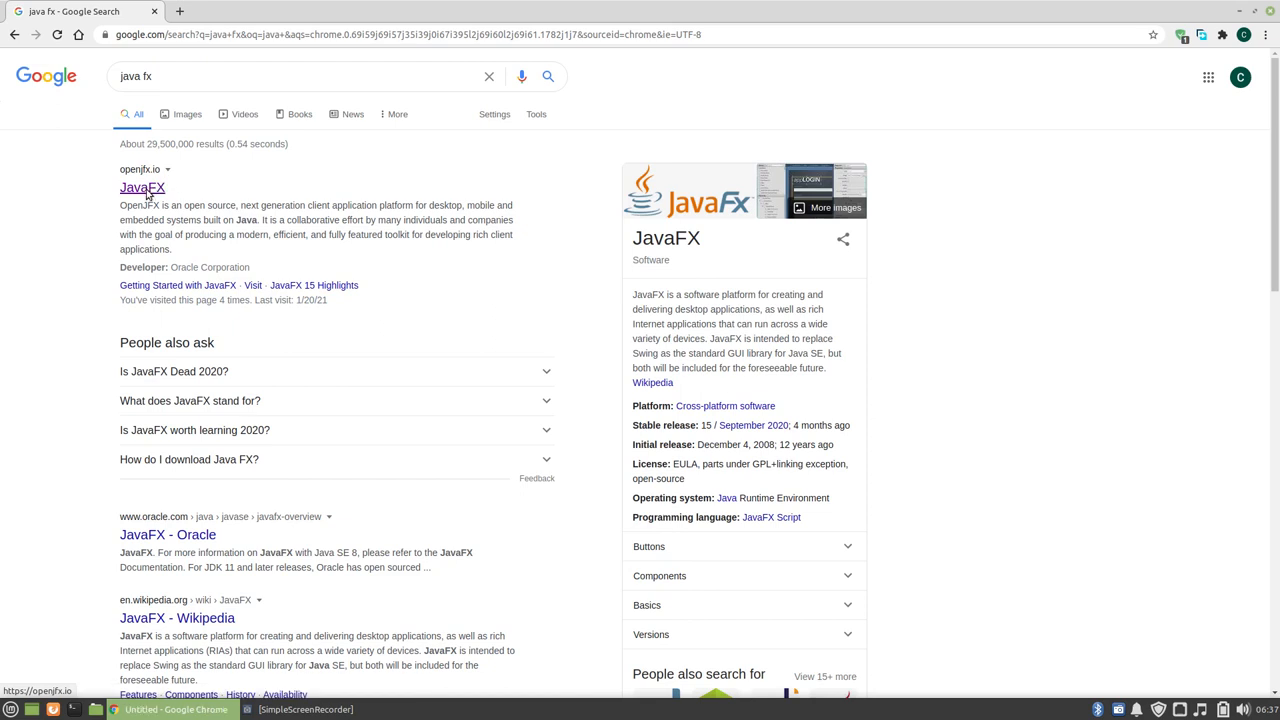
click(142, 188)
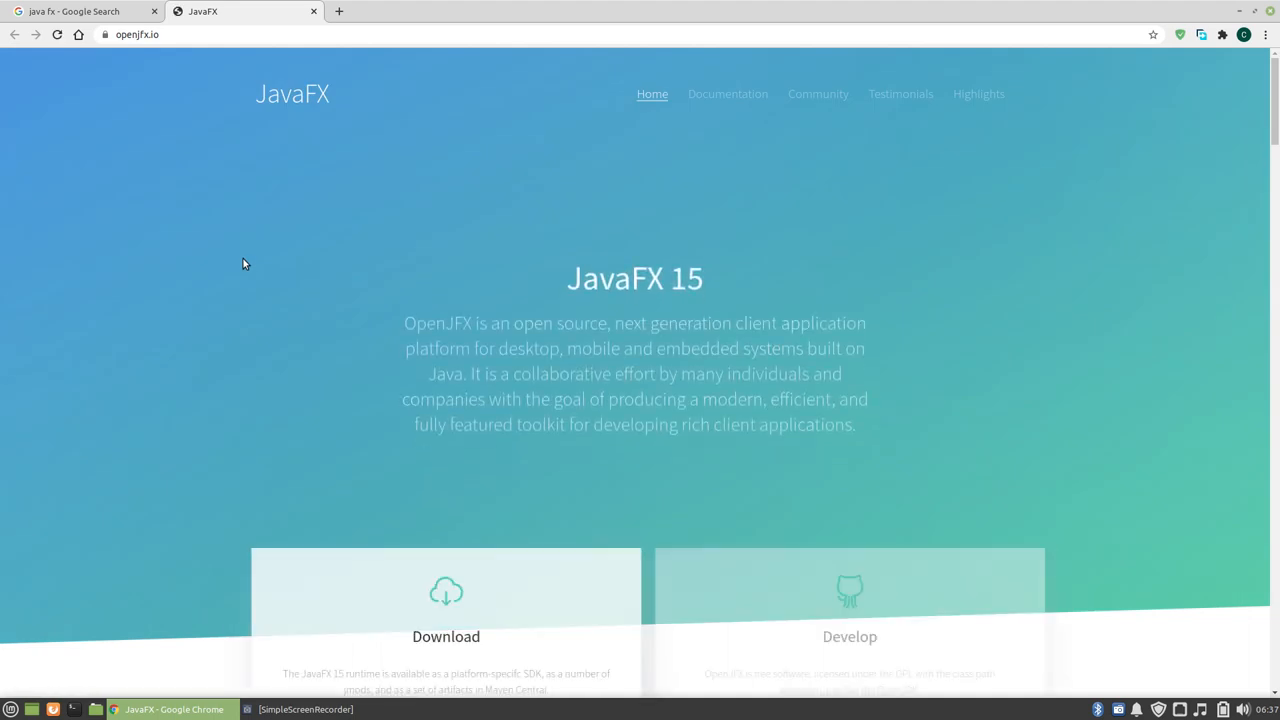
scroll(down, 3)
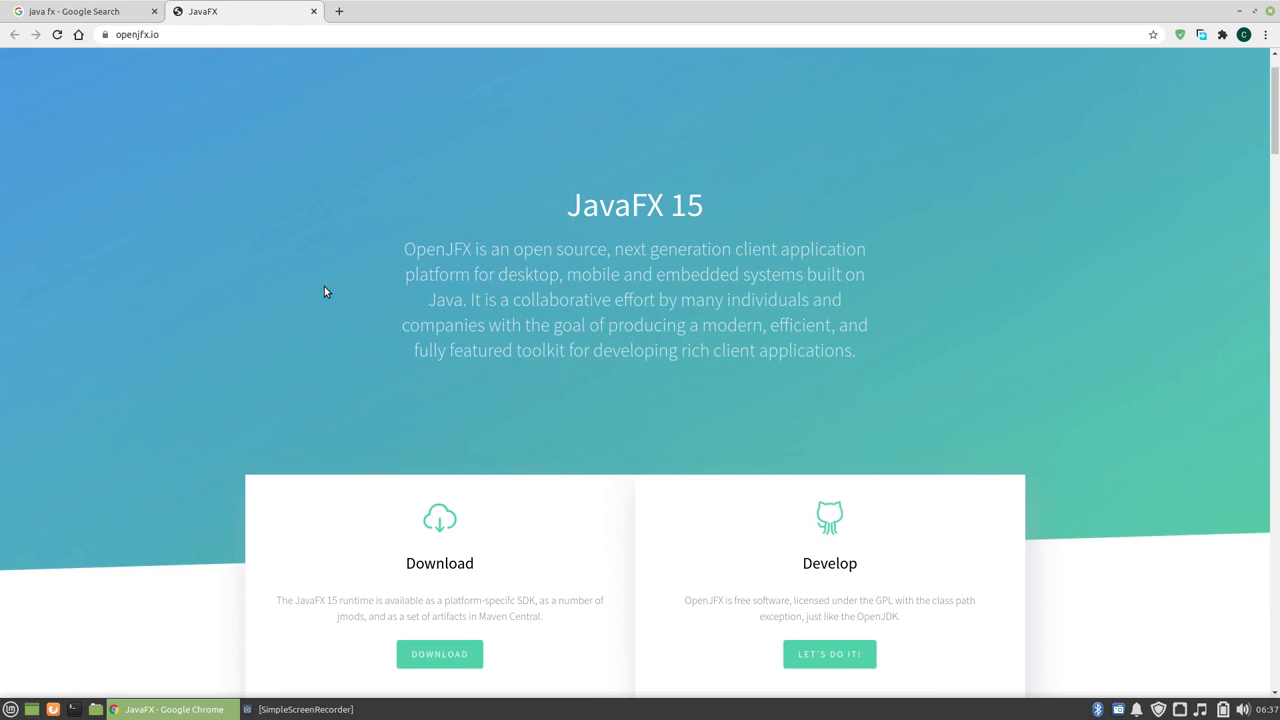
scroll(down, 3)
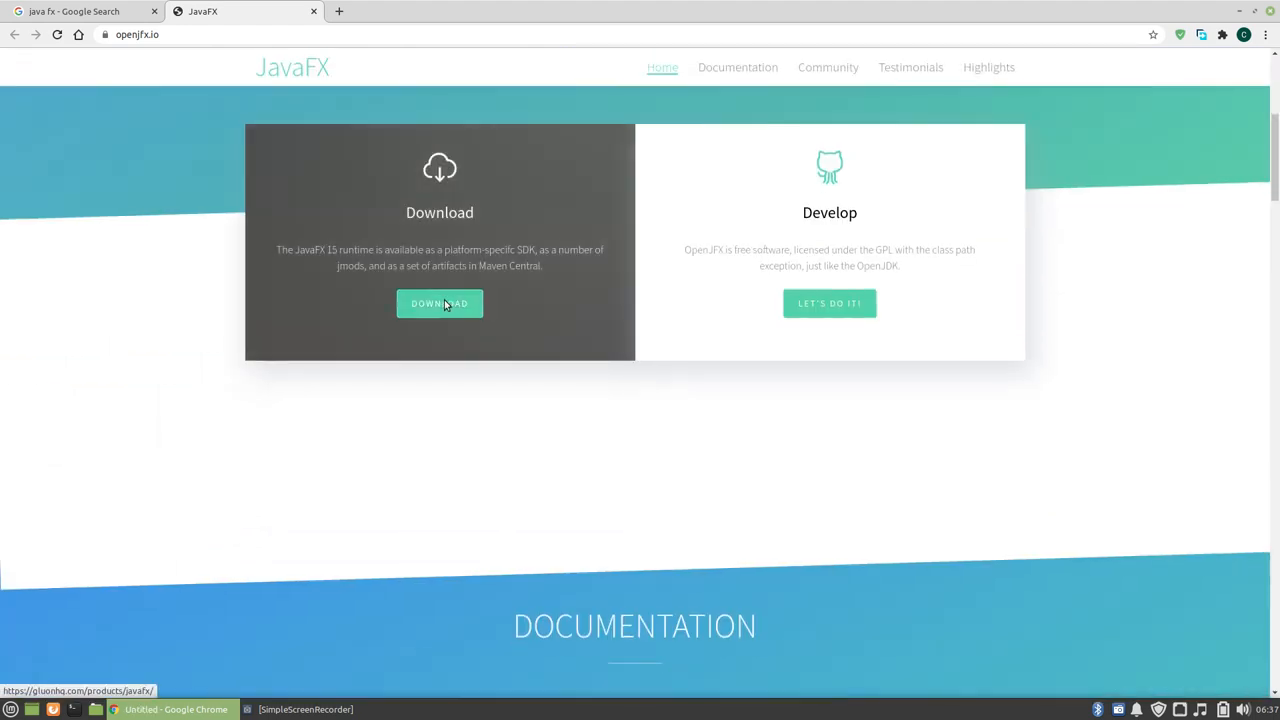
Step: Go to the Gluon JavaFX downloads page and scroll through the release tables
click(440, 304)
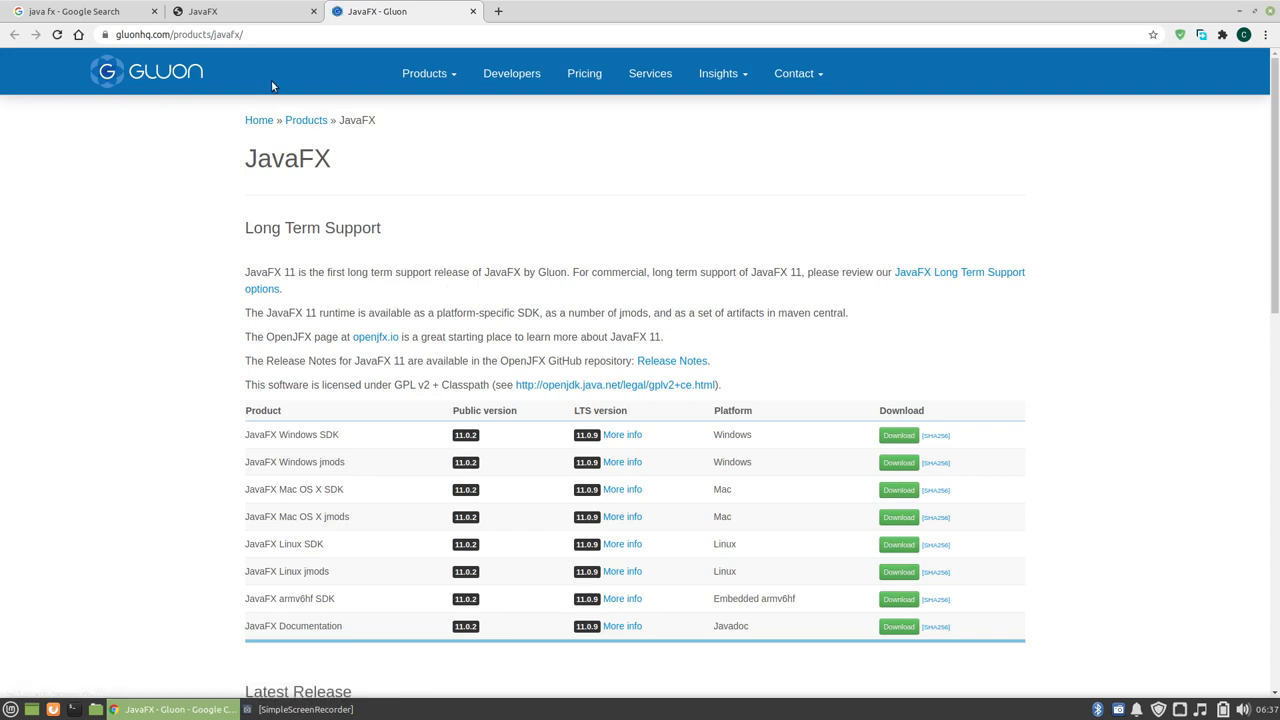
mouse_move(330, 114)
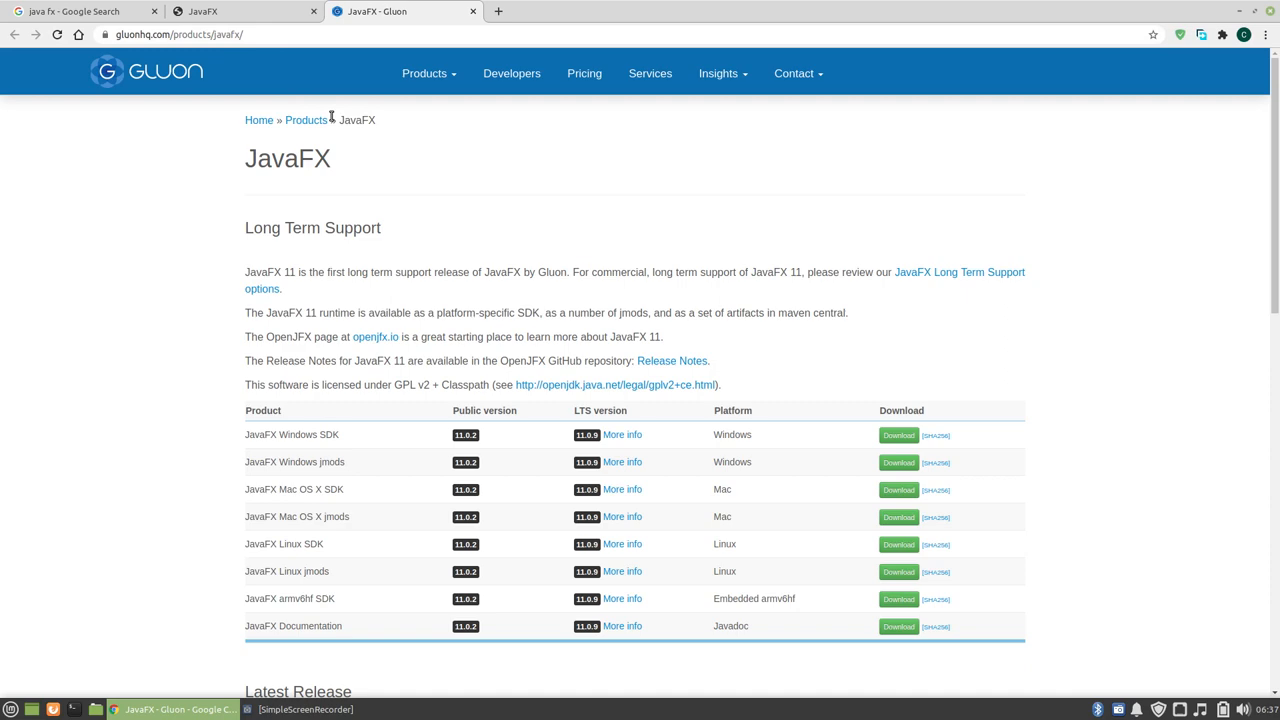
scroll(down, 3)
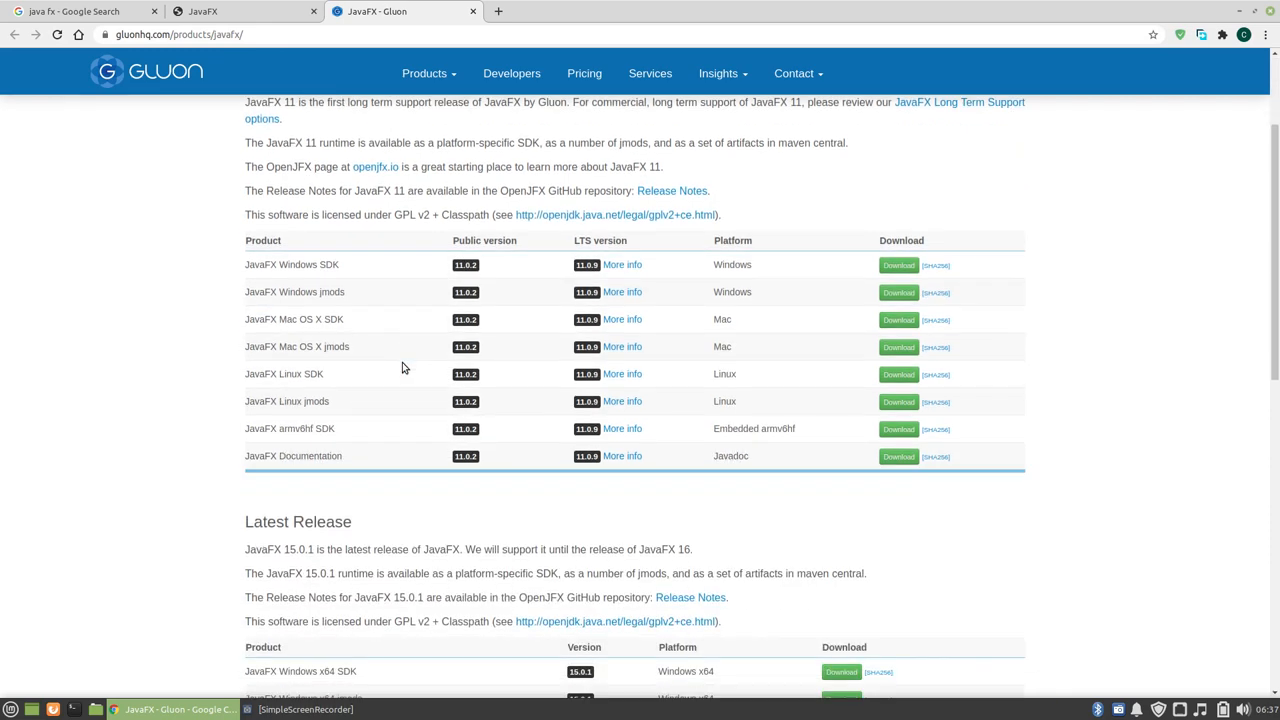
scroll(down, 3)
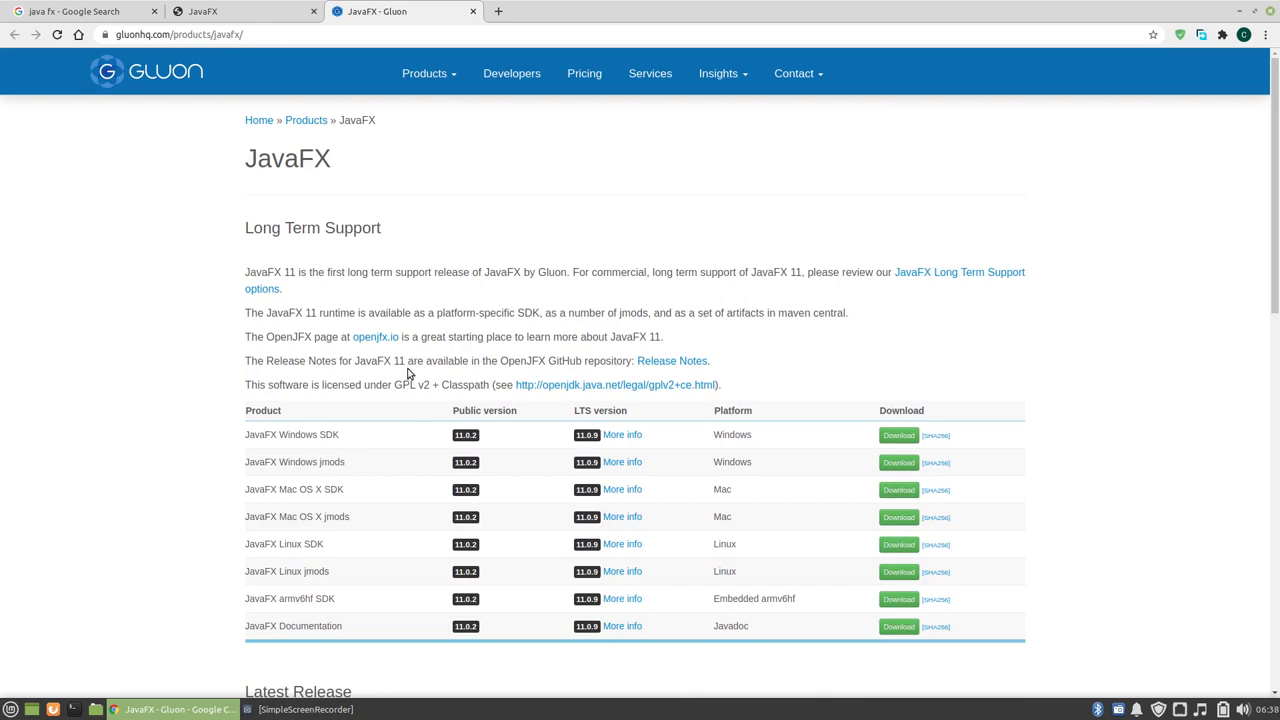
scroll(down, 3)
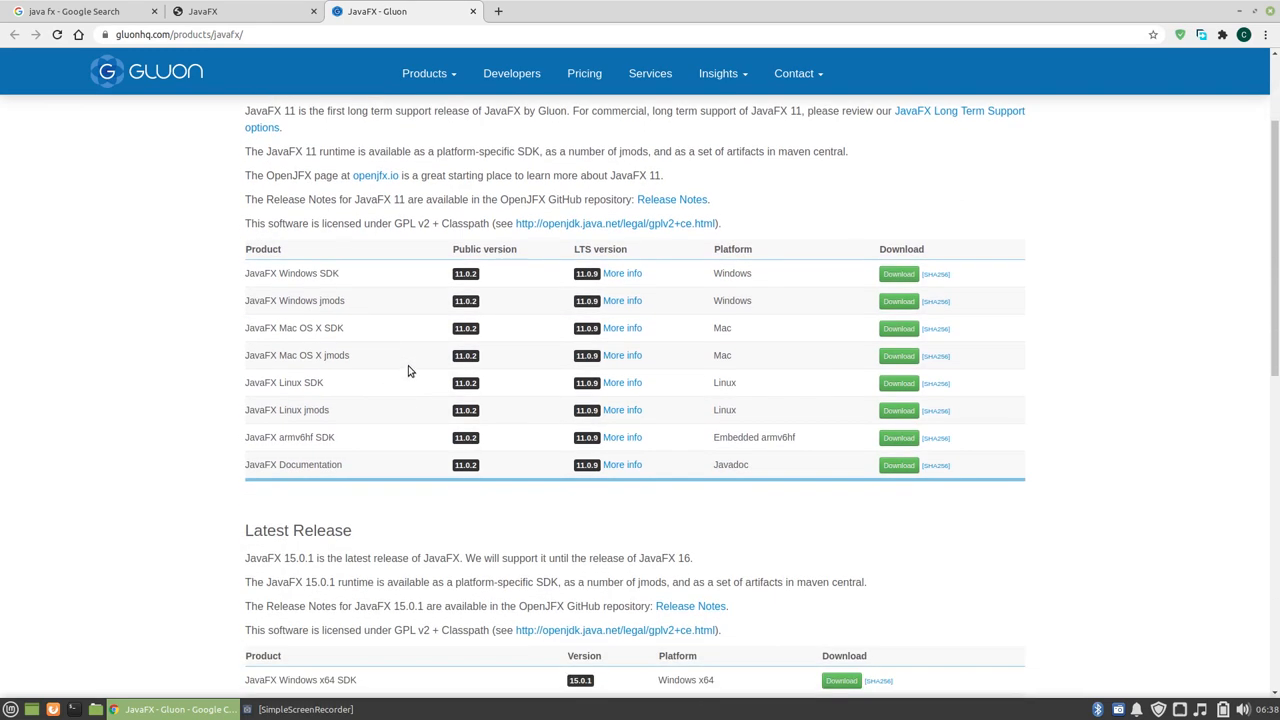
scroll(down, 3)
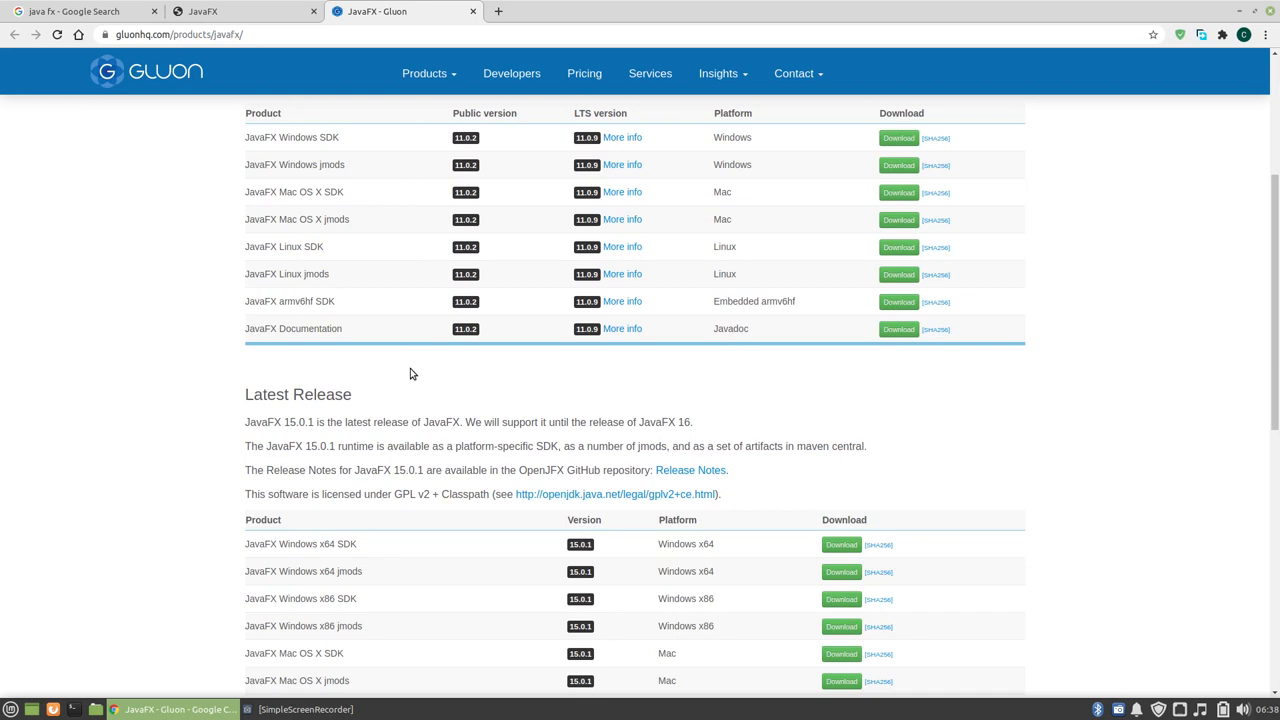
scroll(down, 3)
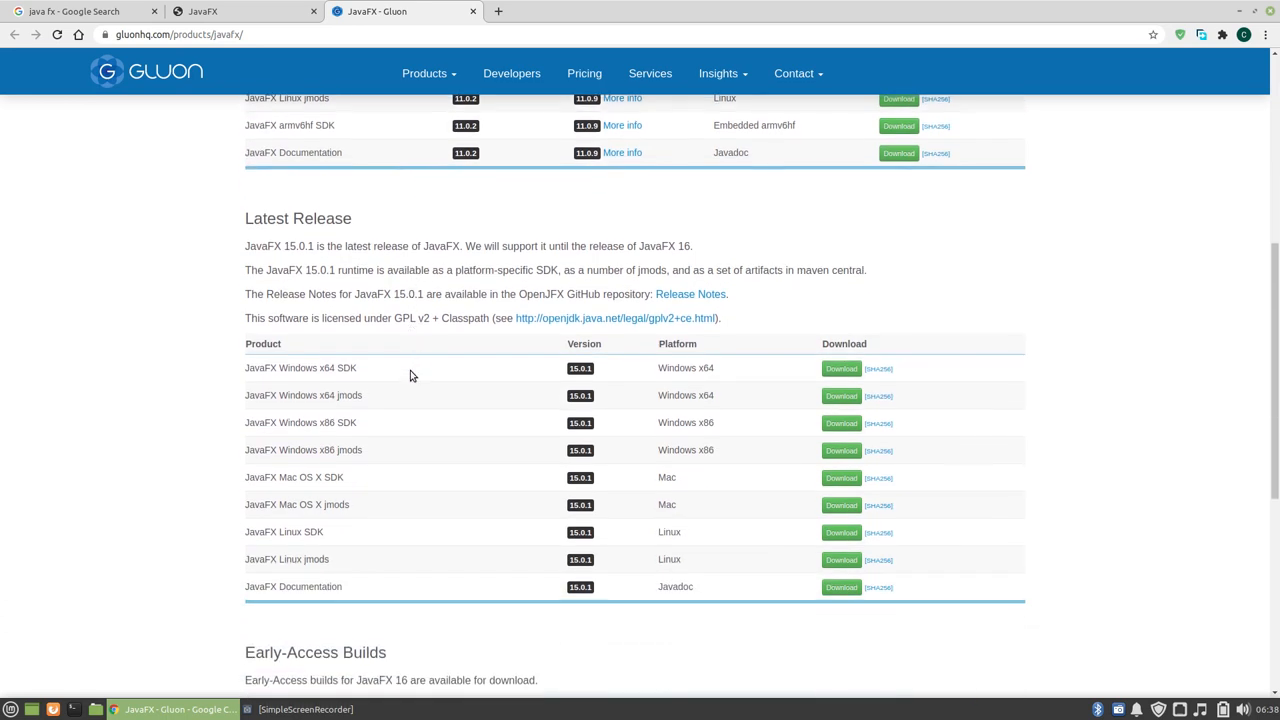
scroll(down, 3)
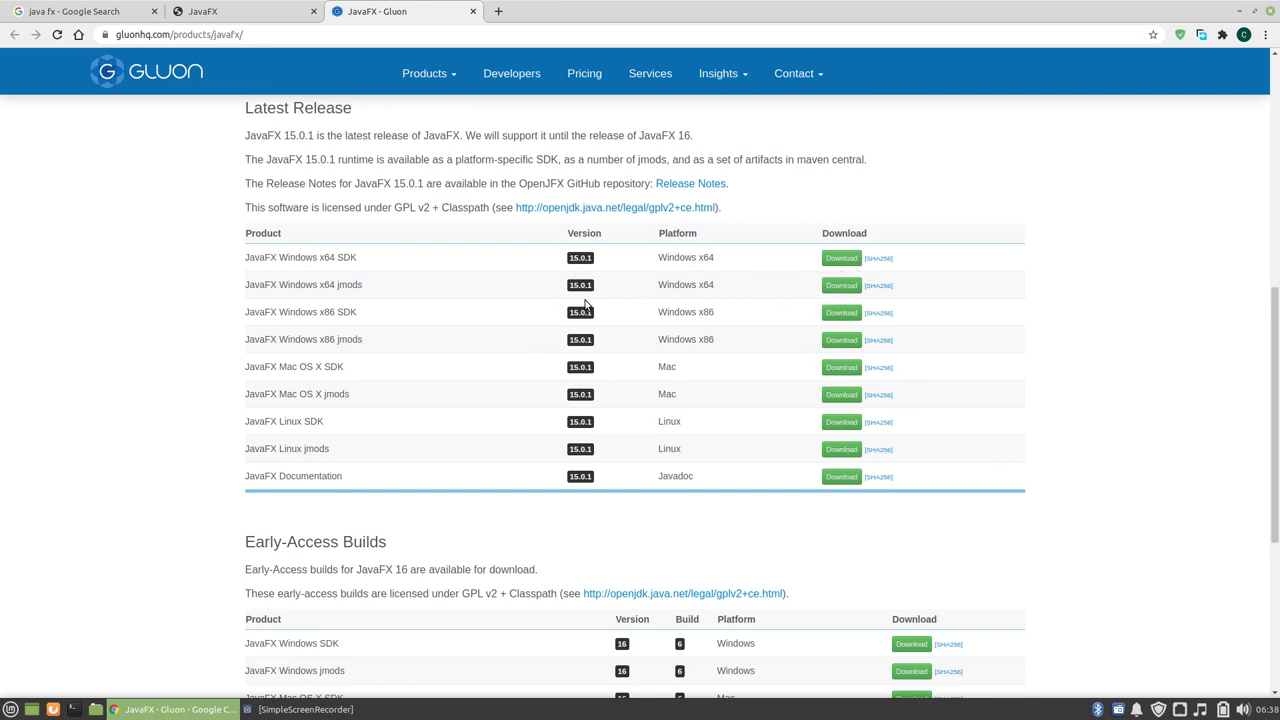
scroll(down, 3)
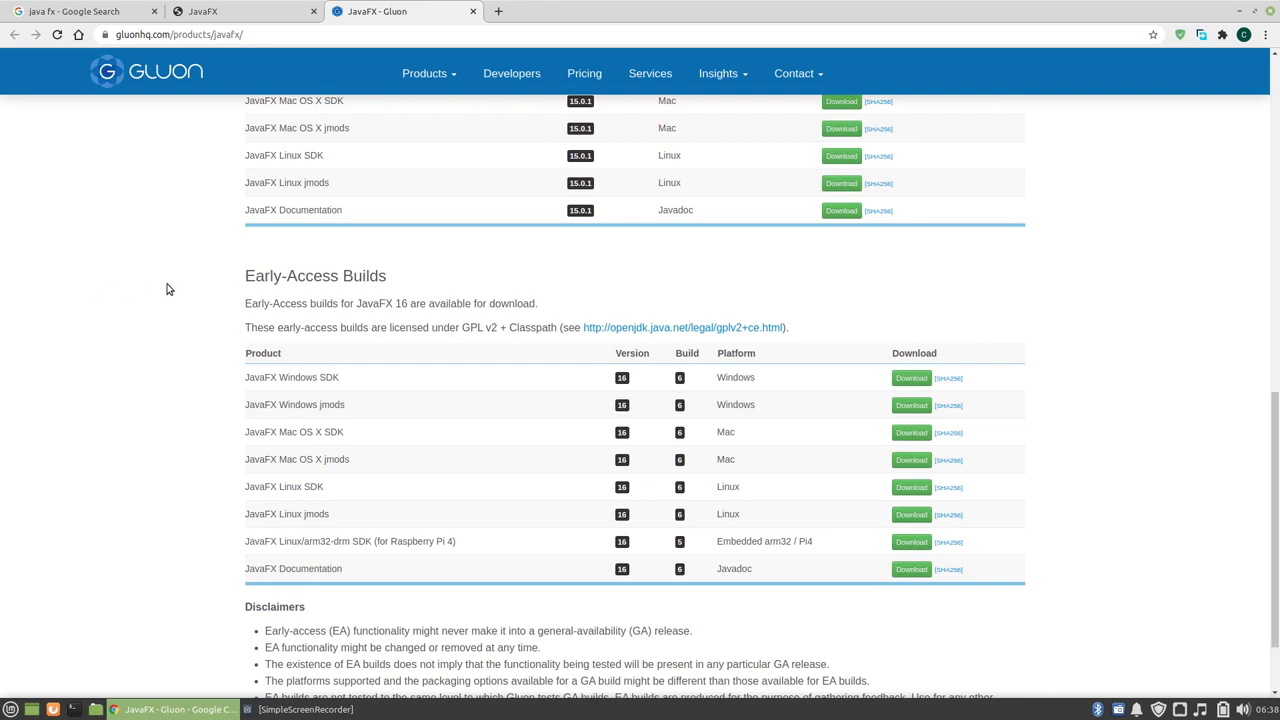
mouse_move(884, 414)
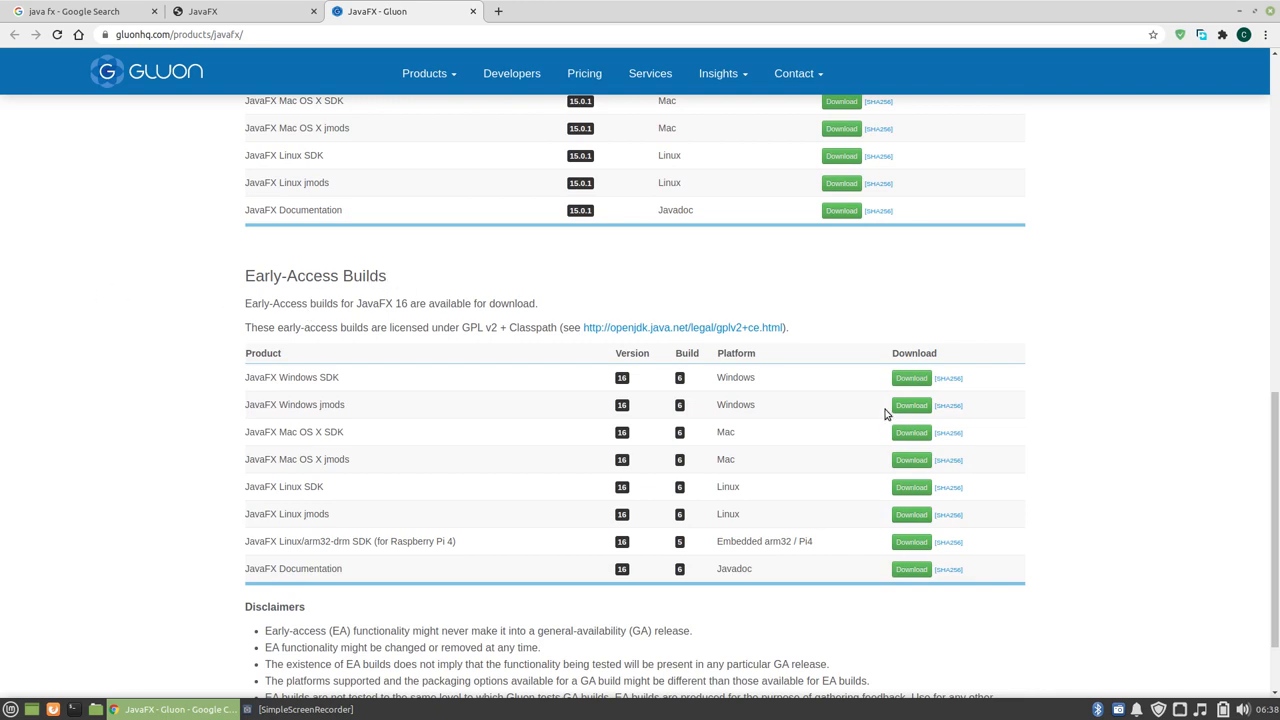
mouse_move(676, 400)
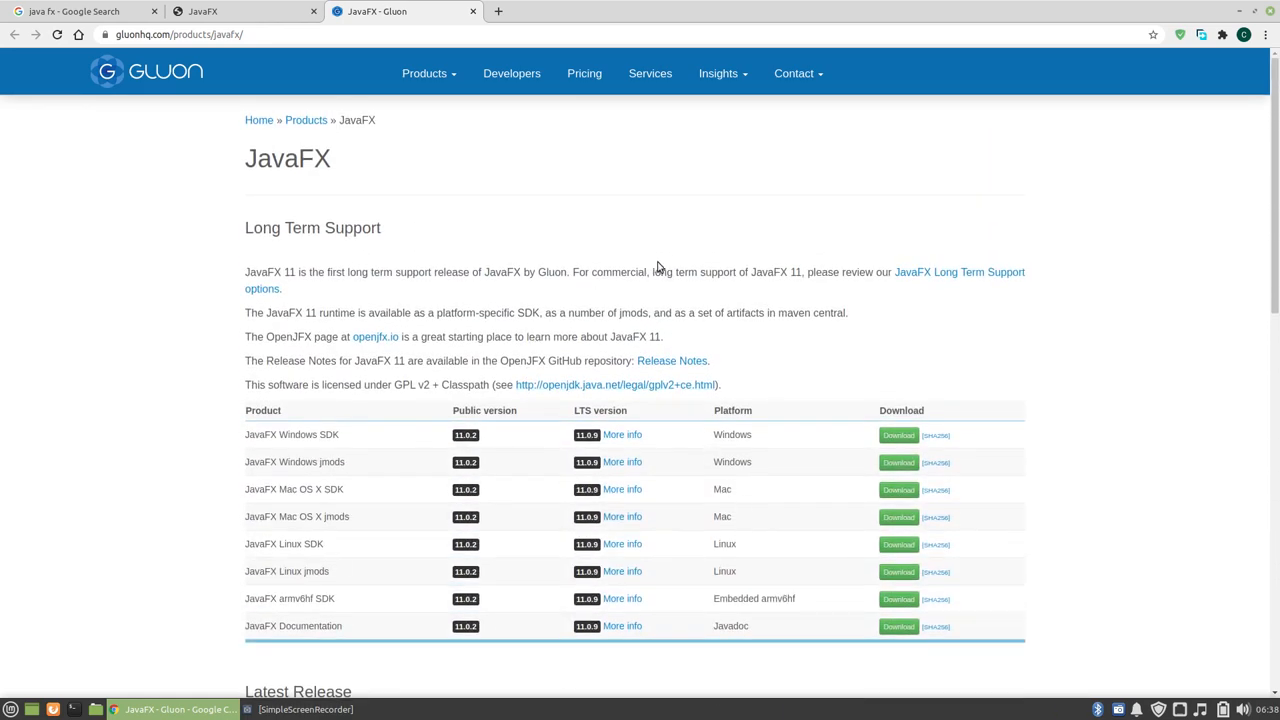
scroll(down, 3)
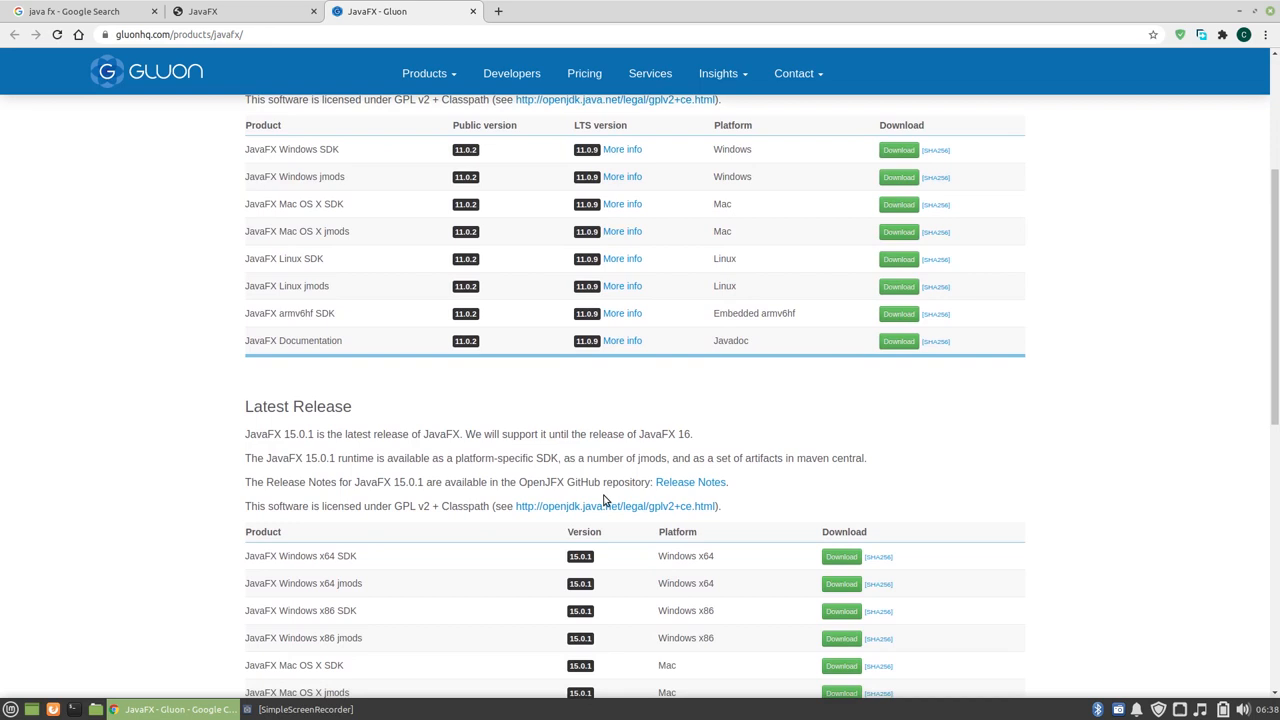
scroll(down, 3)
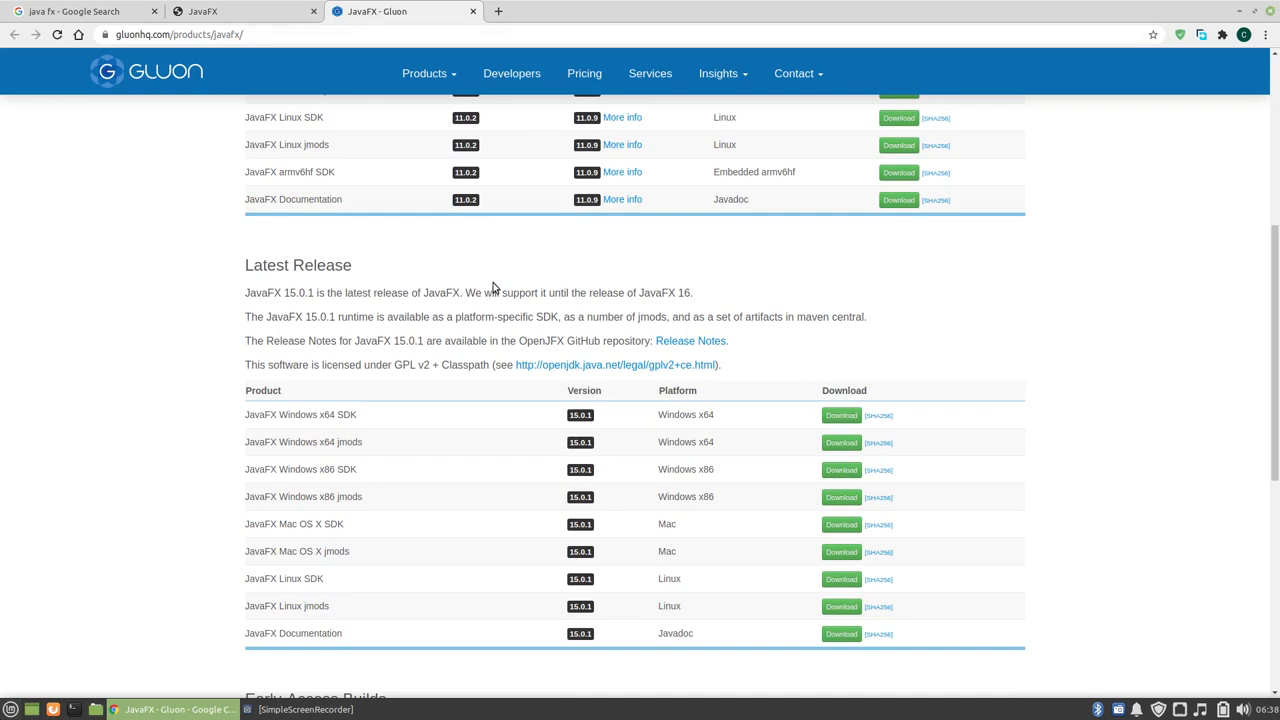
scroll(up, 3)
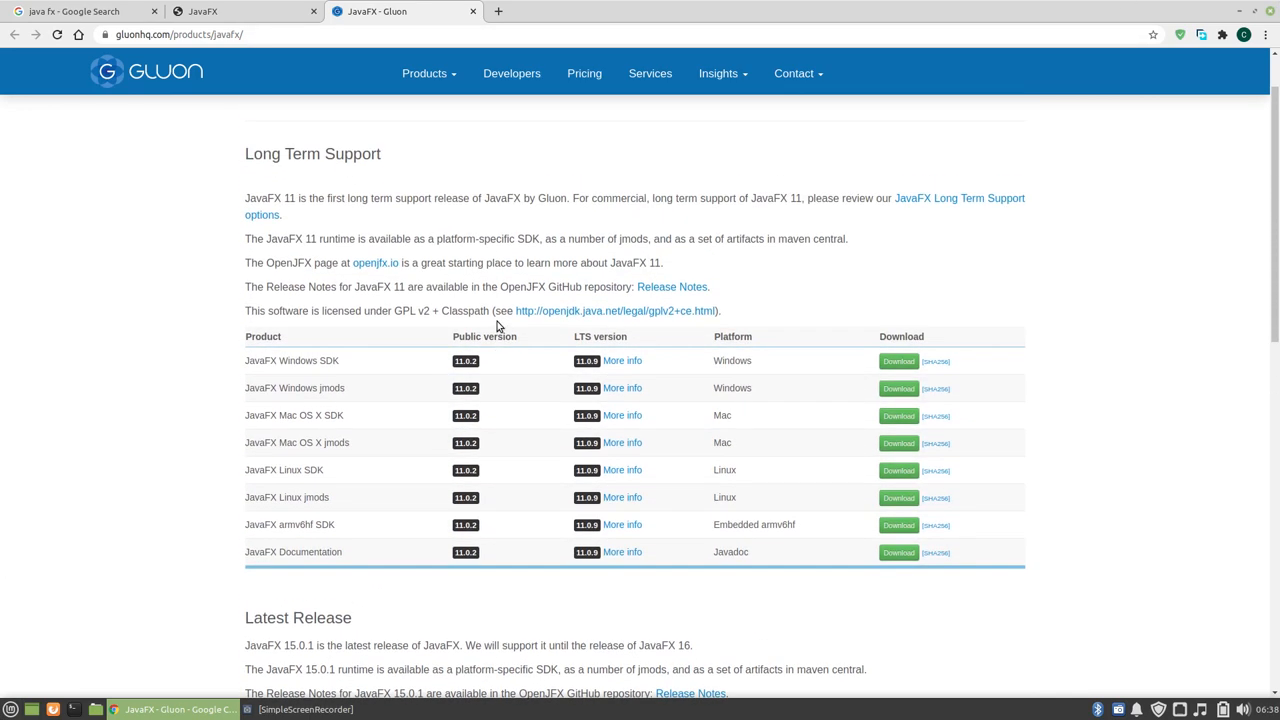
mouse_move(920, 408)
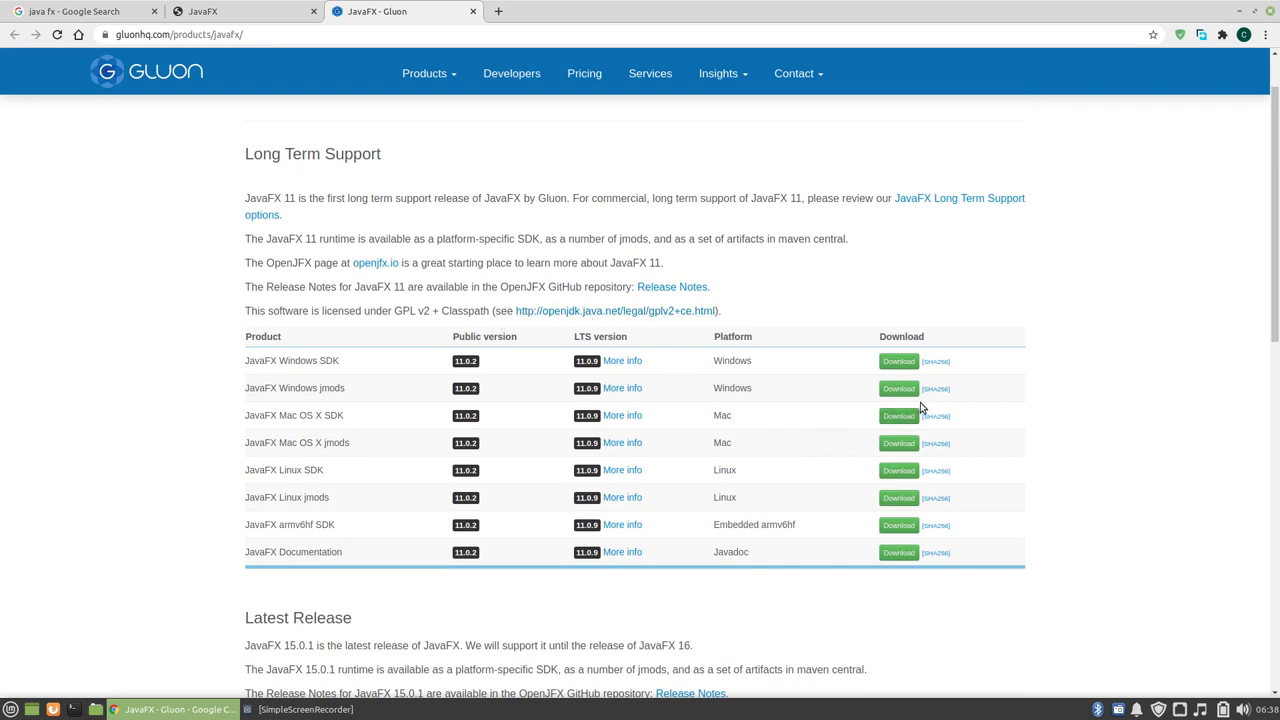
mouse_move(414, 644)
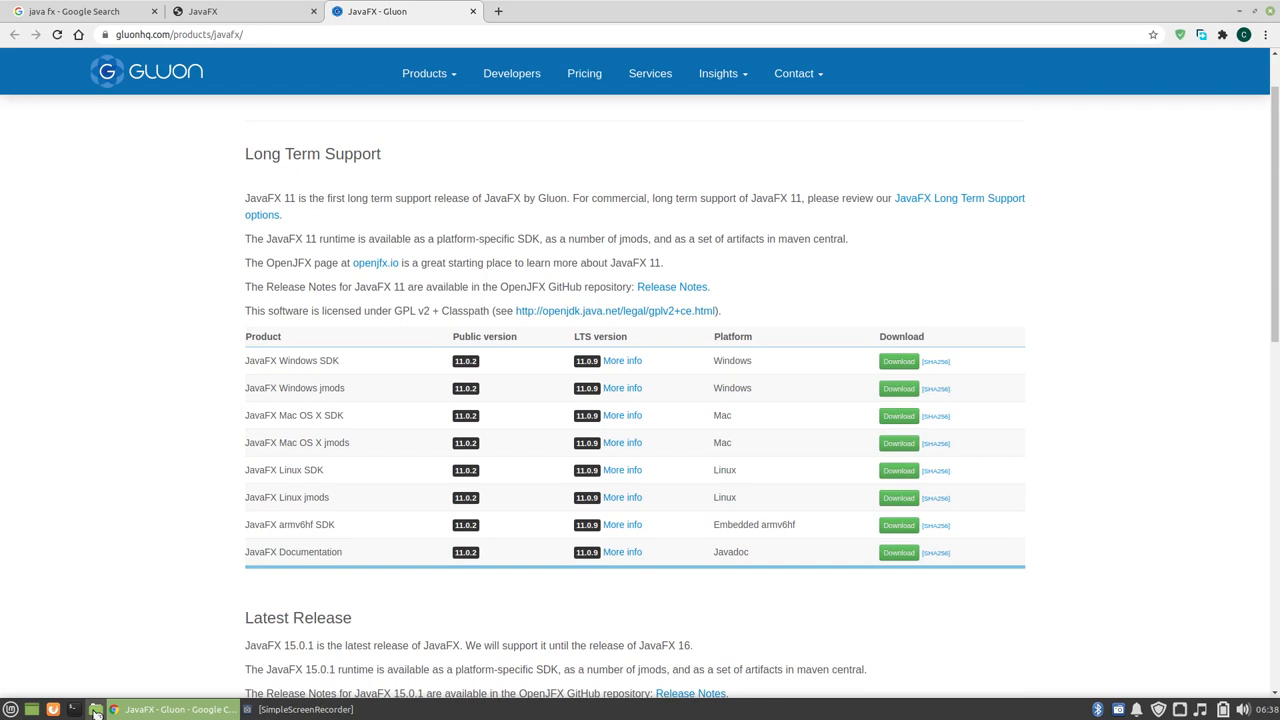
Step: Bring up the Downloads folder in File Manager
click(96, 708)
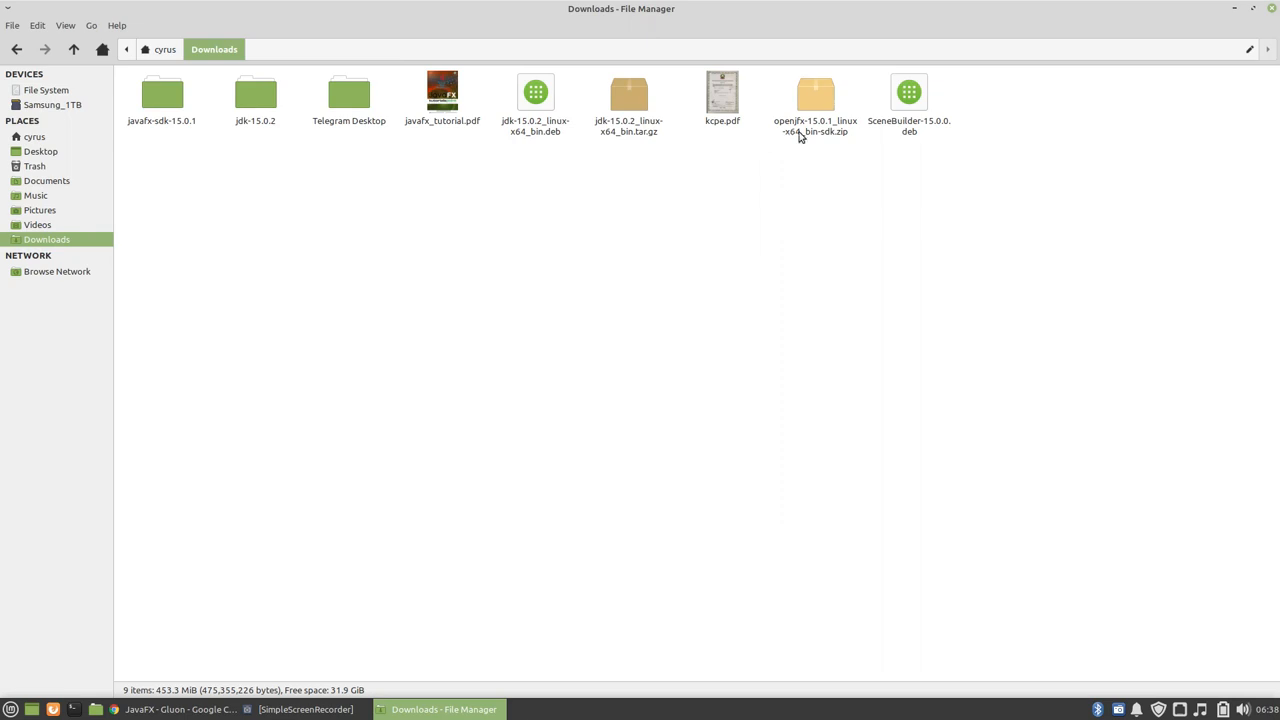
Step: Select openjfx-15.0.1_linux-x64_bin-sdk.zip in Downloads, a 47.7 MiB archive
click(814, 100)
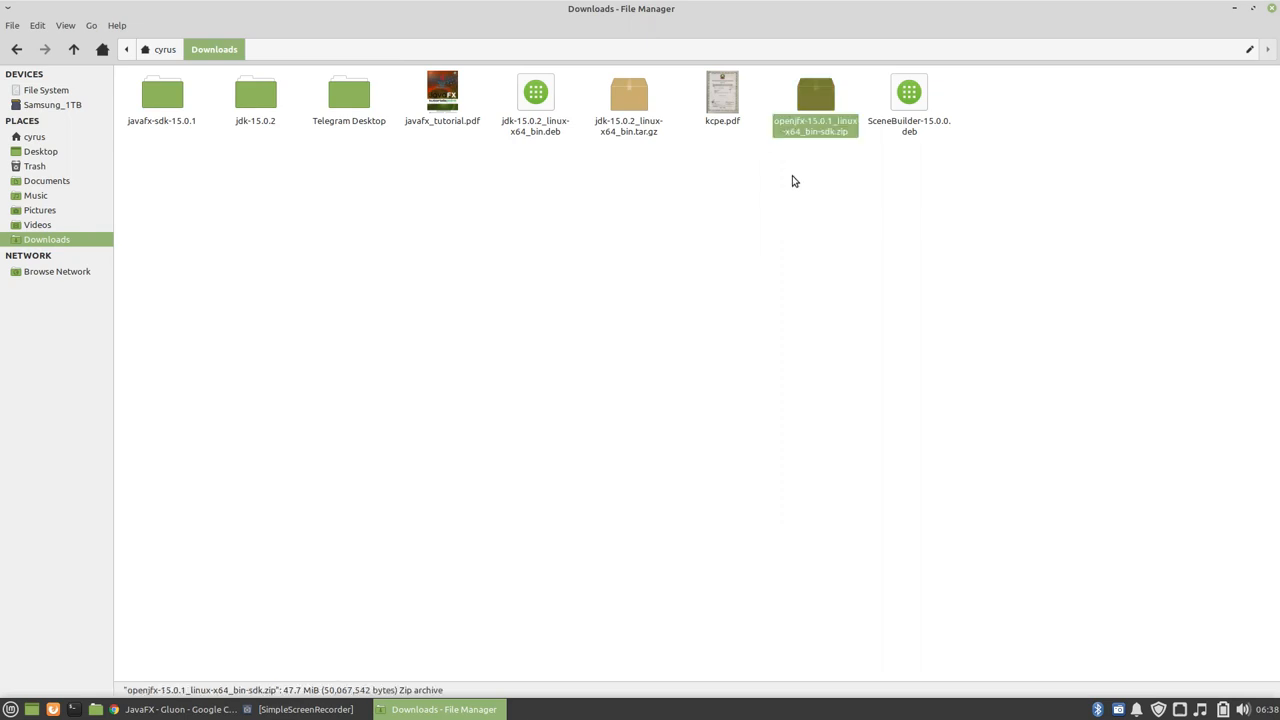
mouse_move(808, 128)
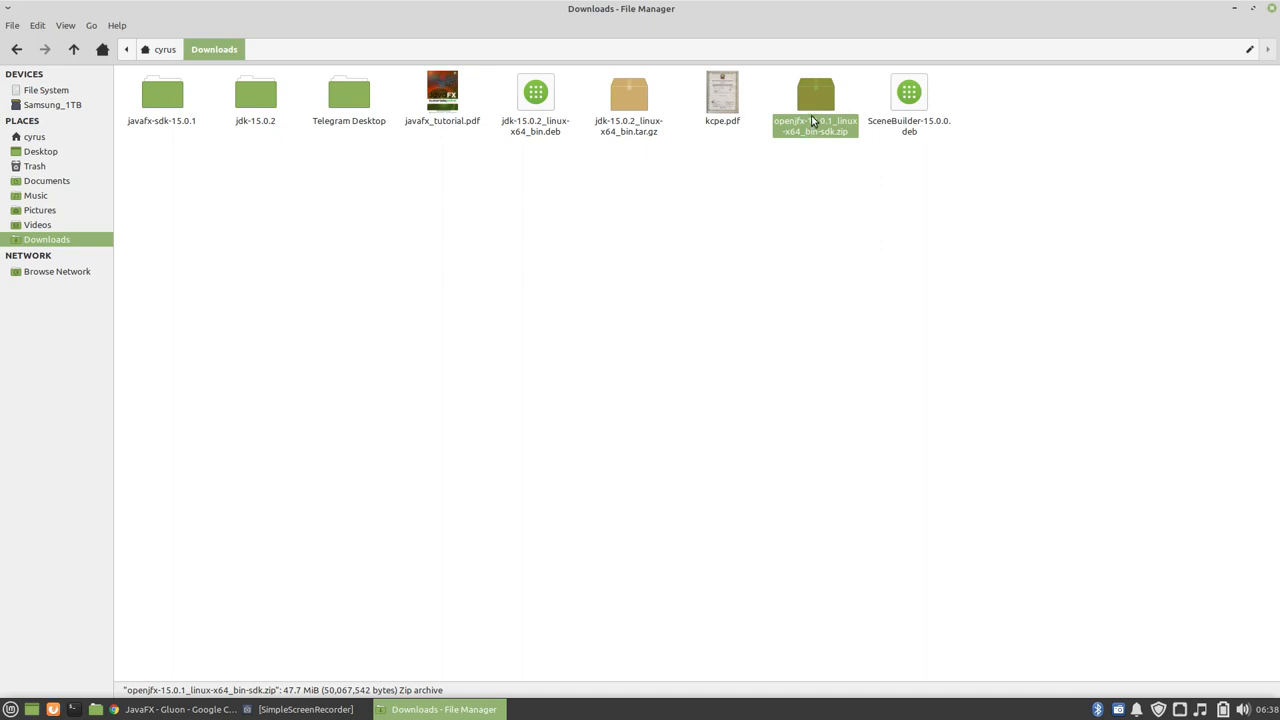
mouse_move(844, 144)
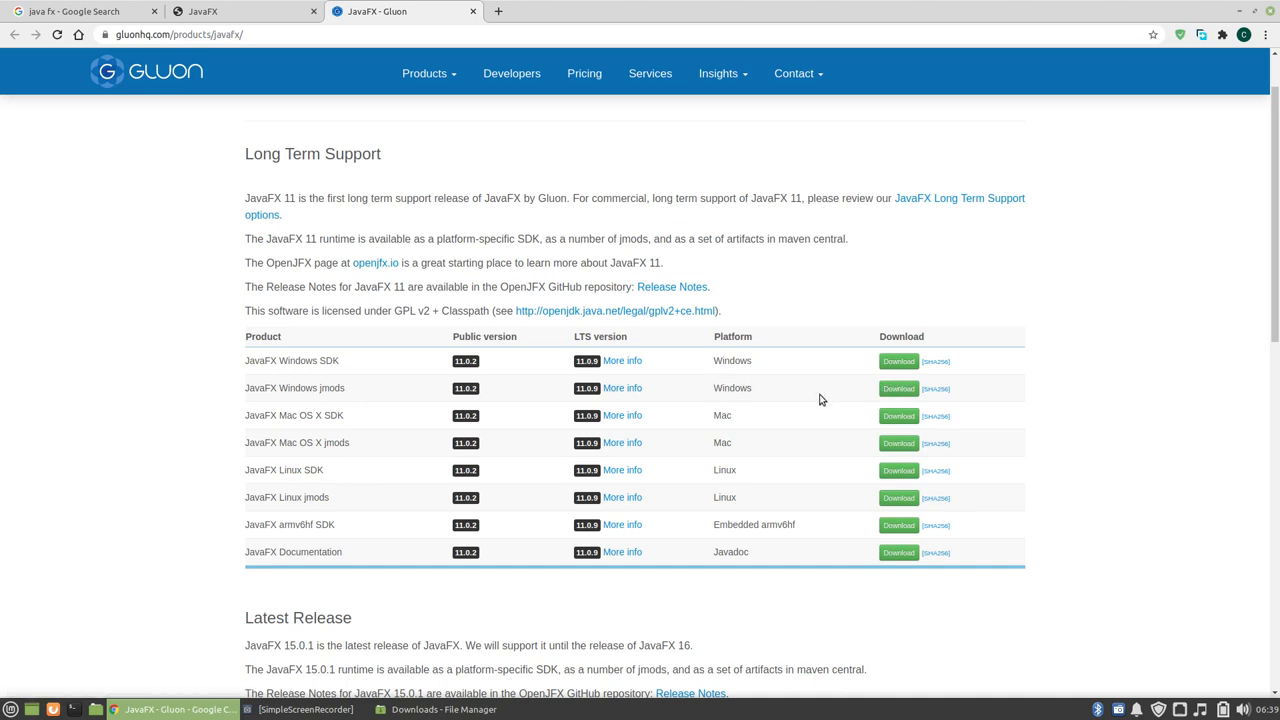
mouse_move(140, 552)
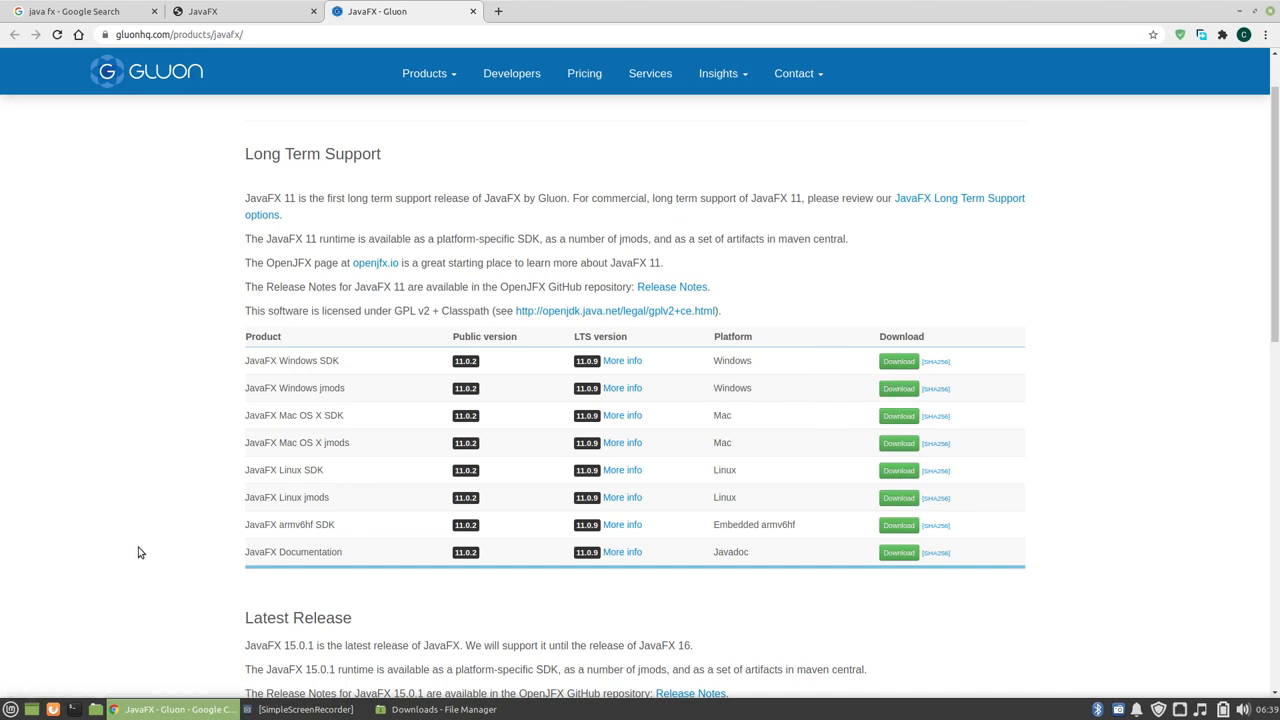
mouse_move(312, 384)
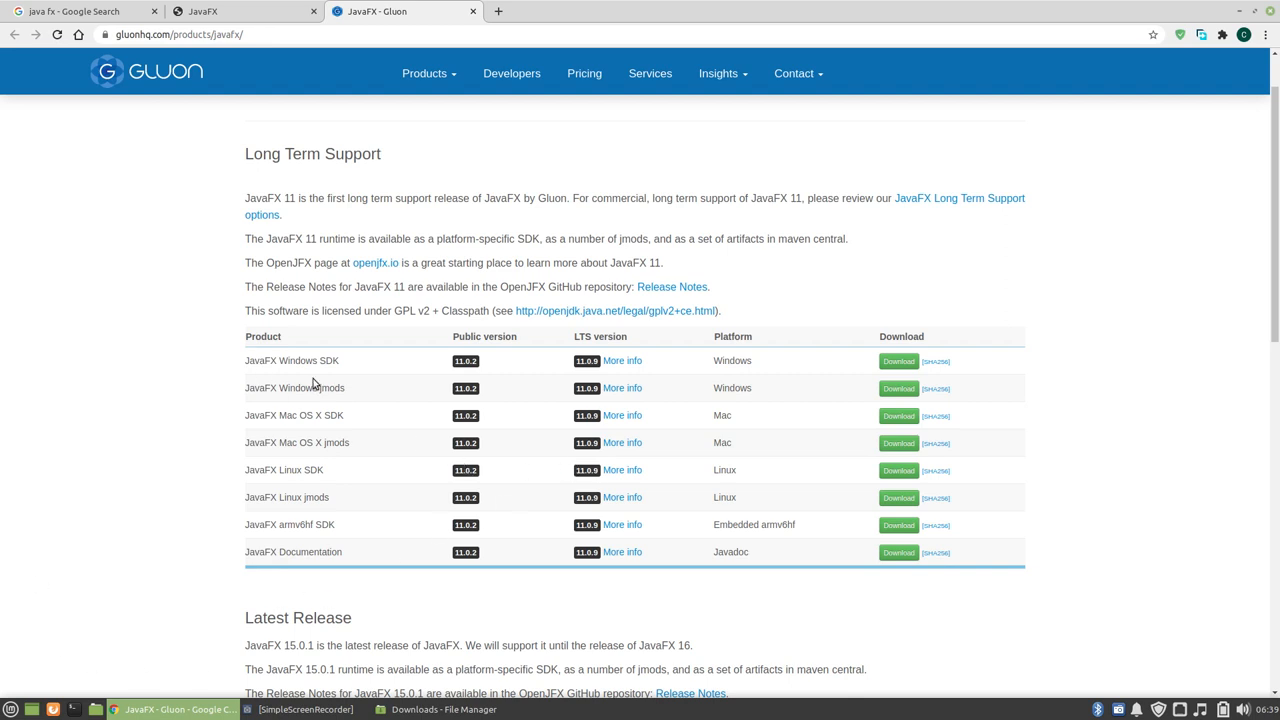
mouse_move(394, 426)
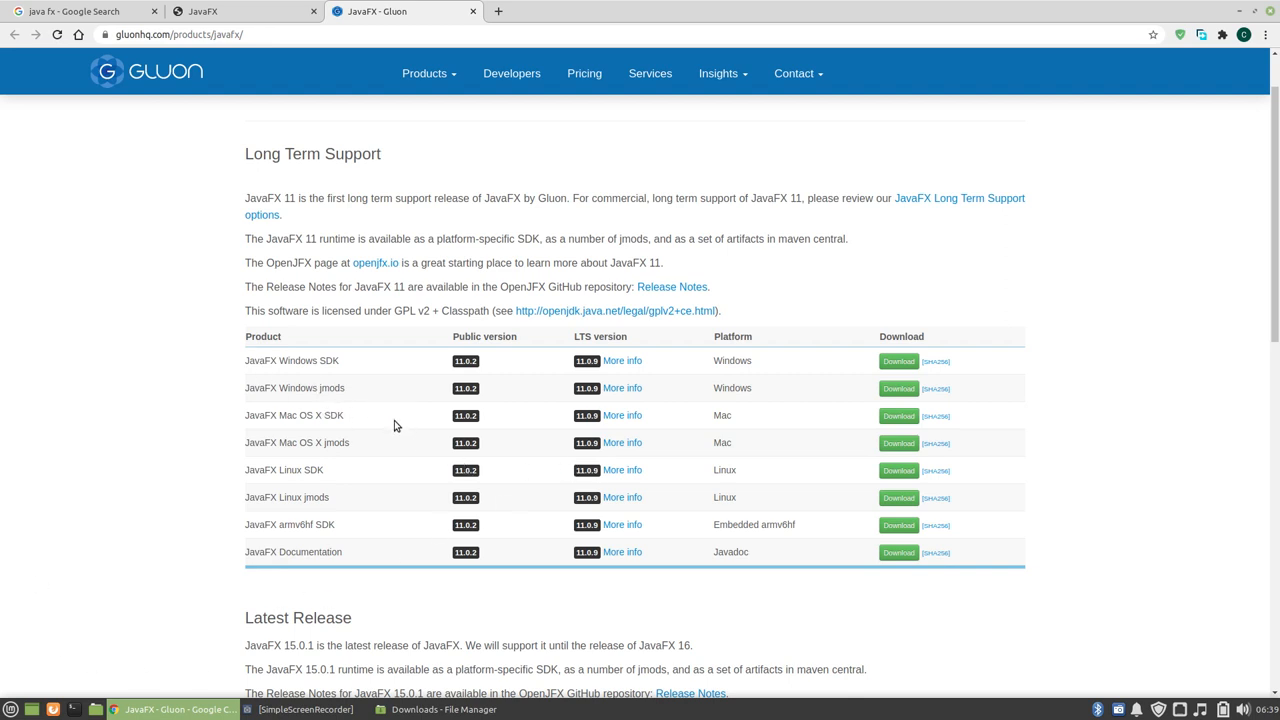
mouse_move(336, 444)
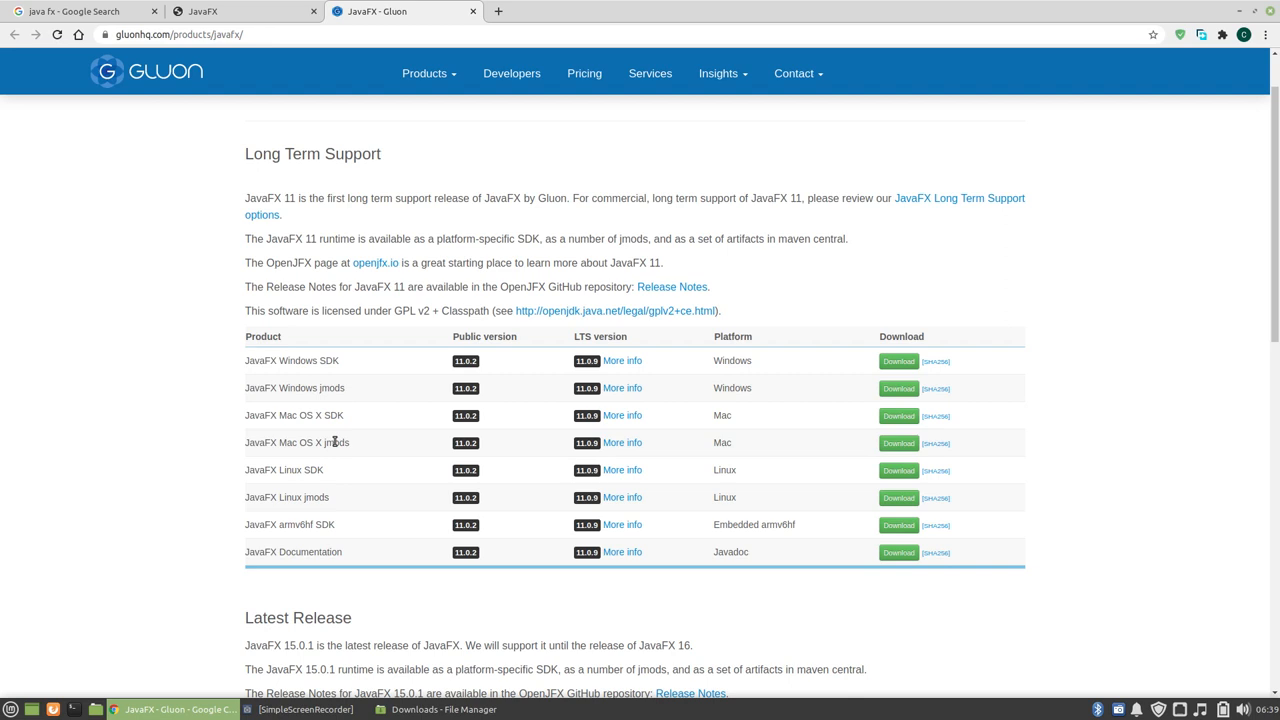
mouse_move(4, 604)
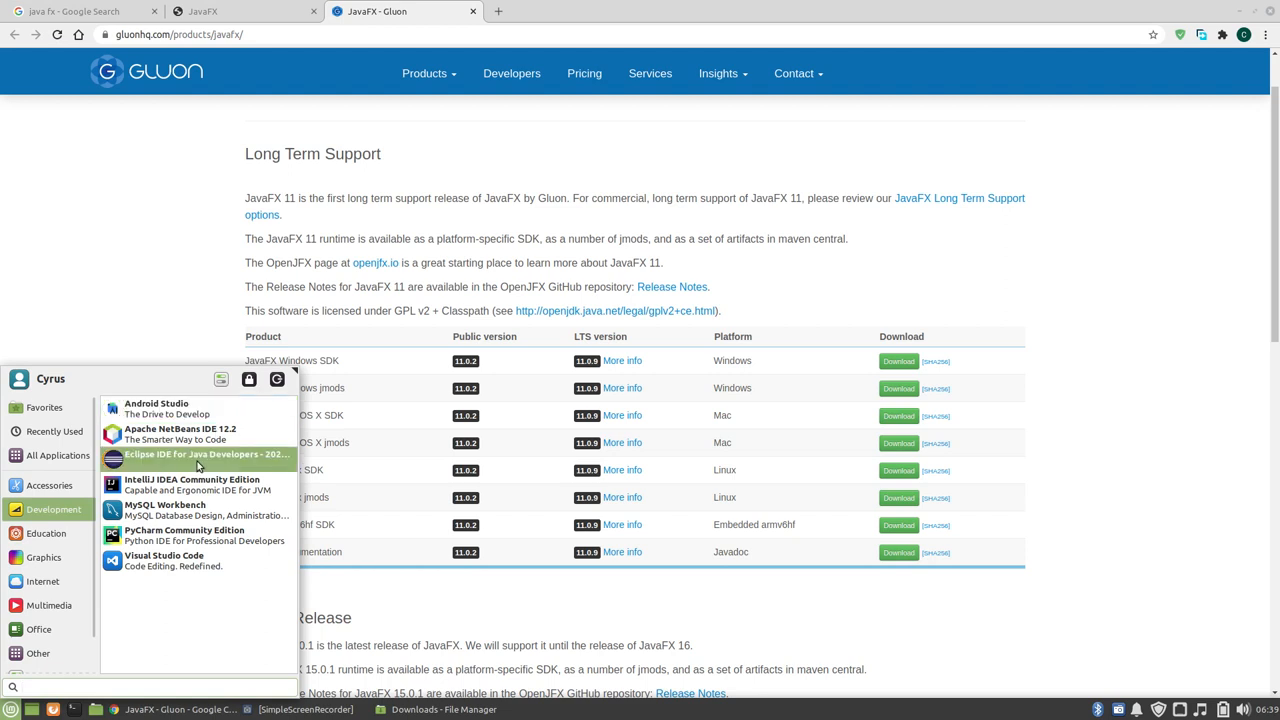
click(206, 454)
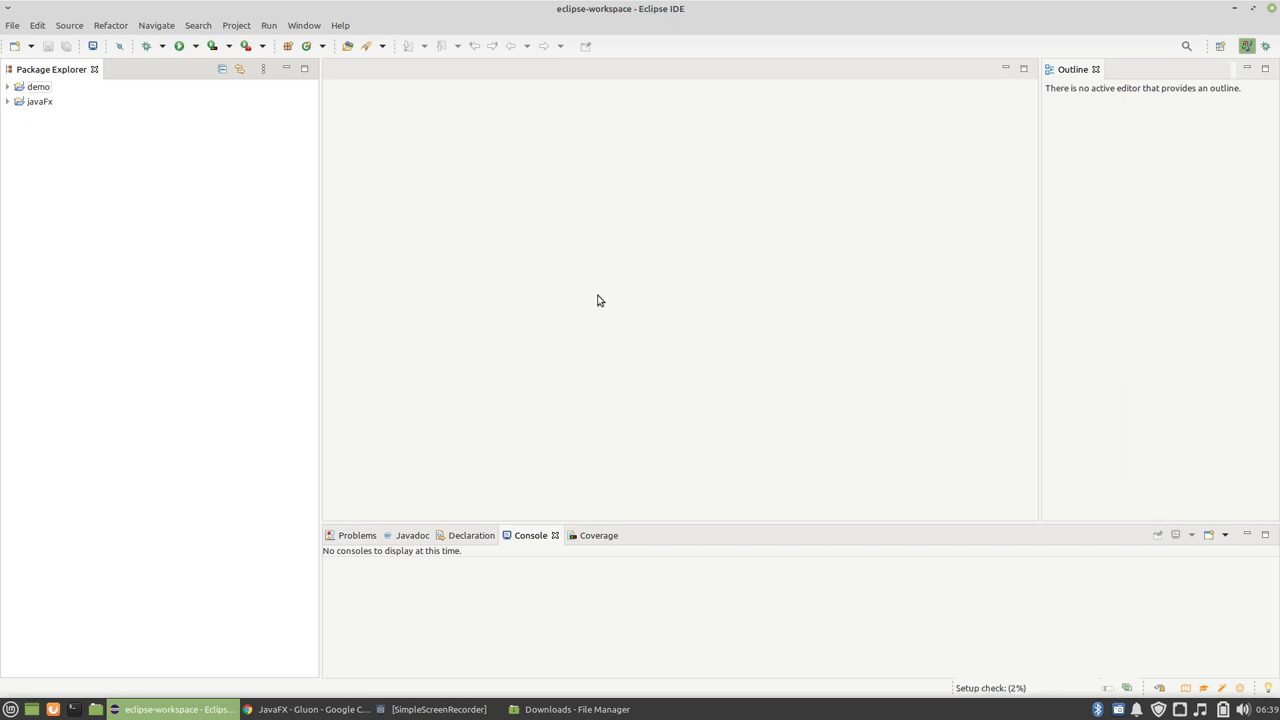
mouse_move(700, 228)
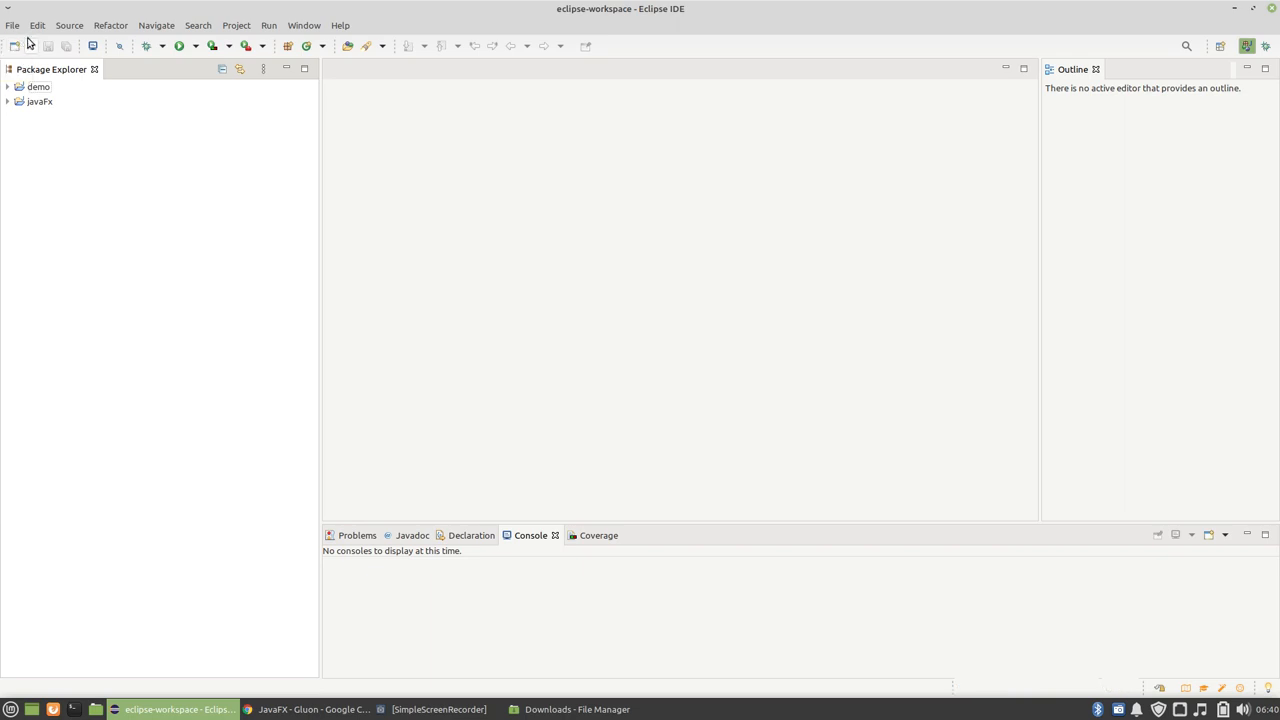
mouse_move(44, 26)
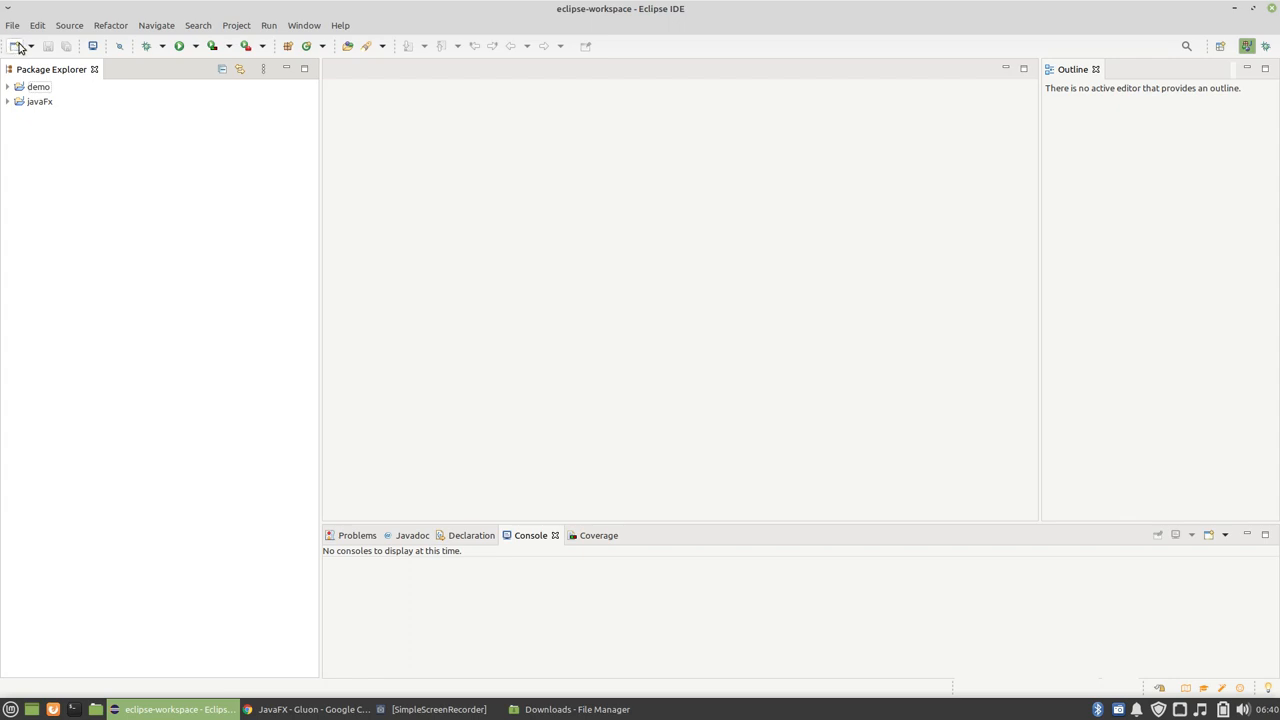
Step: Create a Java project named tutorialFX on jdk-15.0.1 without a module-info.java file
click(16, 46)
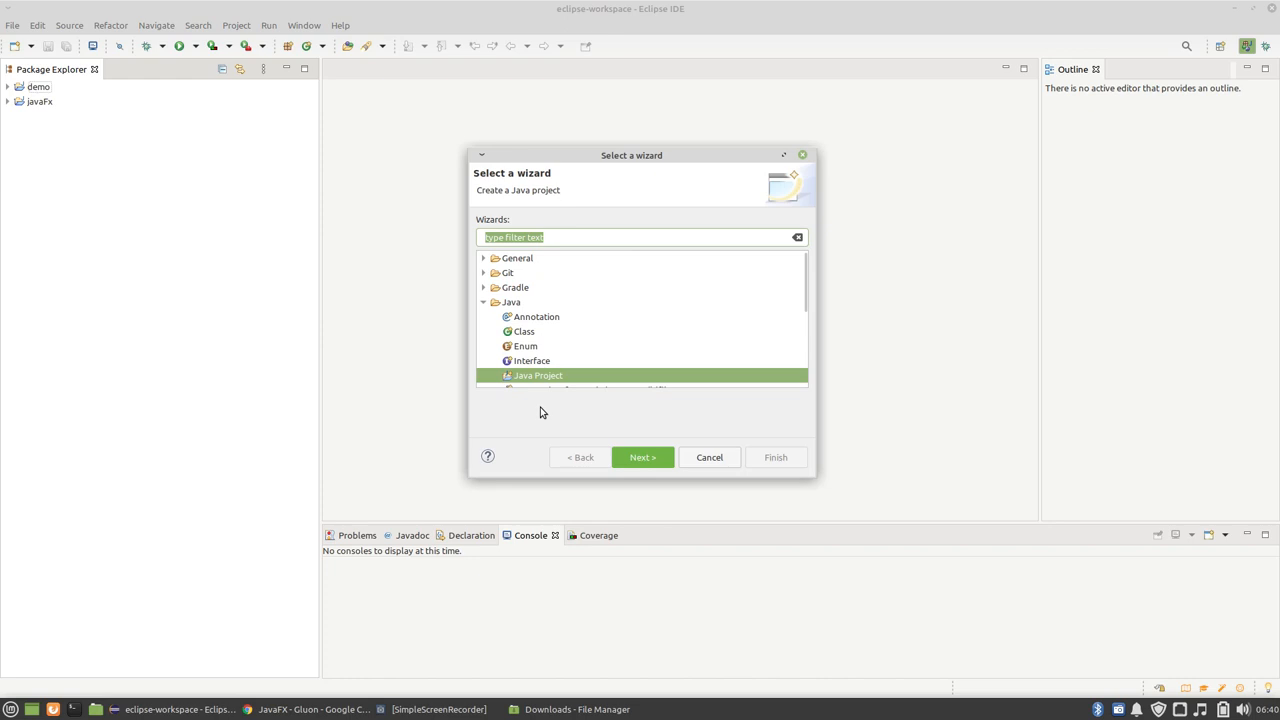
mouse_move(468, 456)
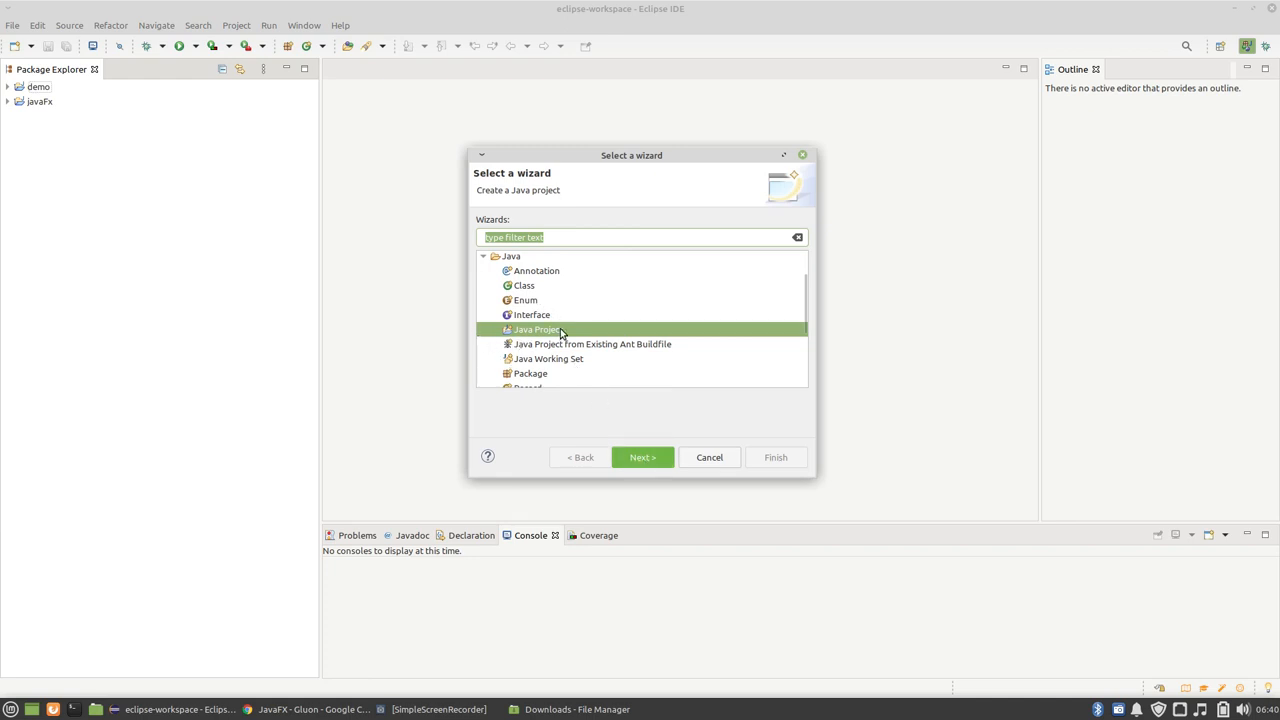
click(642, 456)
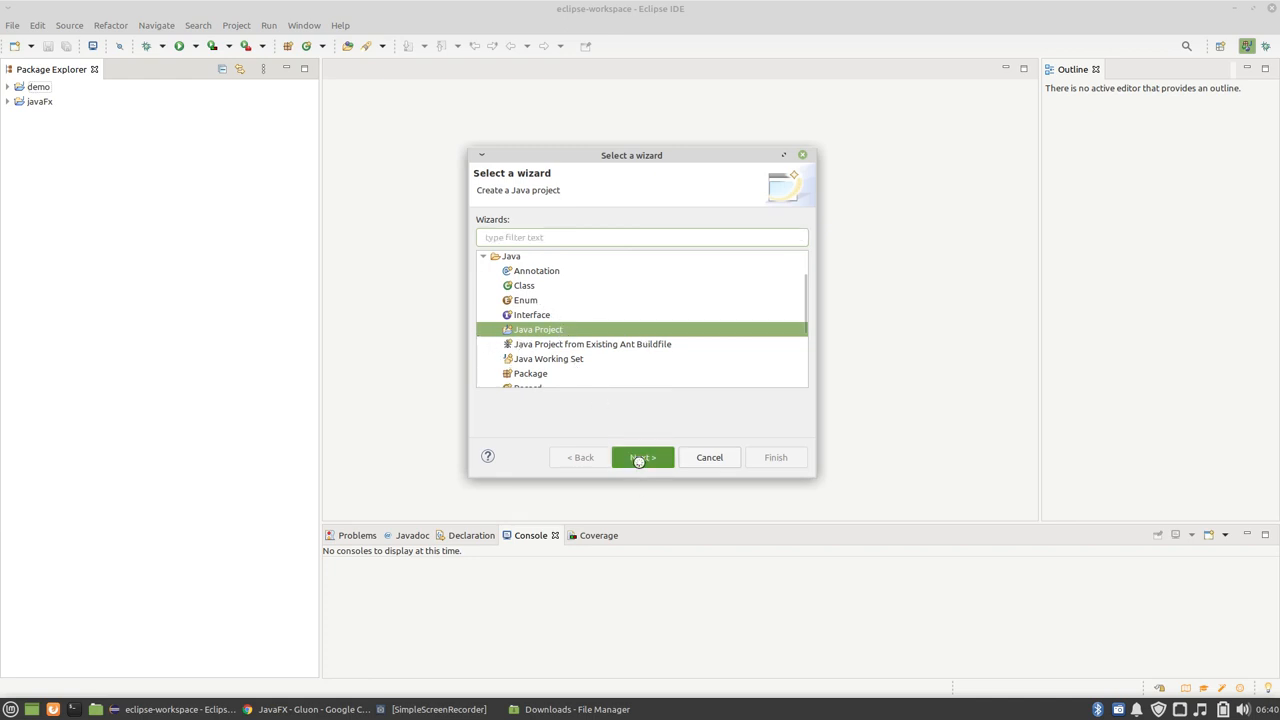
click(640, 456)
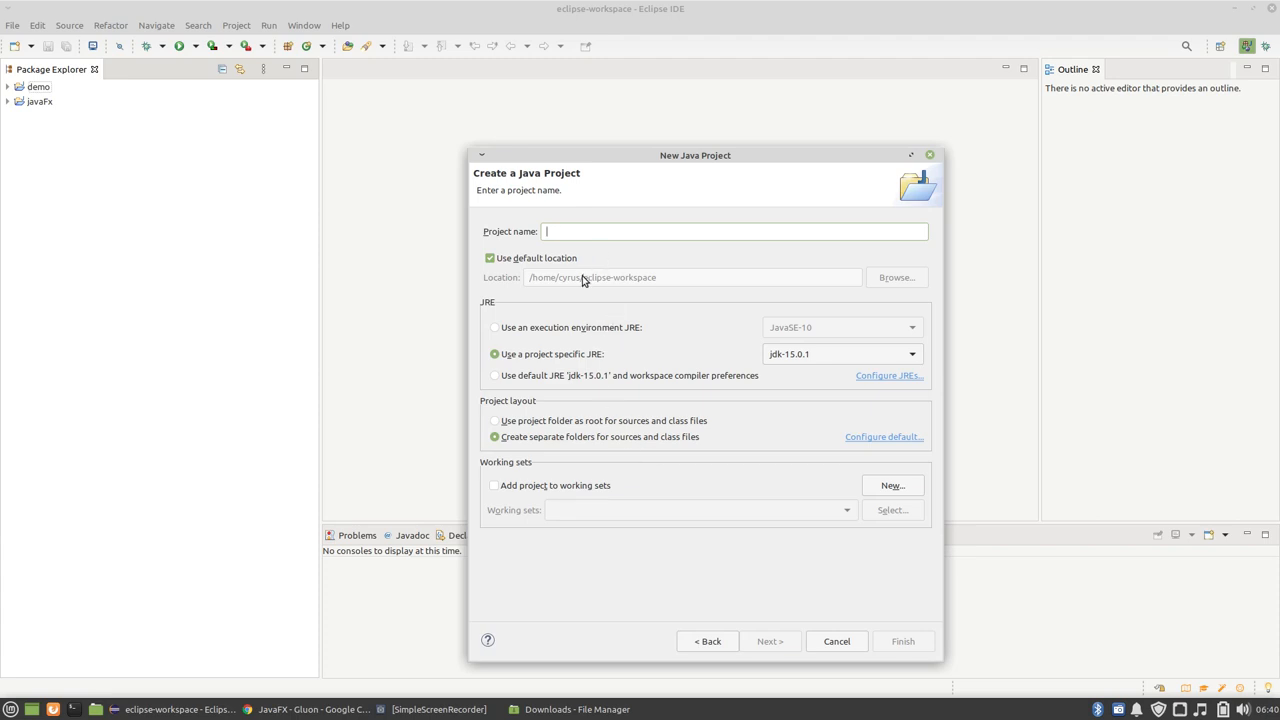
text(tutorial)
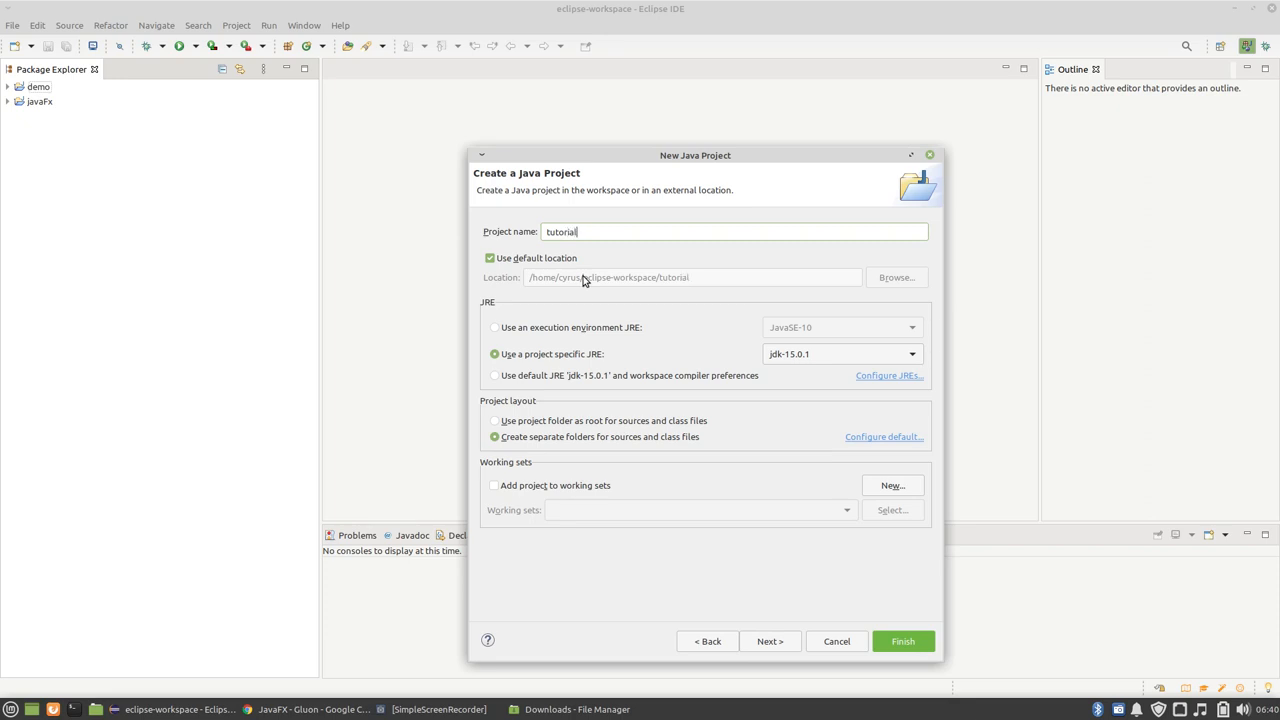
text(FX)
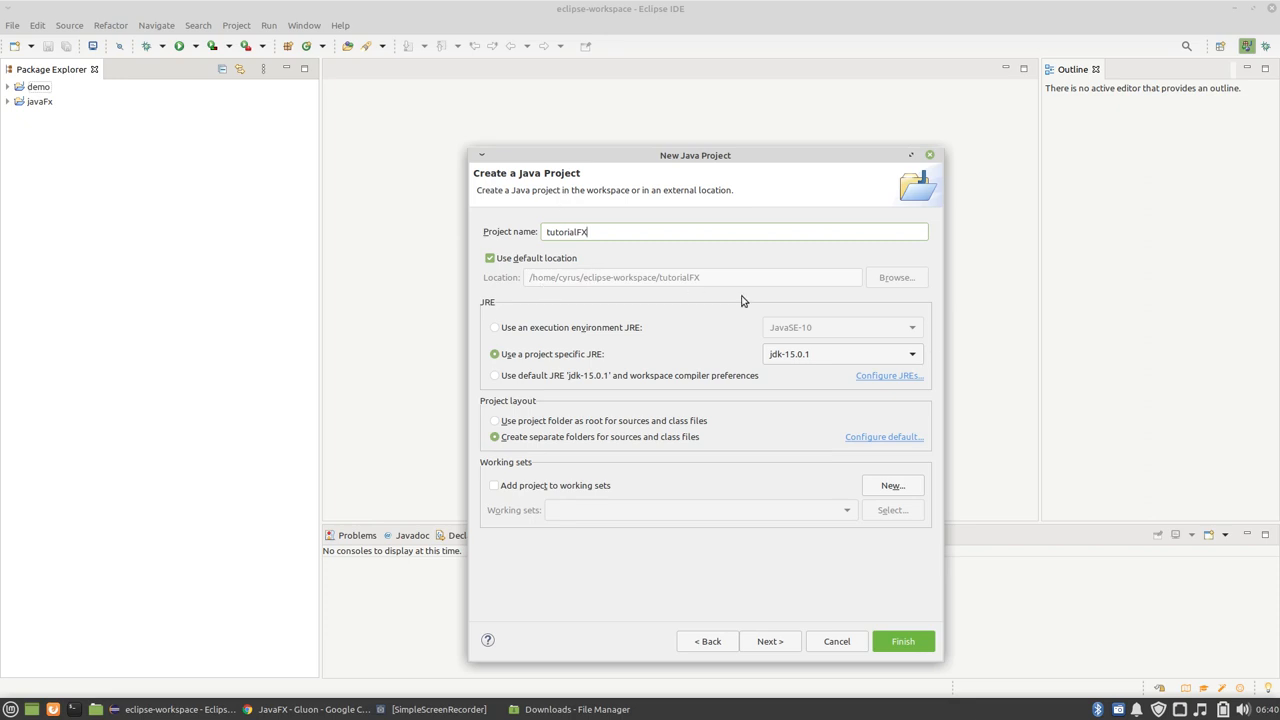
mouse_move(920, 624)
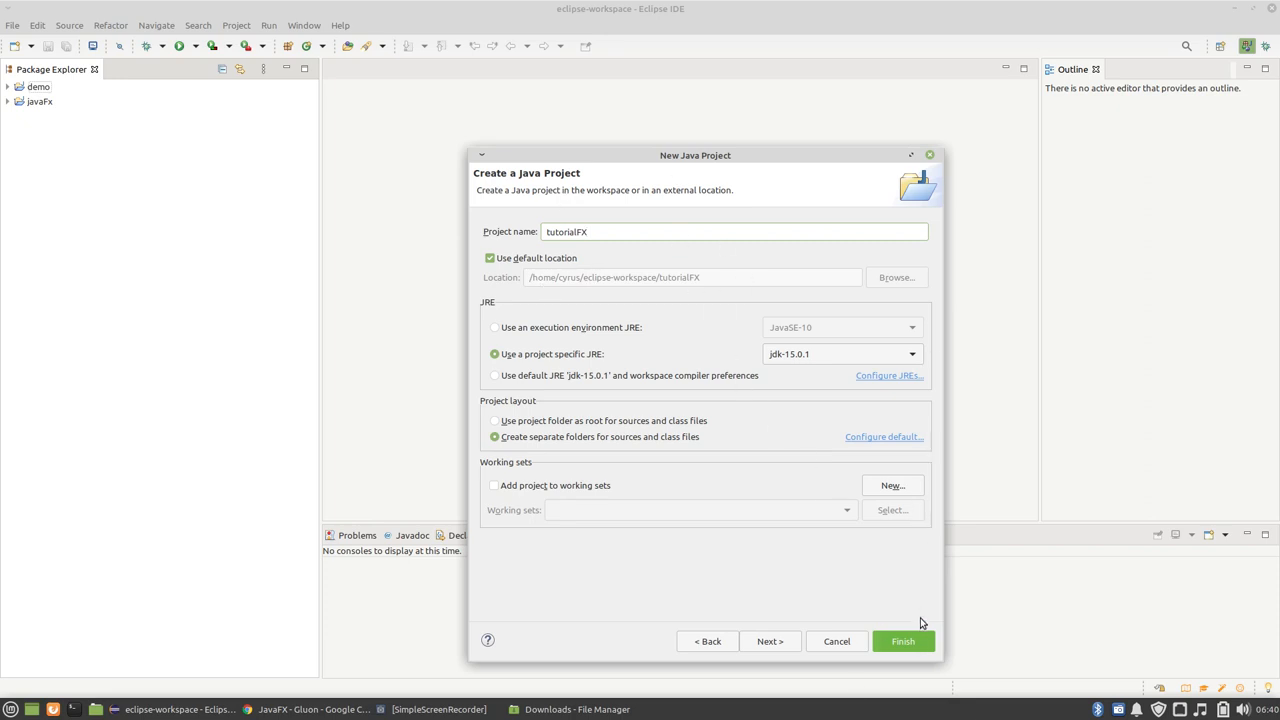
click(902, 640)
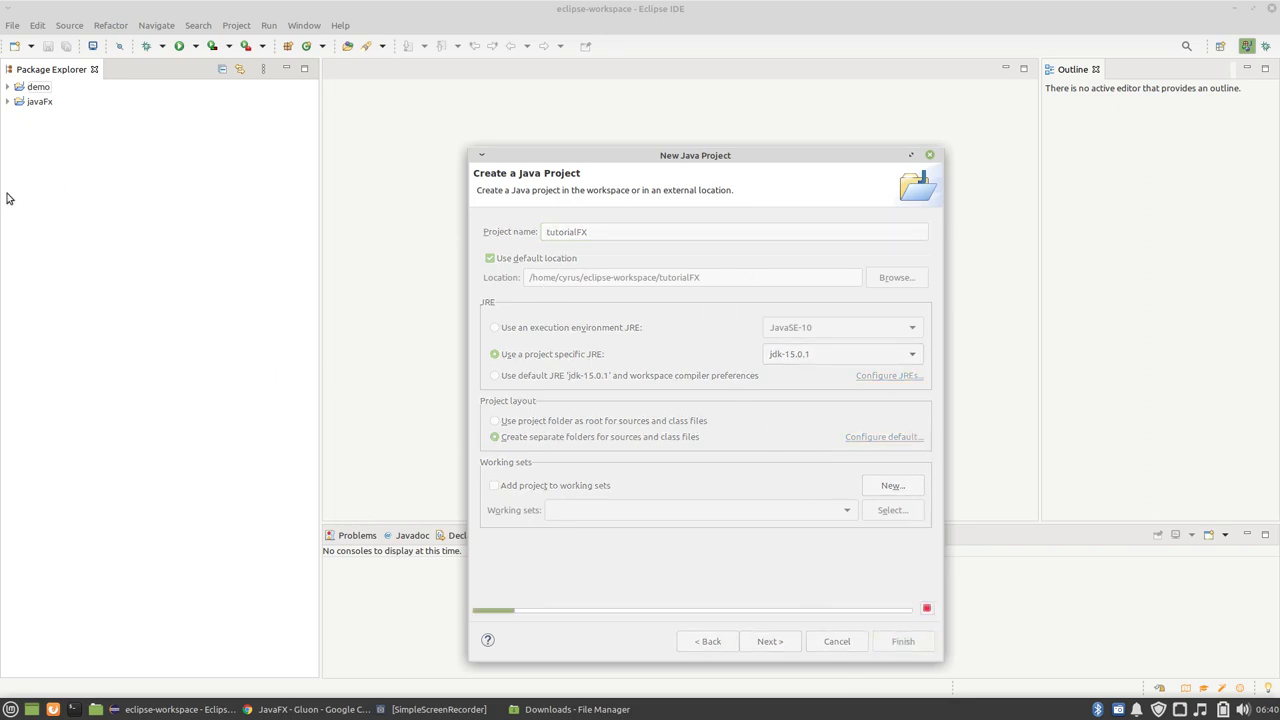
click(900, 640)
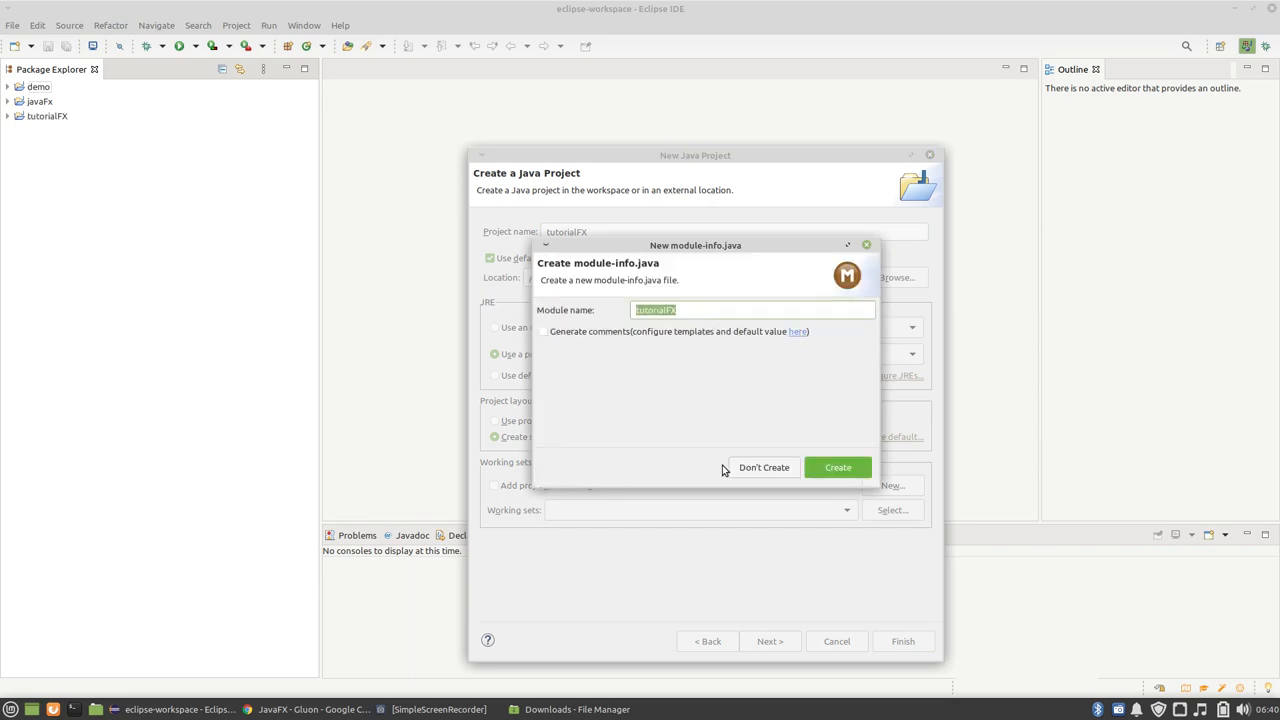
click(836, 468)
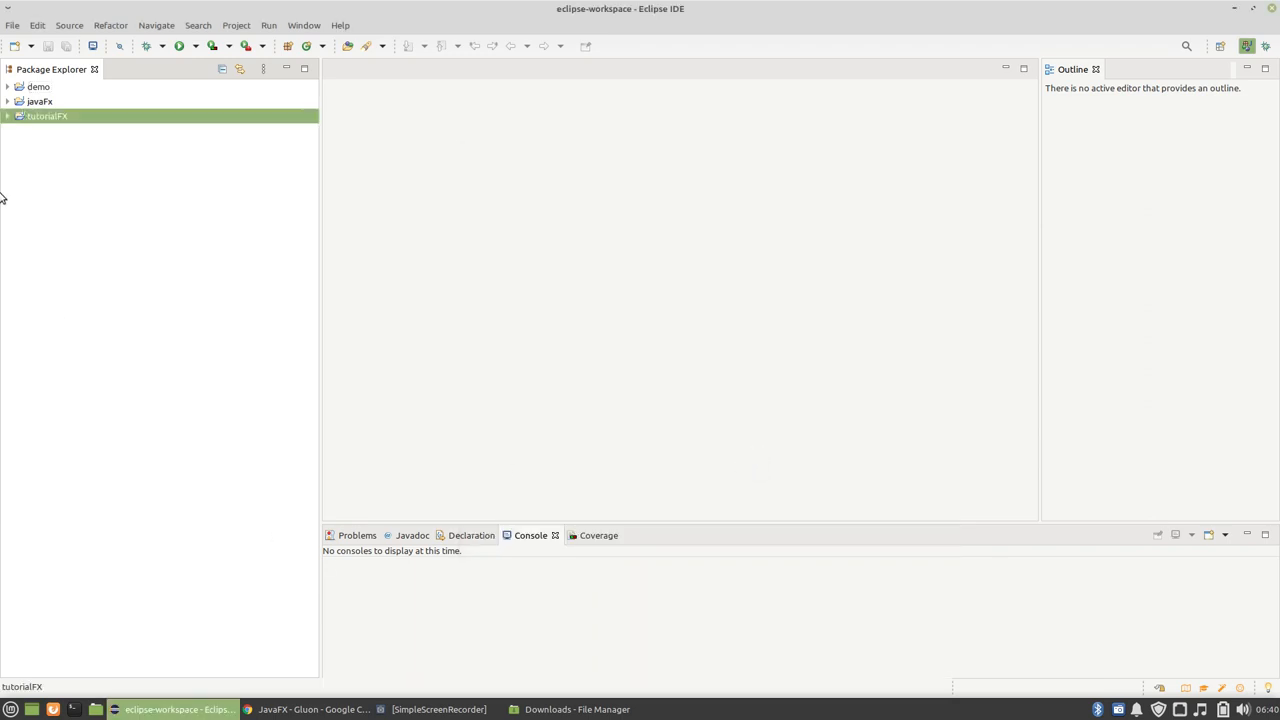
Step: Create class Main in tutorialFX's src folder and open Main.java in the editor
click(8, 114)
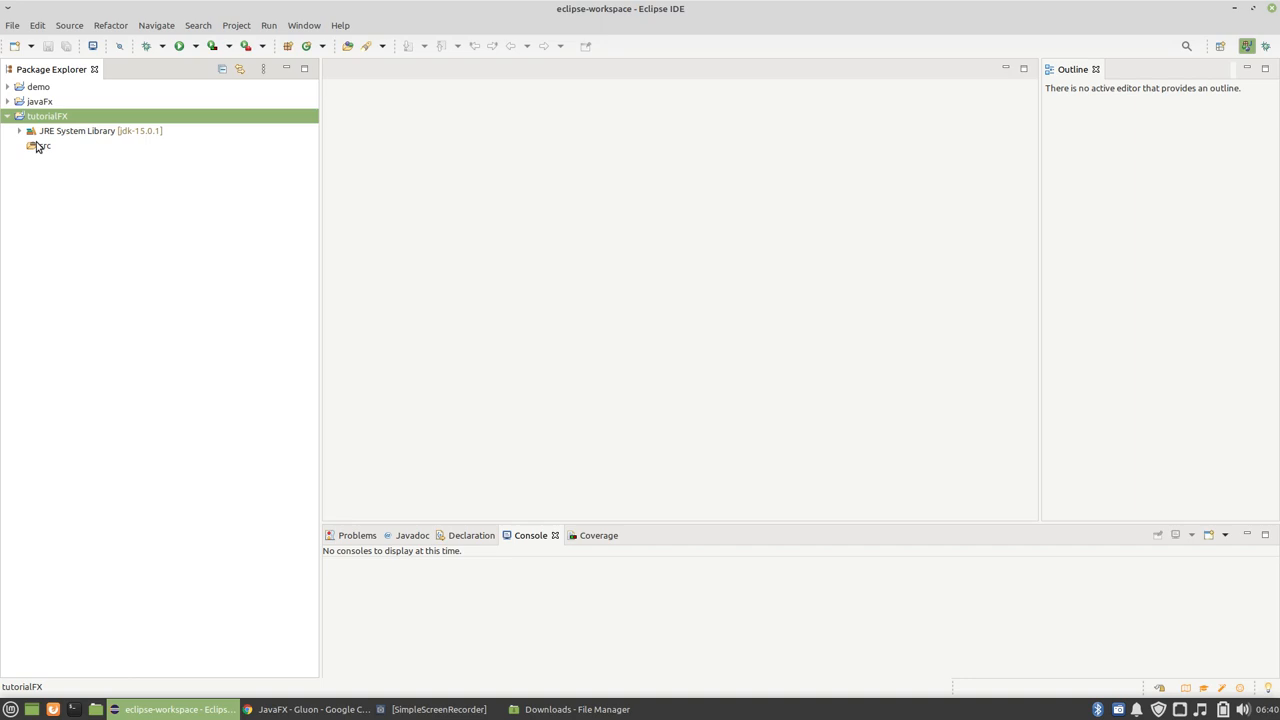
right_click(44, 144)
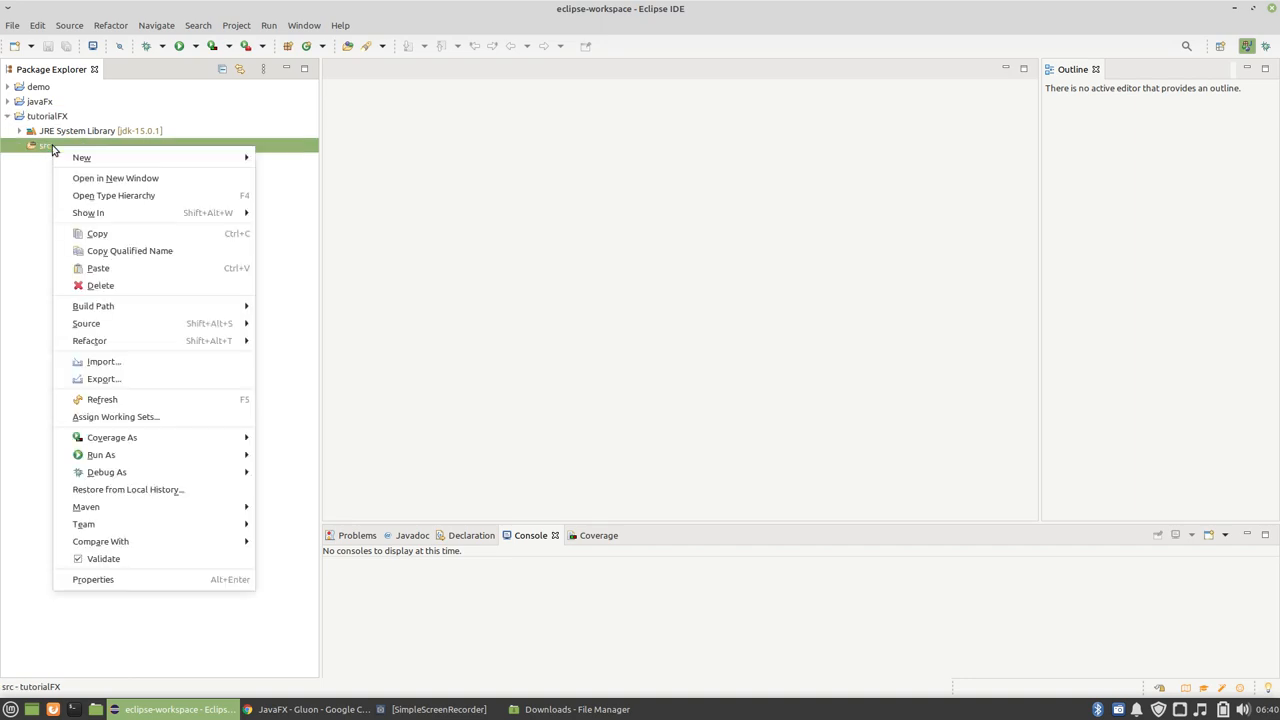
mouse_move(80, 156)
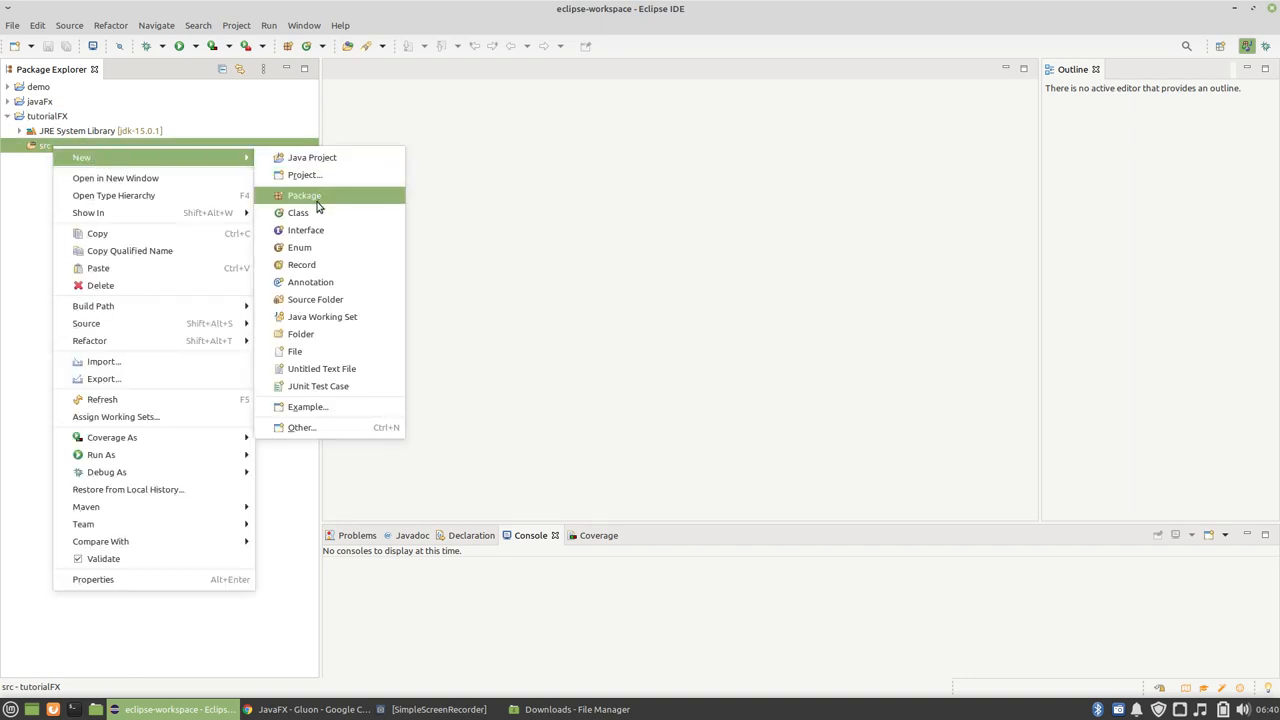
click(298, 212)
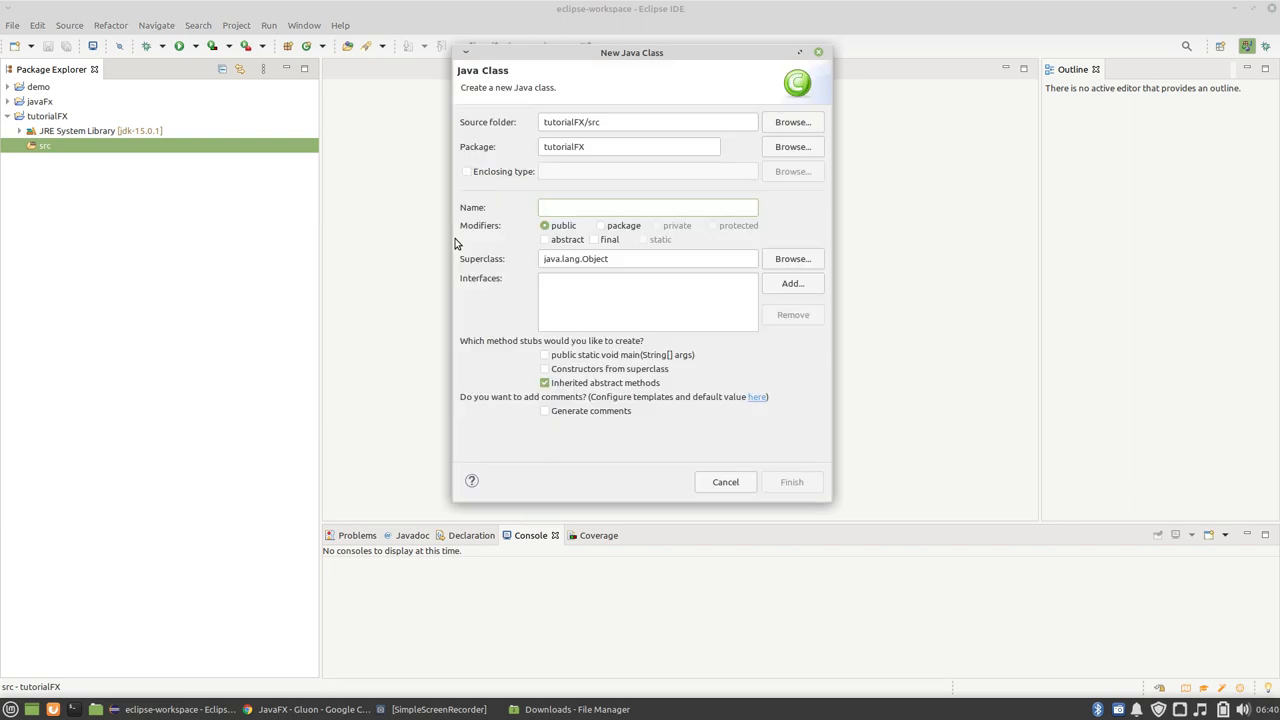
text(M)
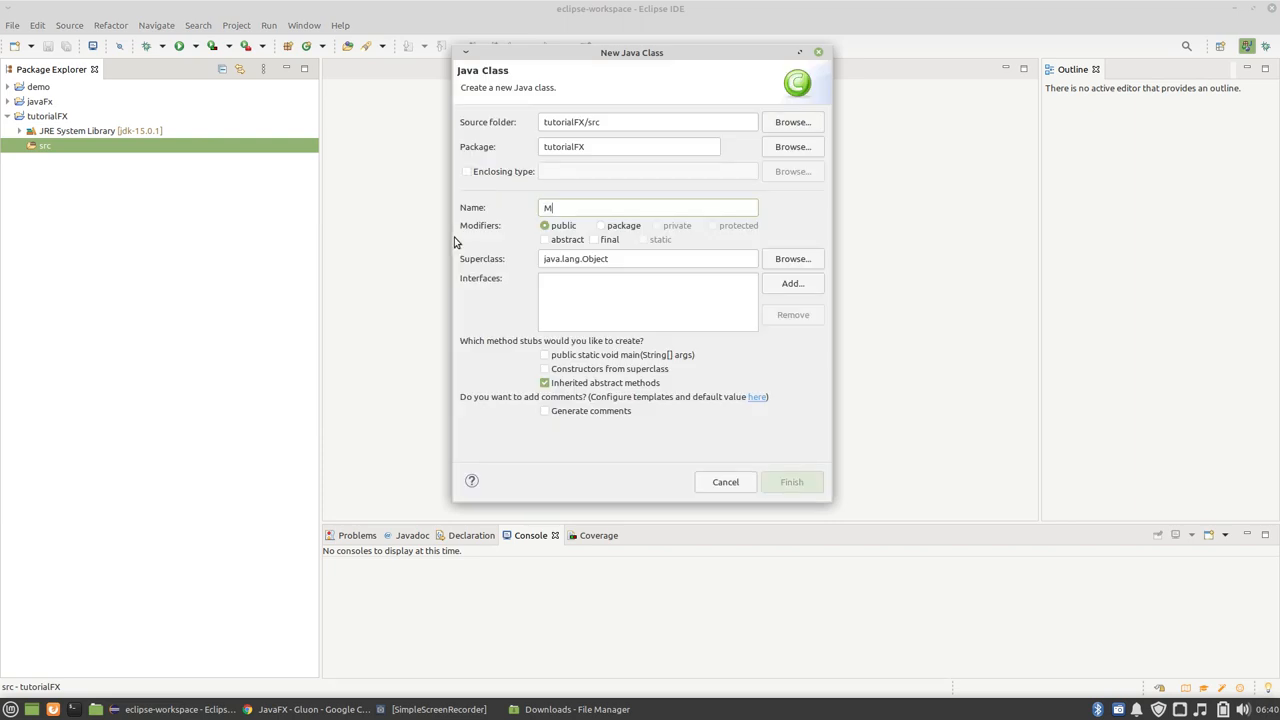
text(ain)
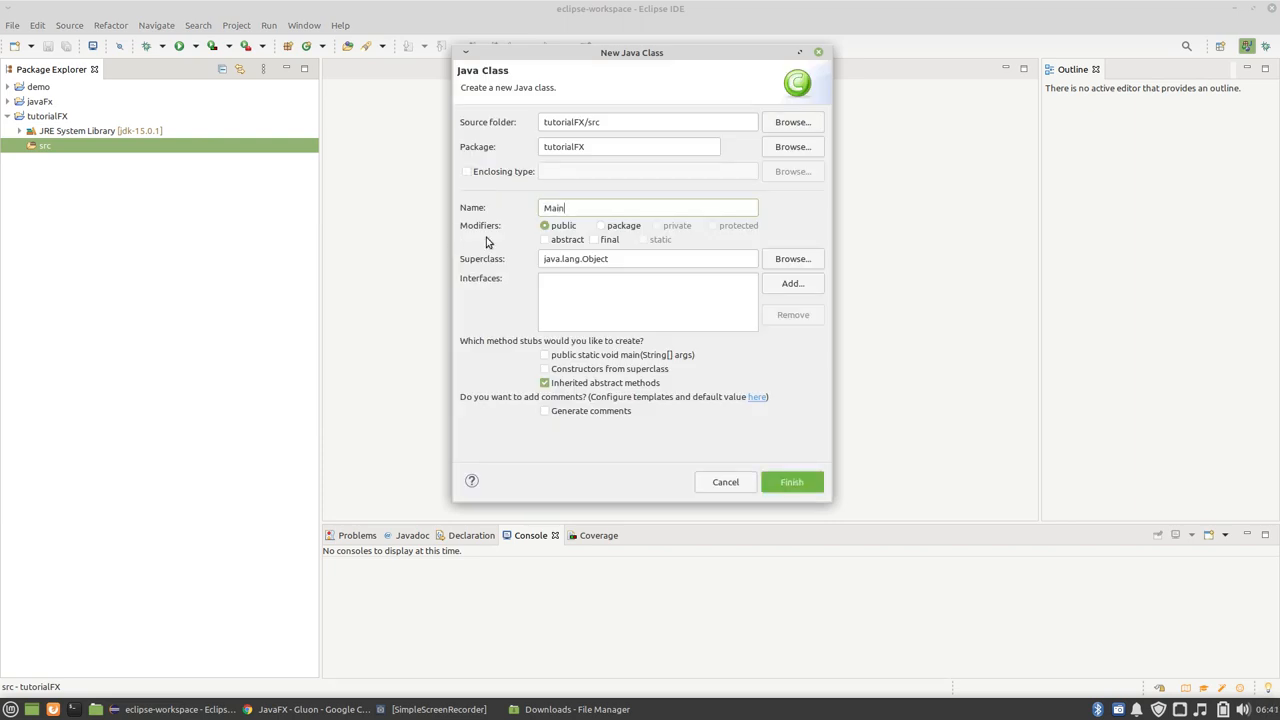
click(792, 480)
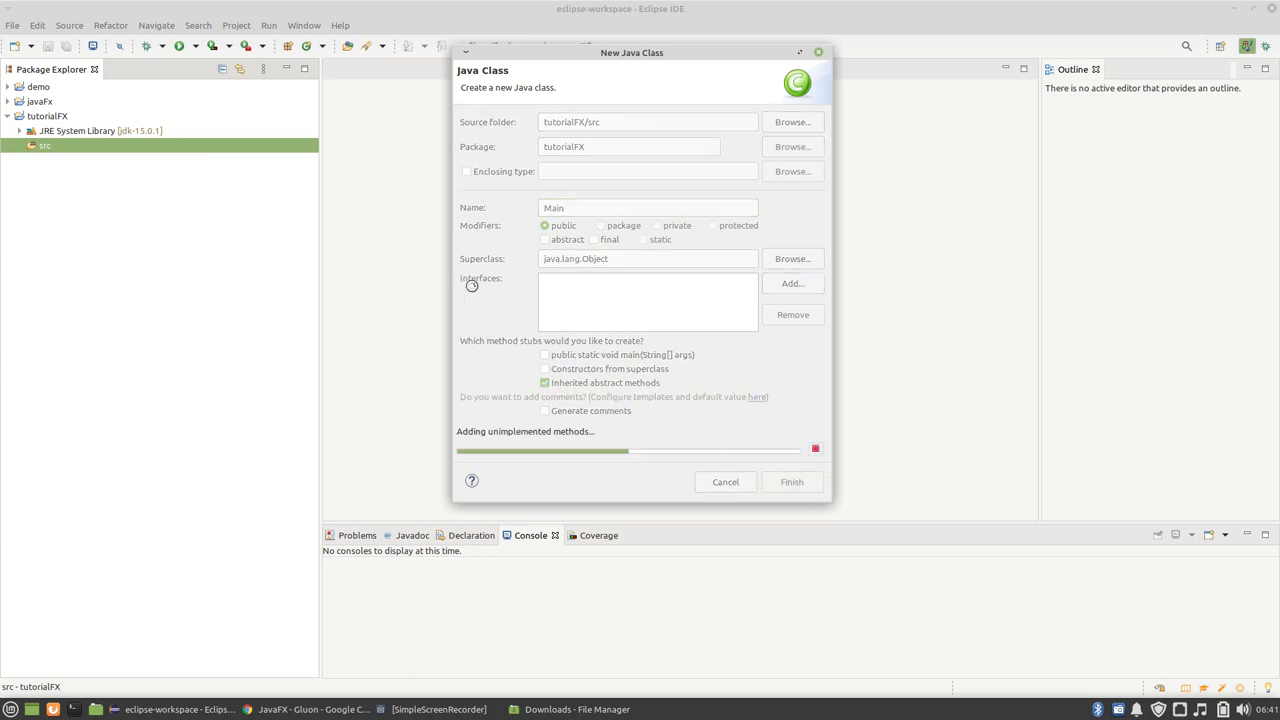
click(792, 482)
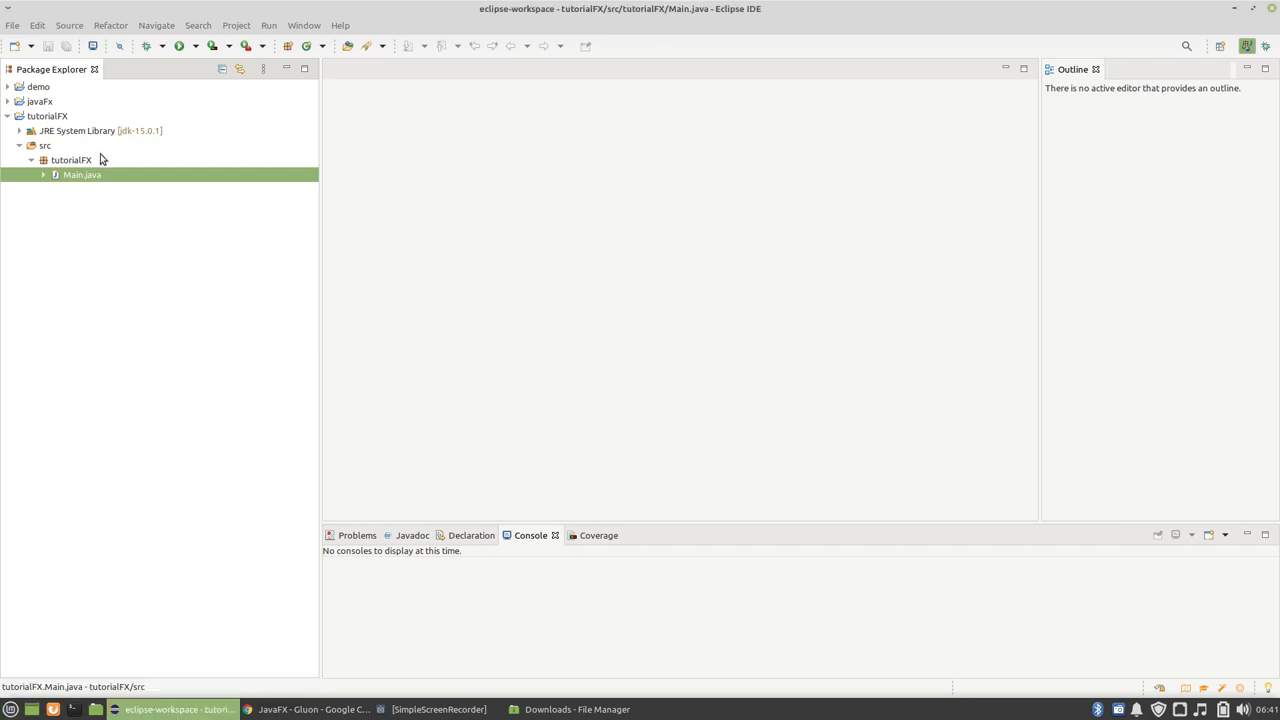
double_click(82, 174)
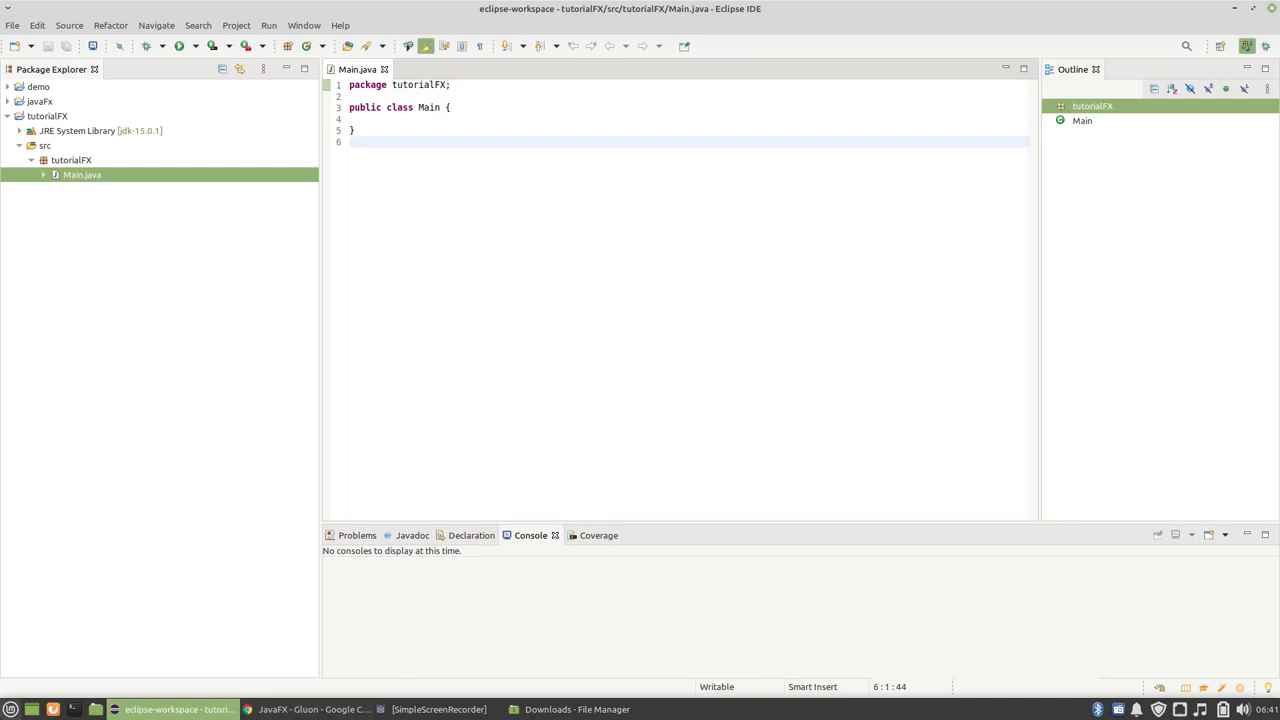
Step: Bring up the Linux Mint applications menu over the Eclipse workspace
click(8, 708)
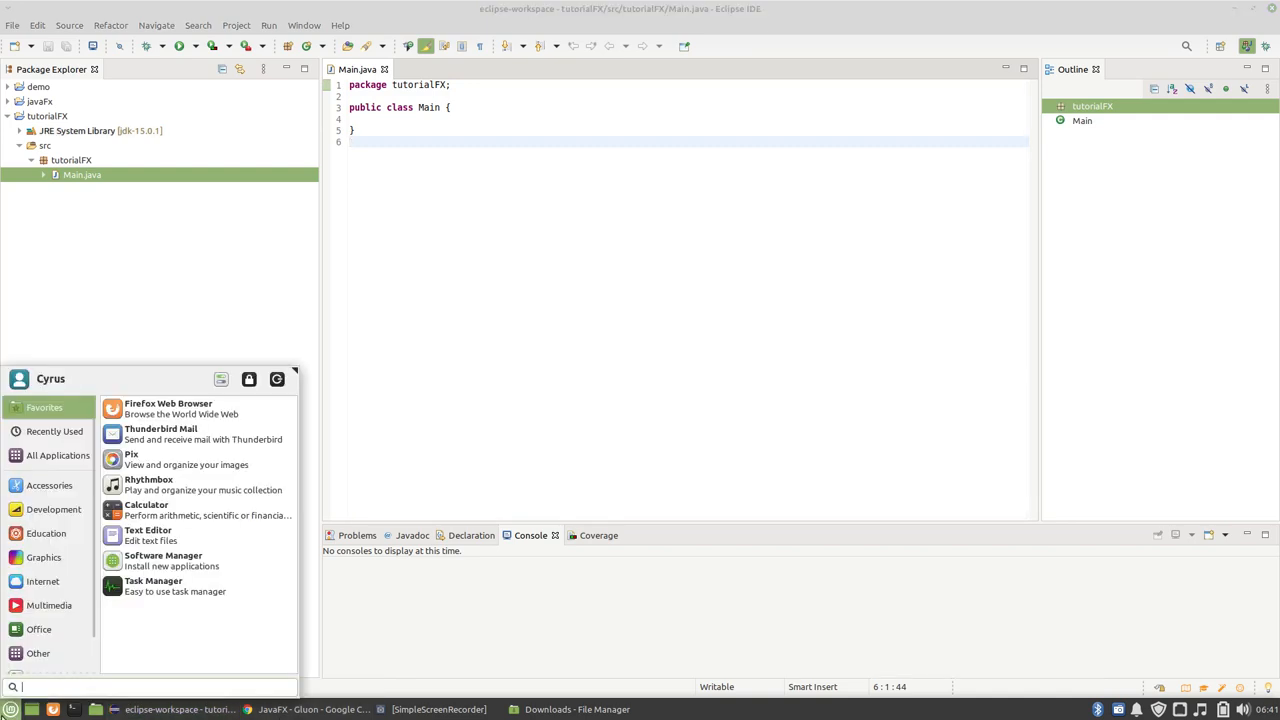
mouse_move(10, 704)
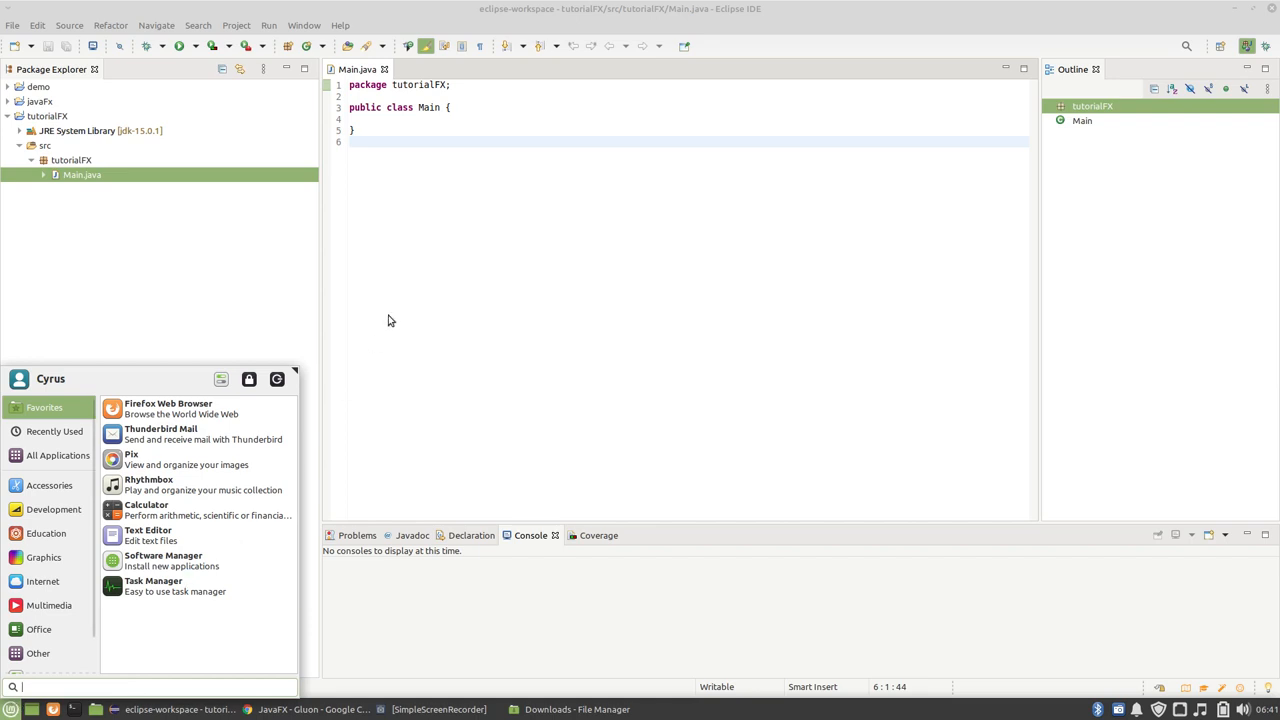
mouse_move(480, 204)
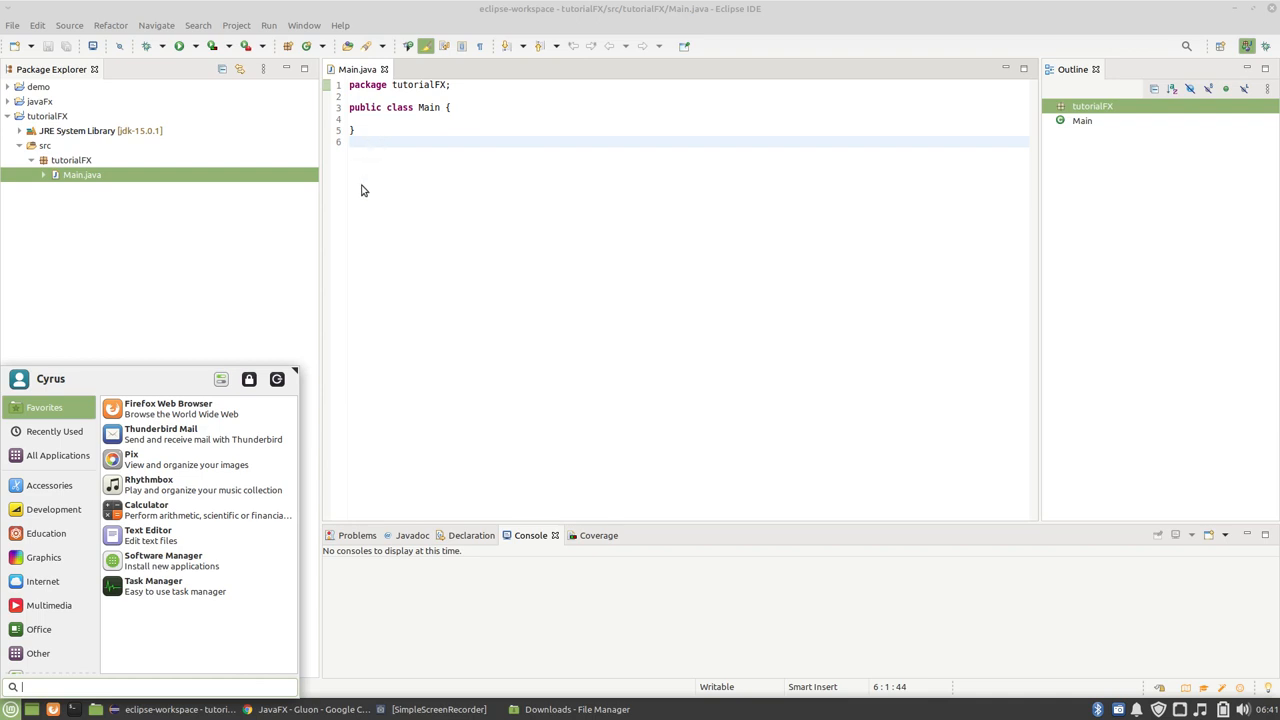
mouse_move(352, 678)
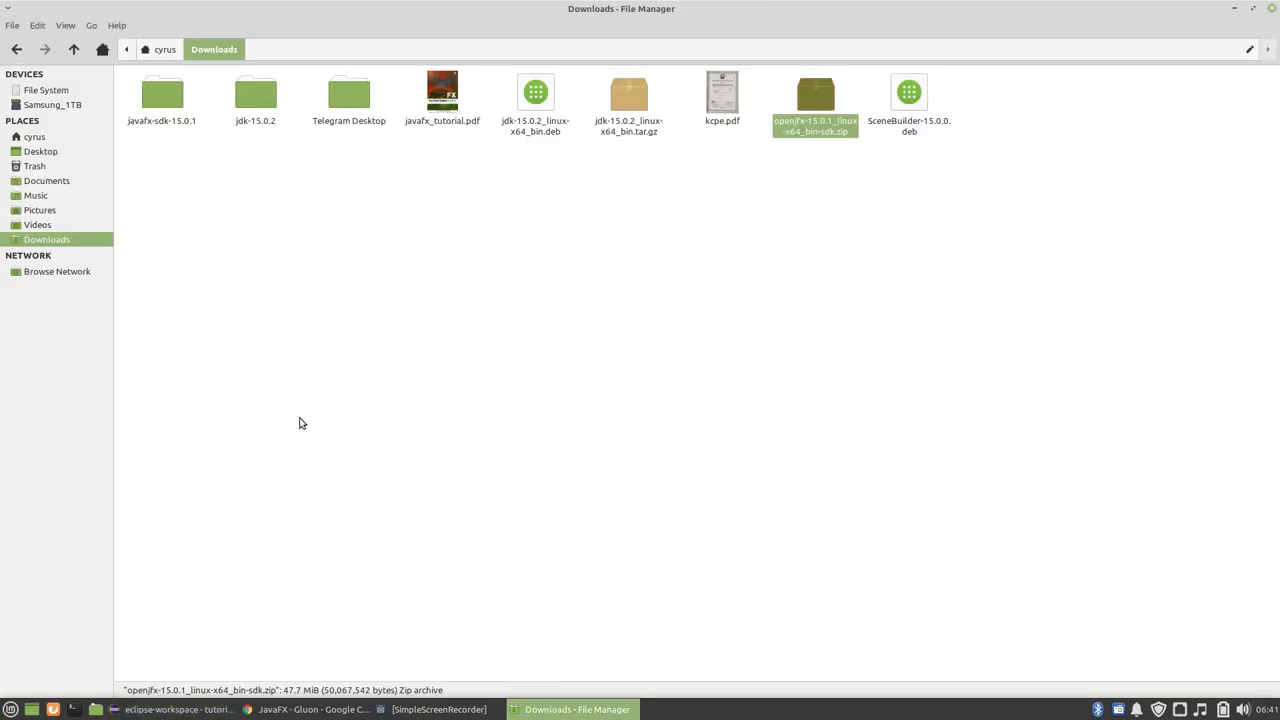
mouse_move(18, 262)
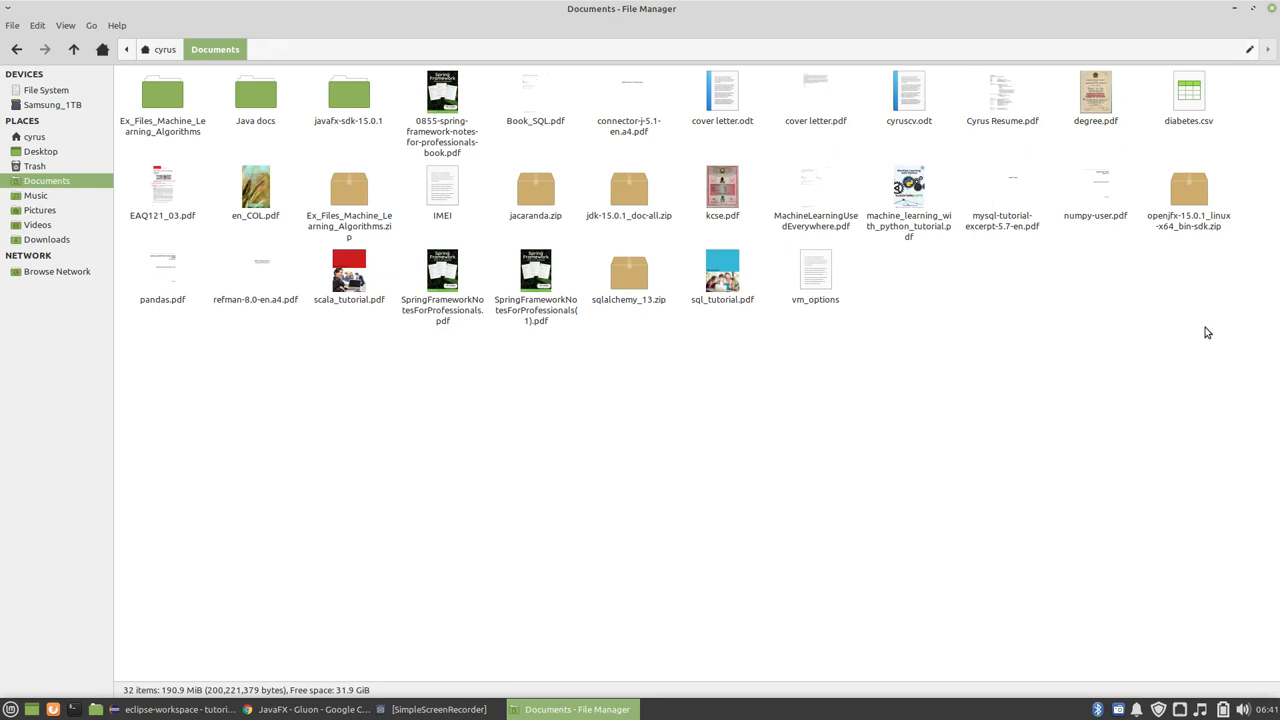
mouse_move(1204, 328)
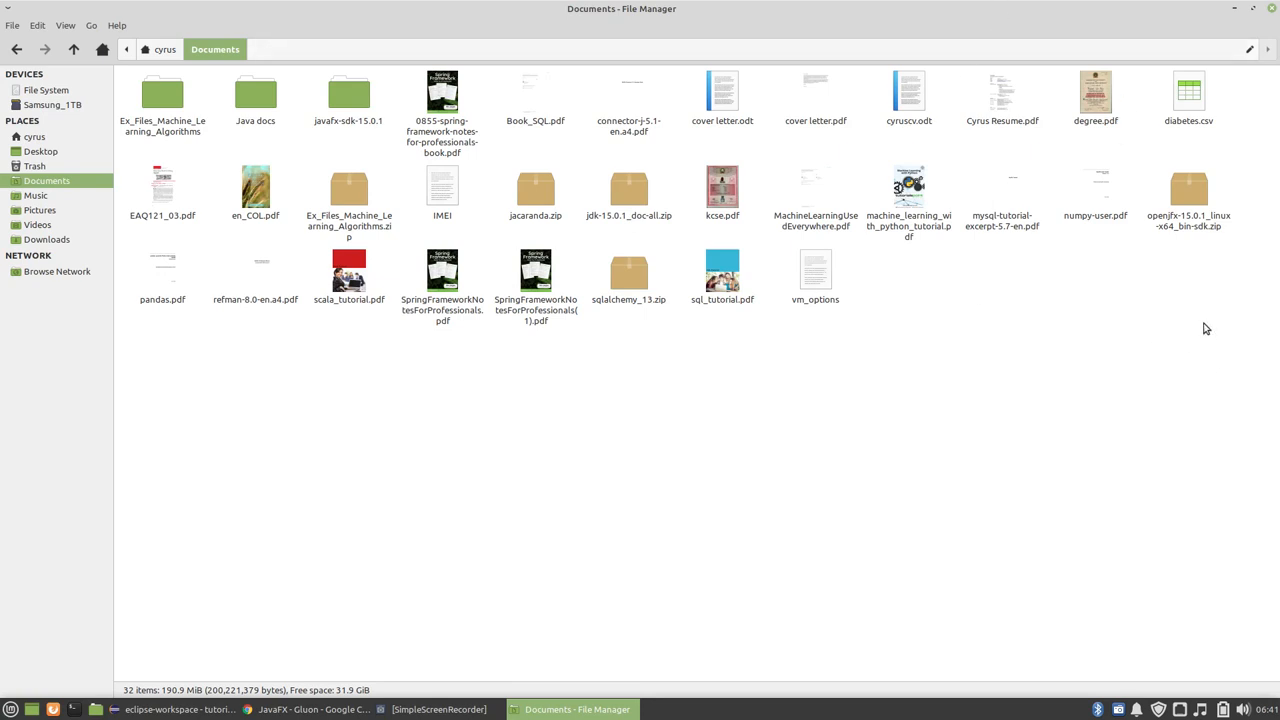
mouse_move(490, 202)
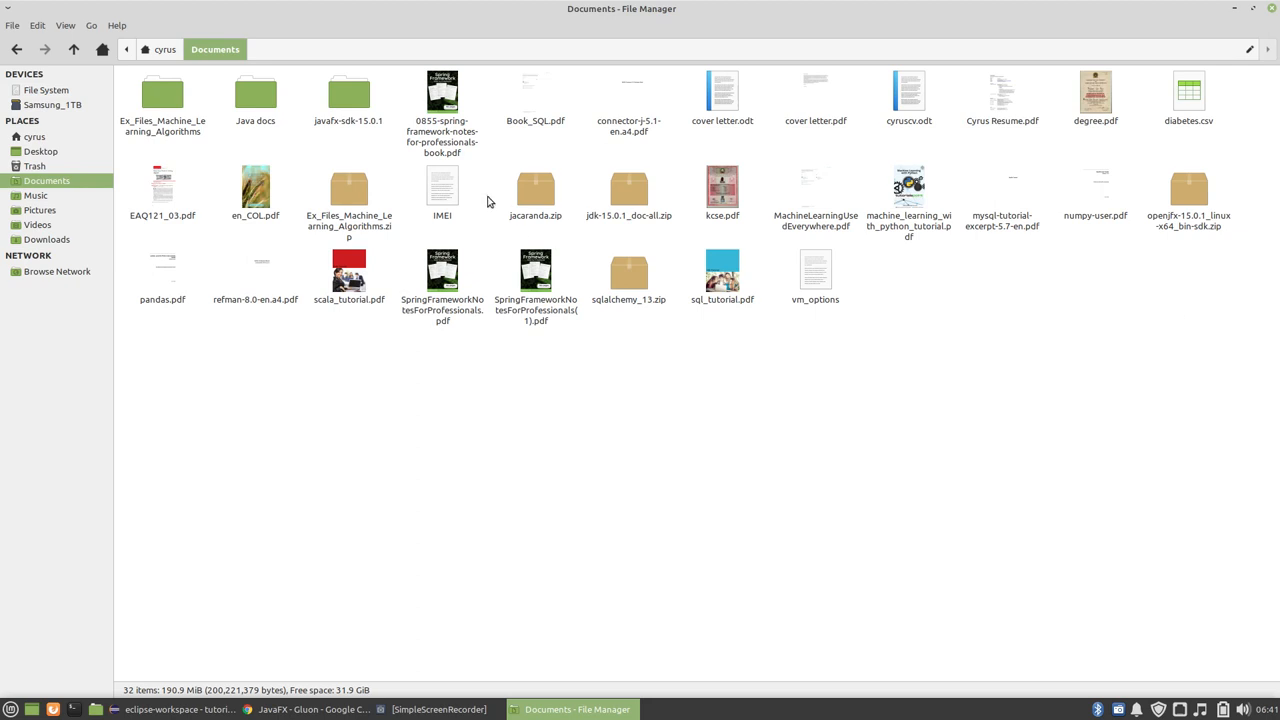
mouse_move(1076, 220)
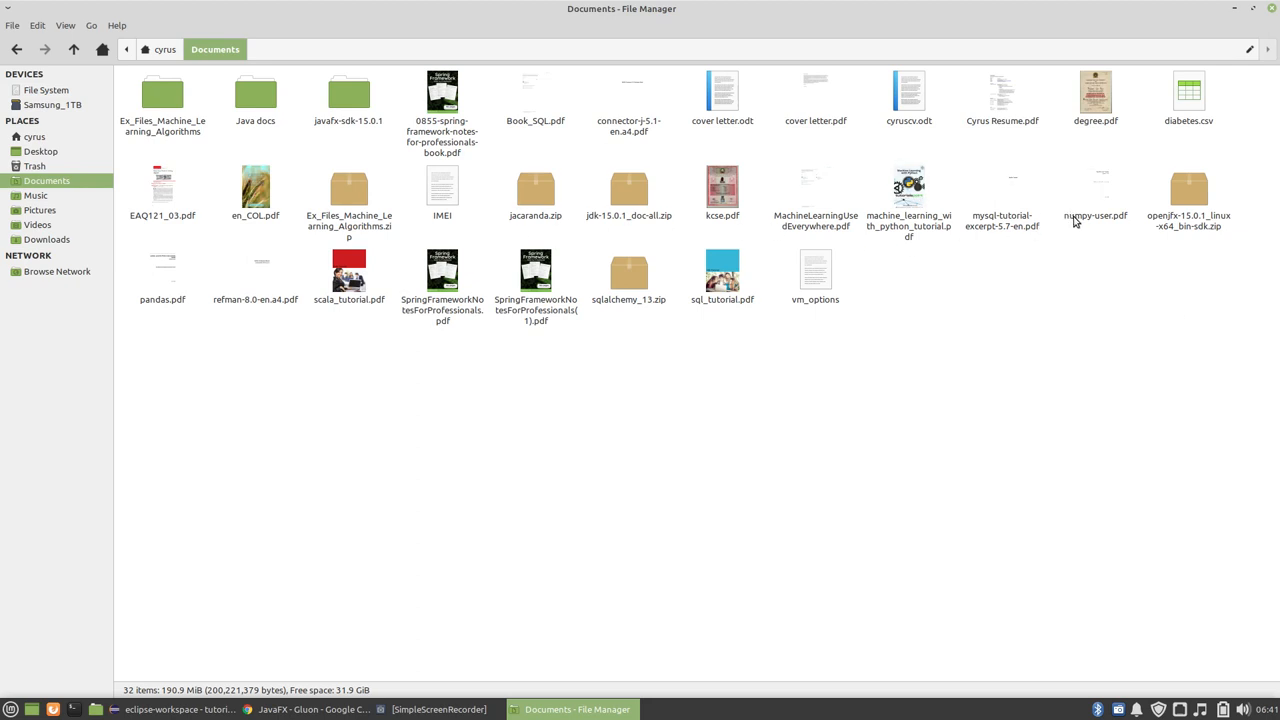
mouse_move(726, 338)
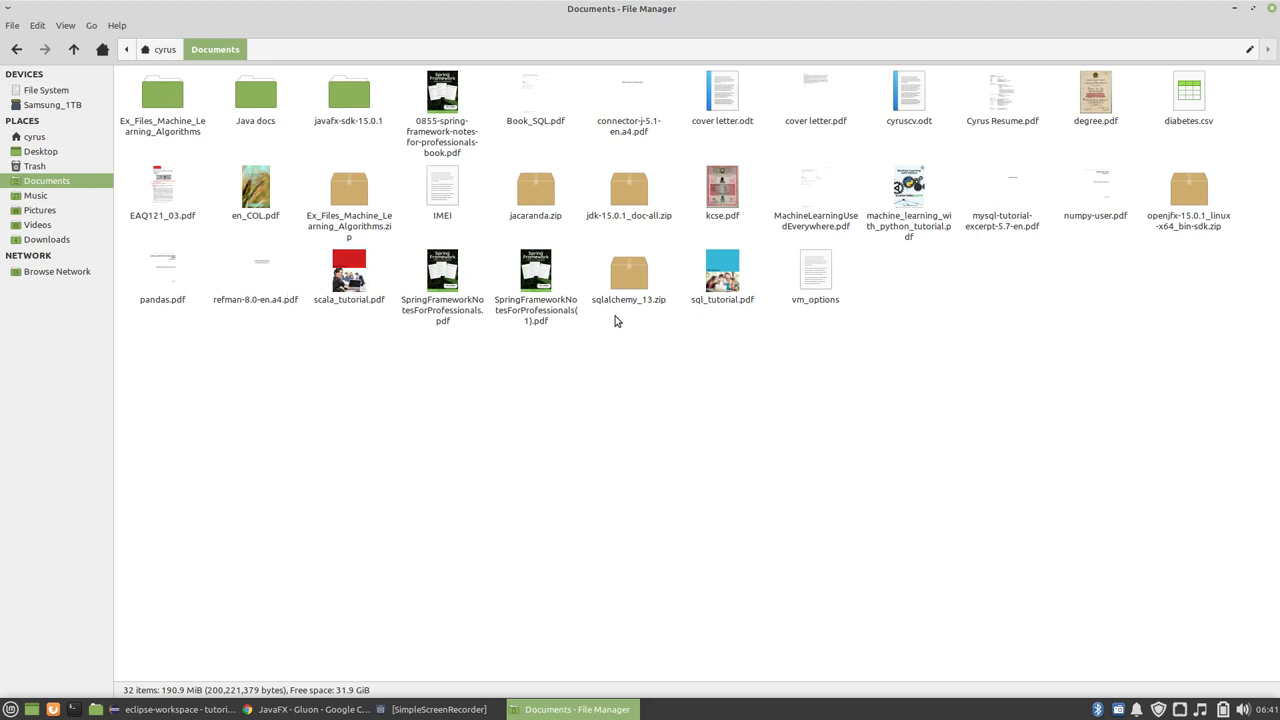
Step: Open the vm_options text file from Documents in the text editor
double_click(816, 270)
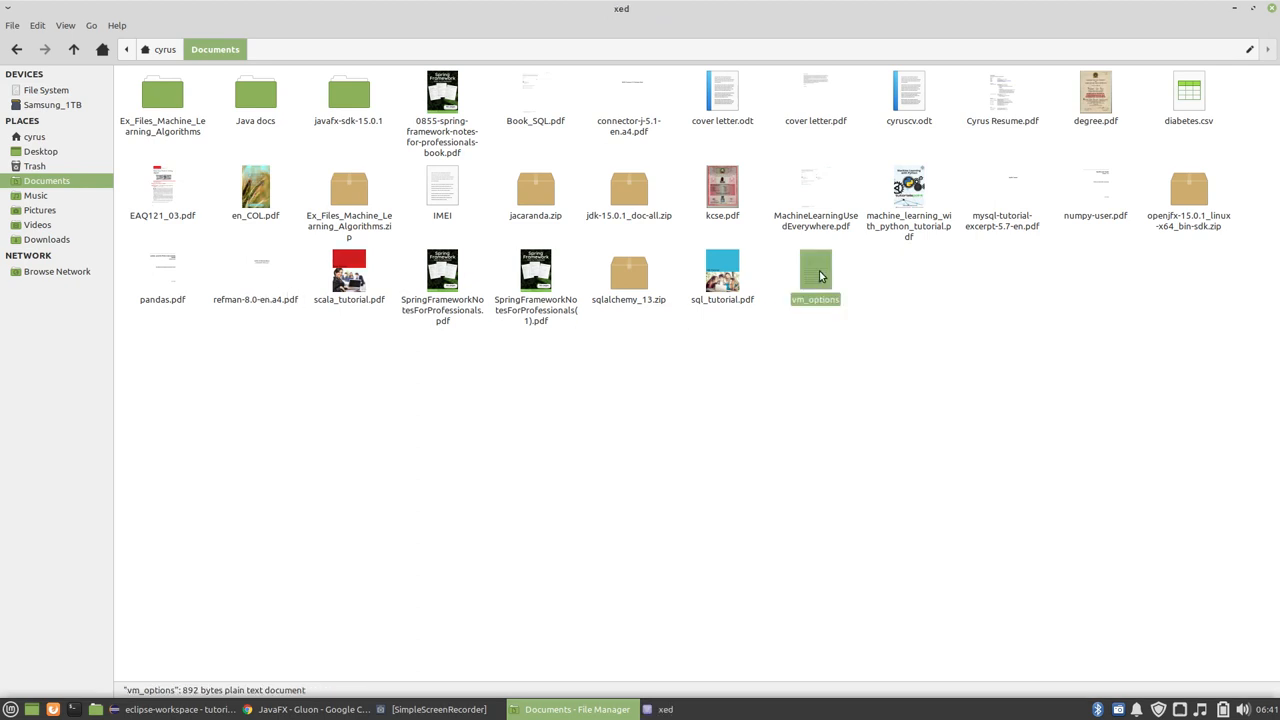
Step: Copy the JavaFX sample code from vm_options into Main.java, then return to the Documents window
double_click(816, 270)
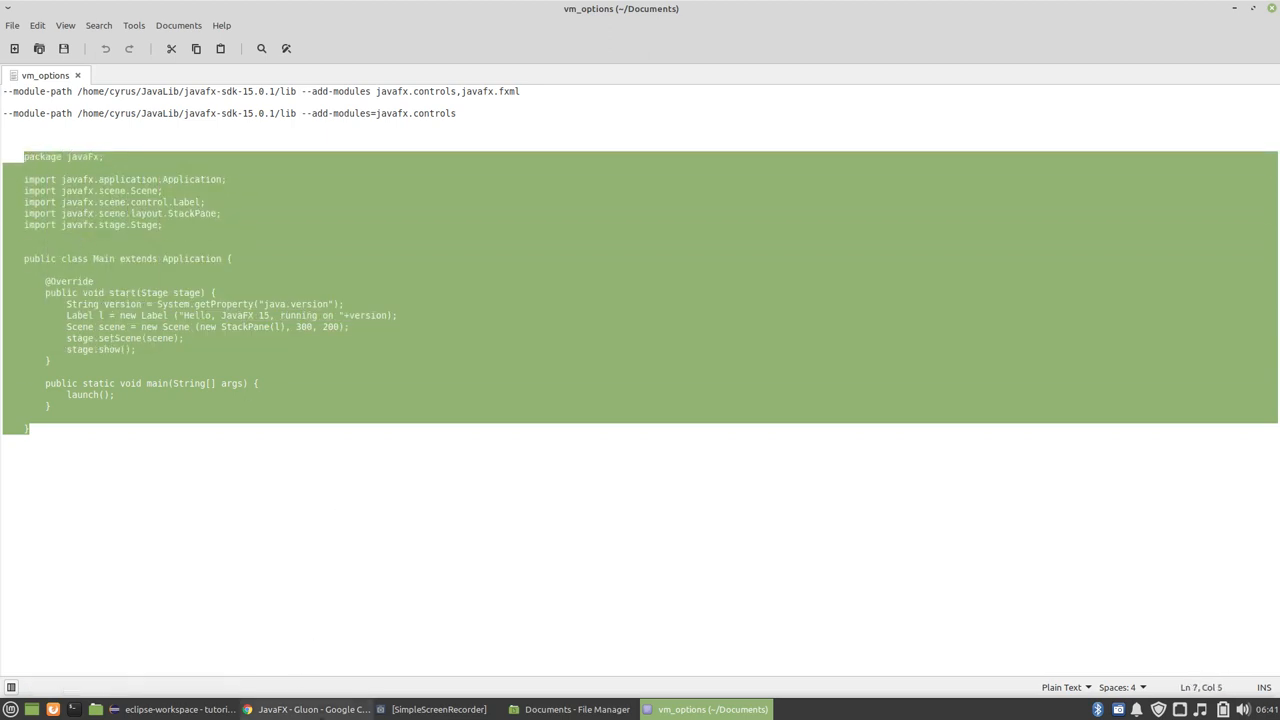
click(176, 708)
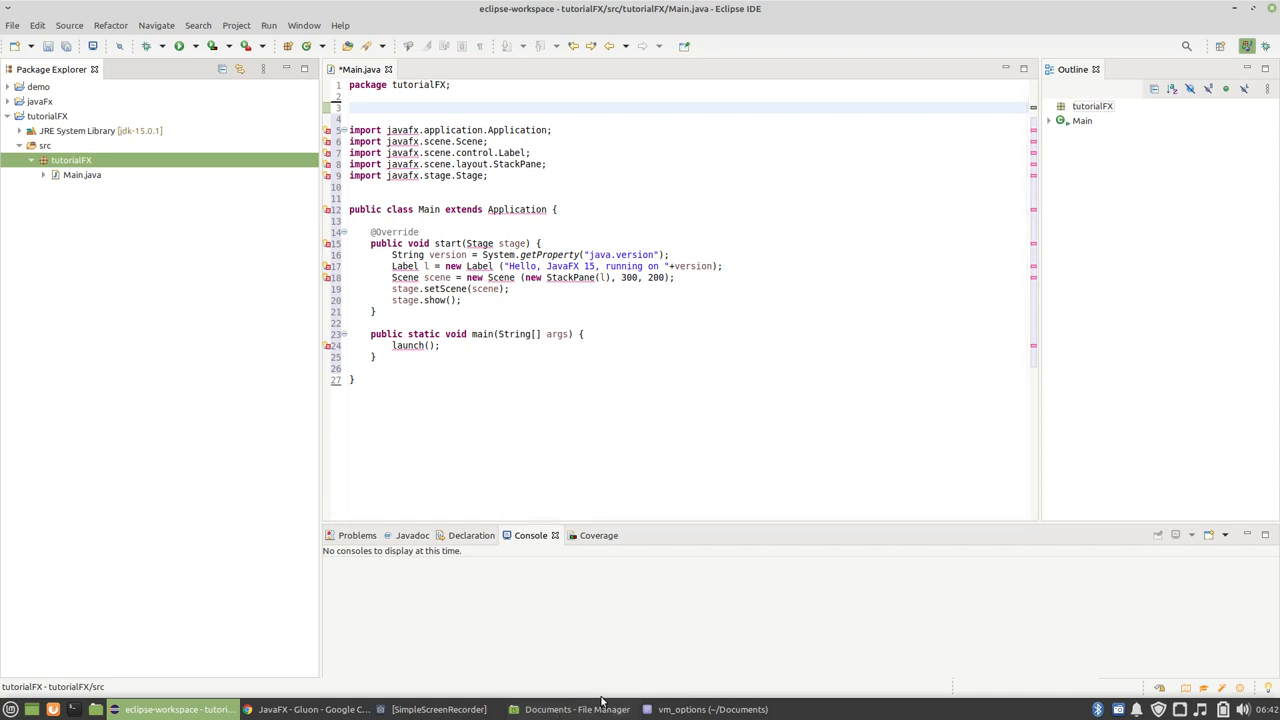
click(576, 708)
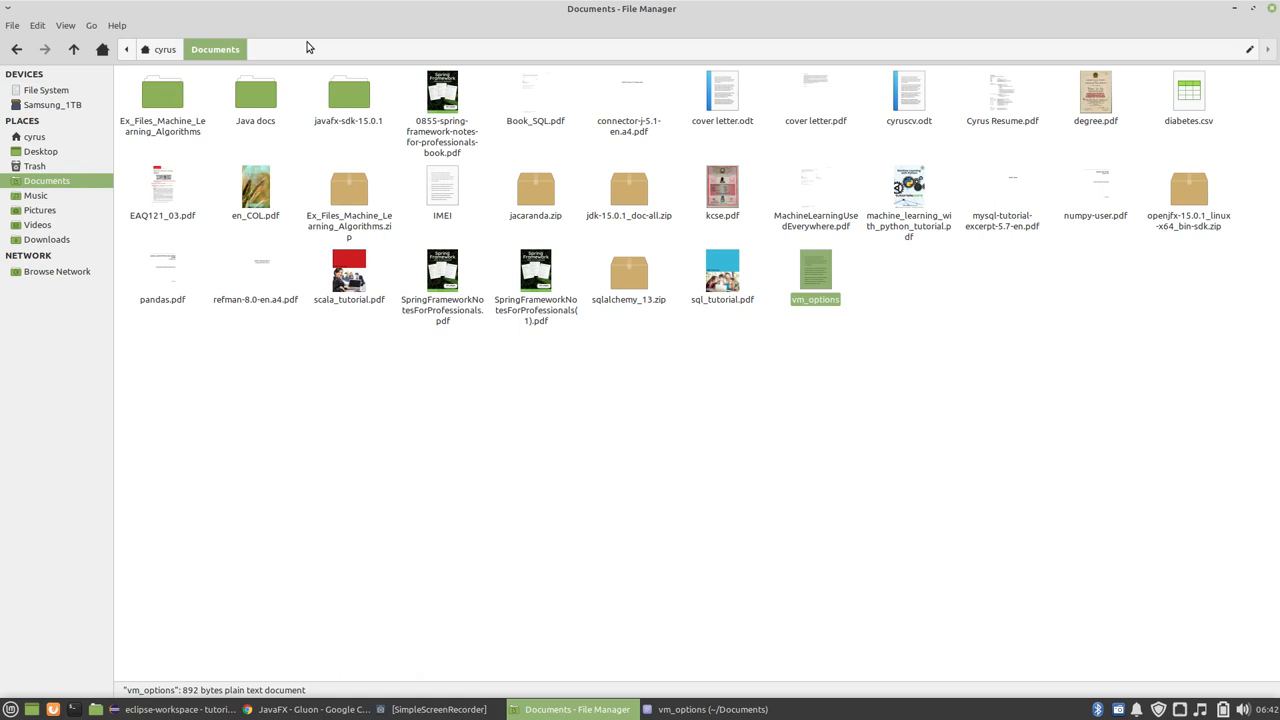
mouse_move(322, 100)
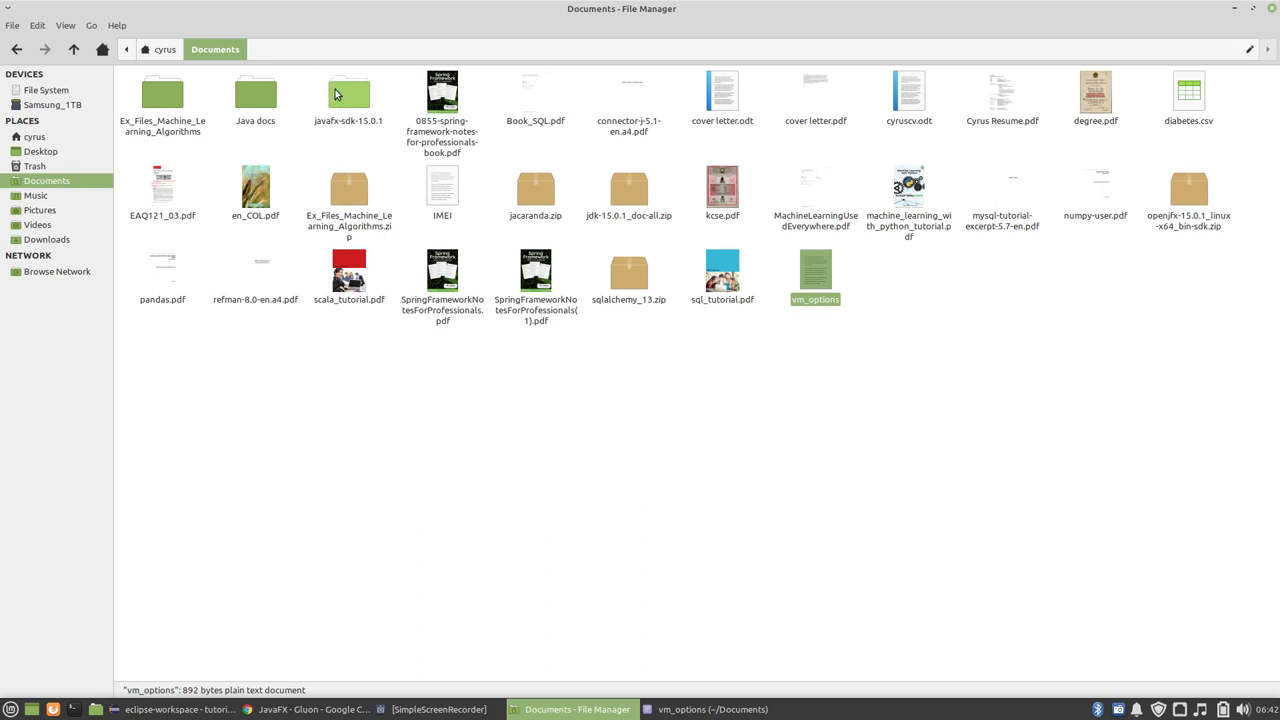
mouse_move(340, 96)
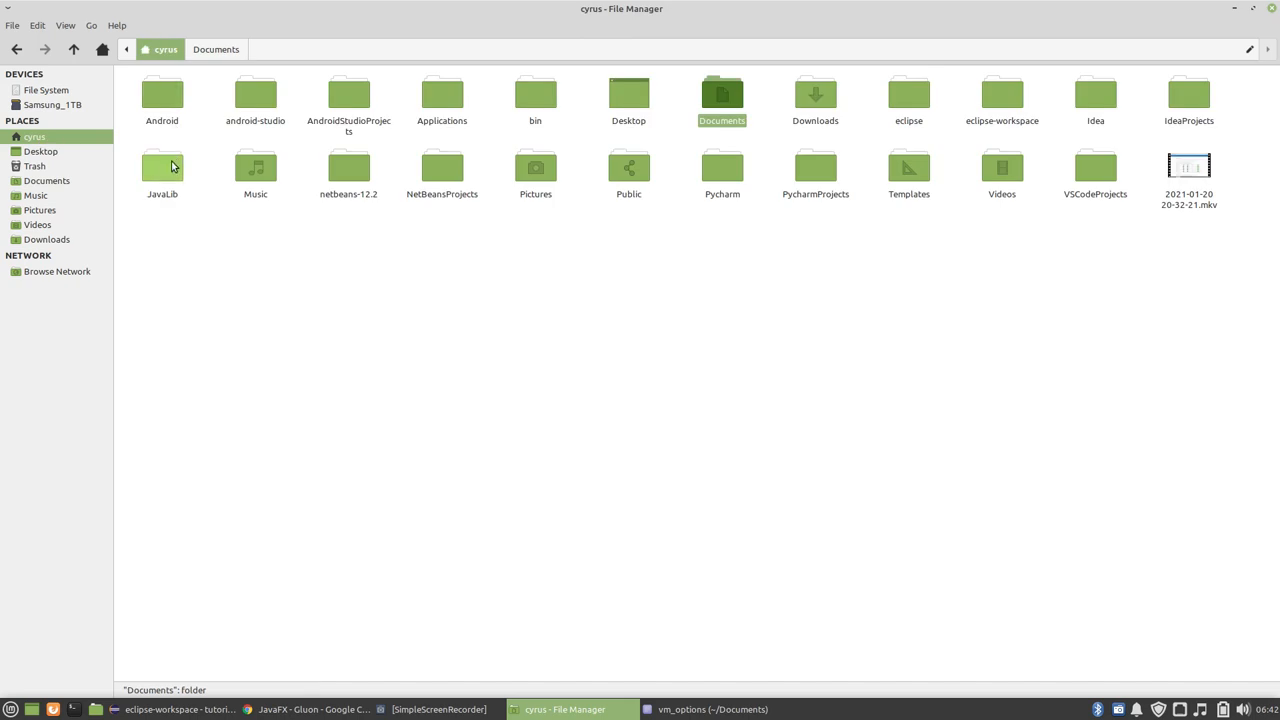
Step: Navigate into JavaLib/javafx-sdk-15.0.1/lib to locate the JavaFX jar files
click(162, 170)
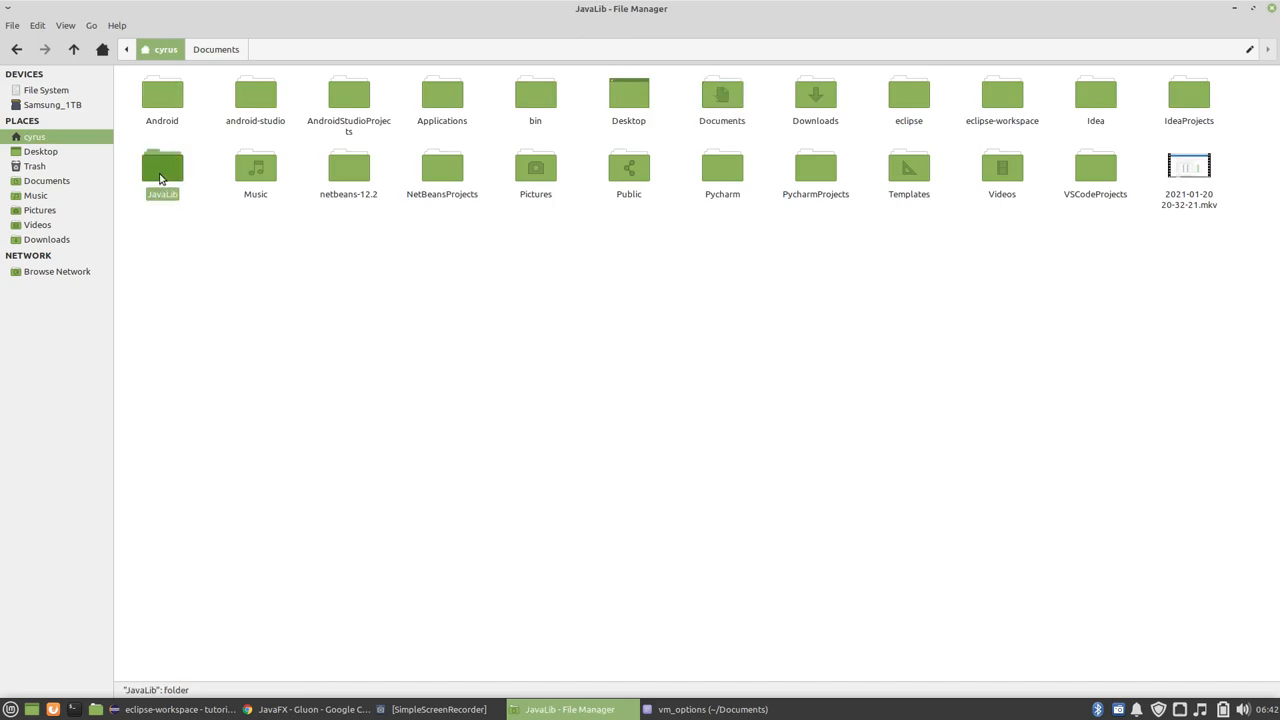
double_click(162, 170)
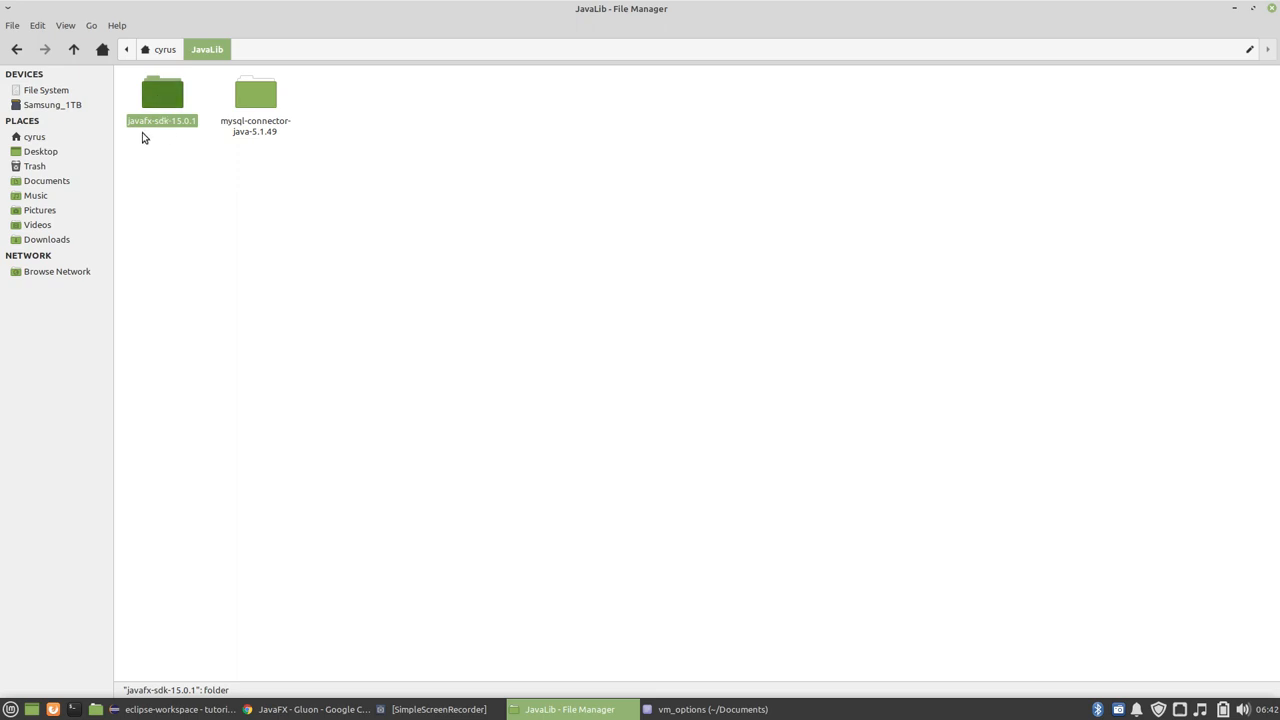
double_click(162, 92)
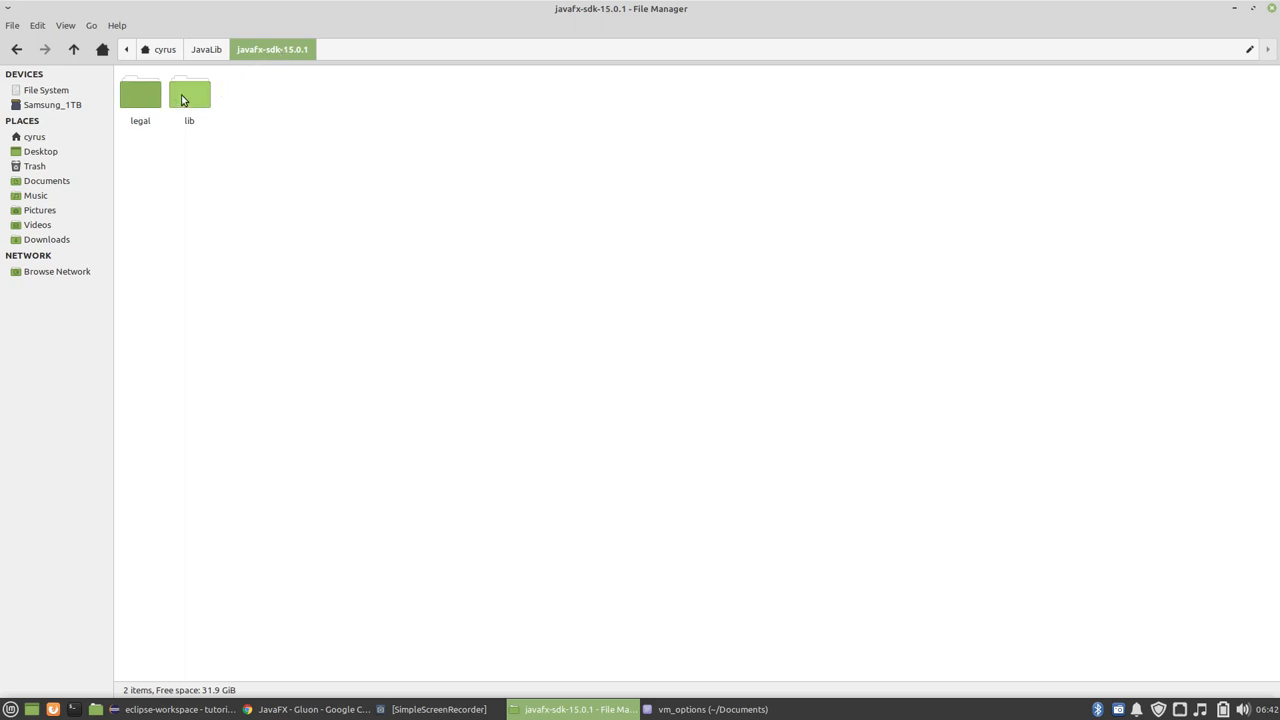
click(188, 94)
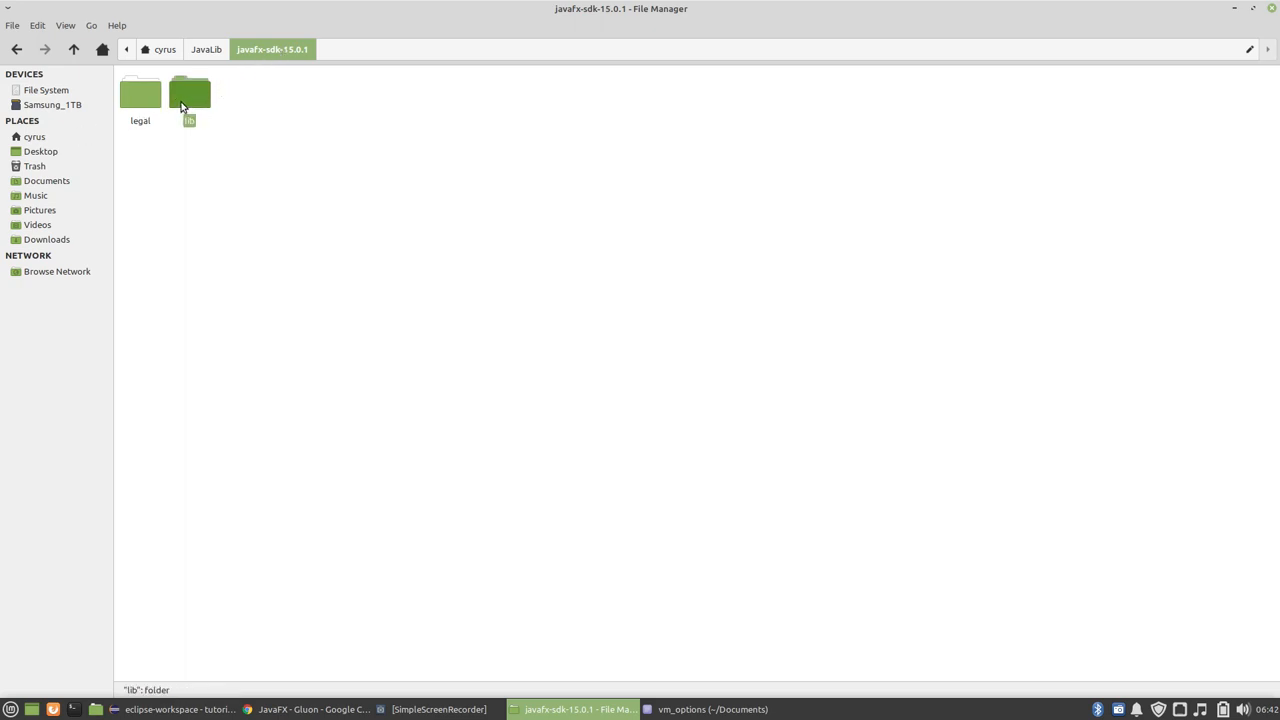
double_click(188, 92)
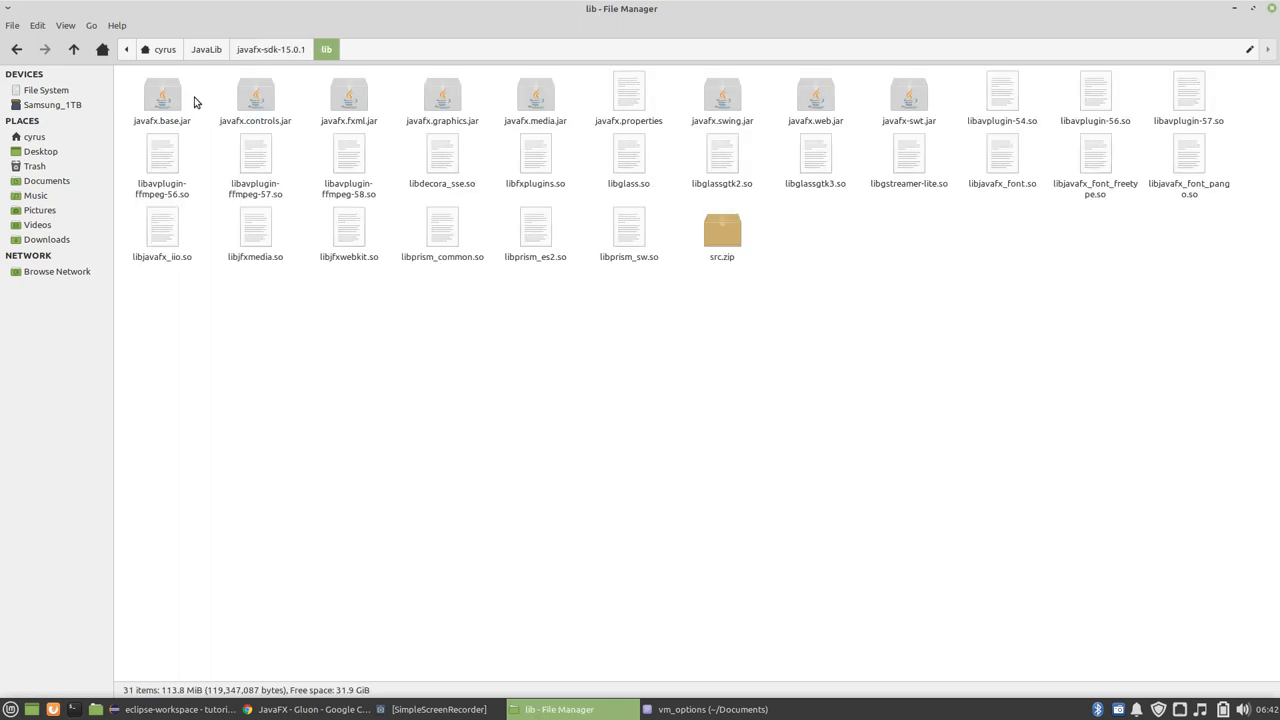
click(722, 96)
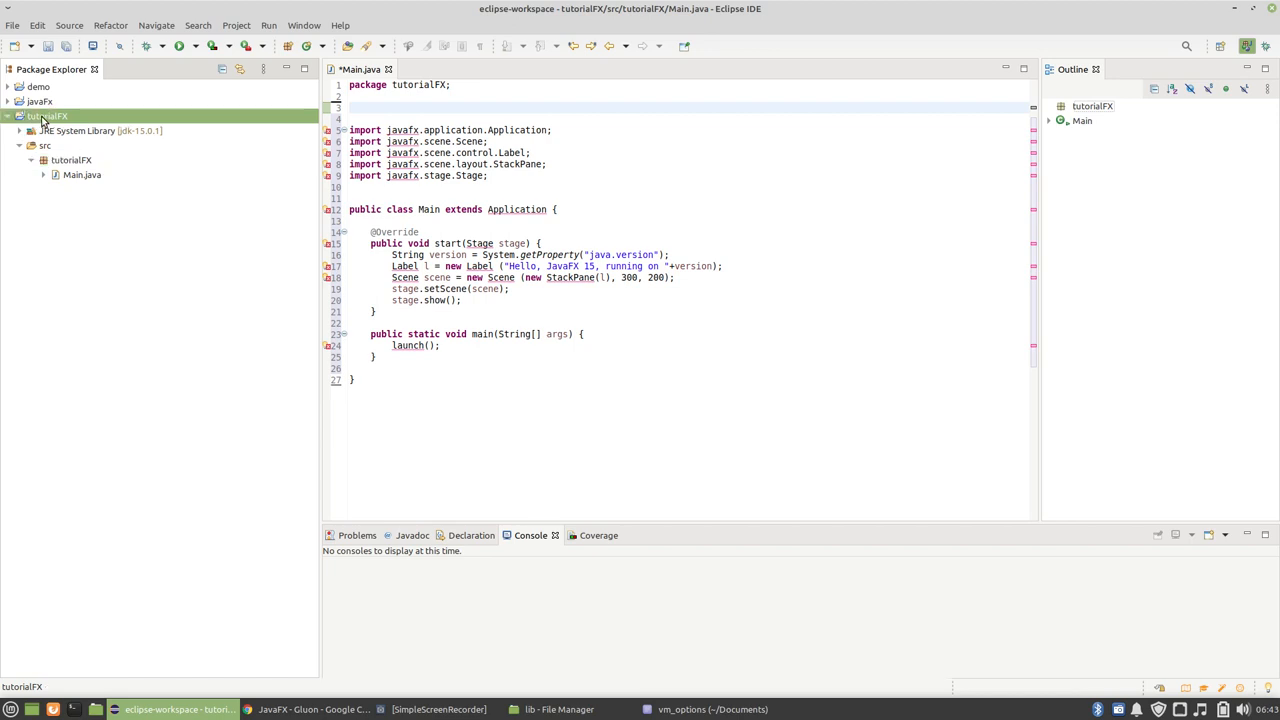
Step: Open tutorialFX's Java Build Path Libraries and select the Classpath entry
right_click(48, 116)
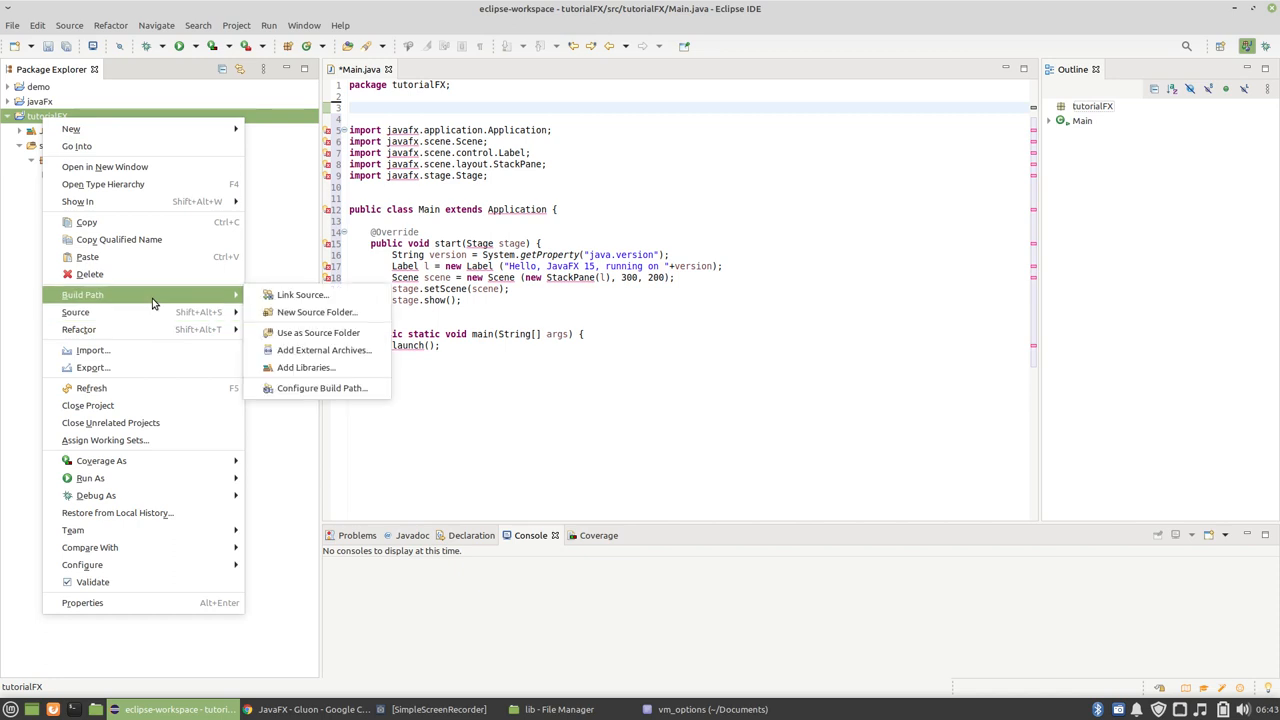
mouse_move(304, 368)
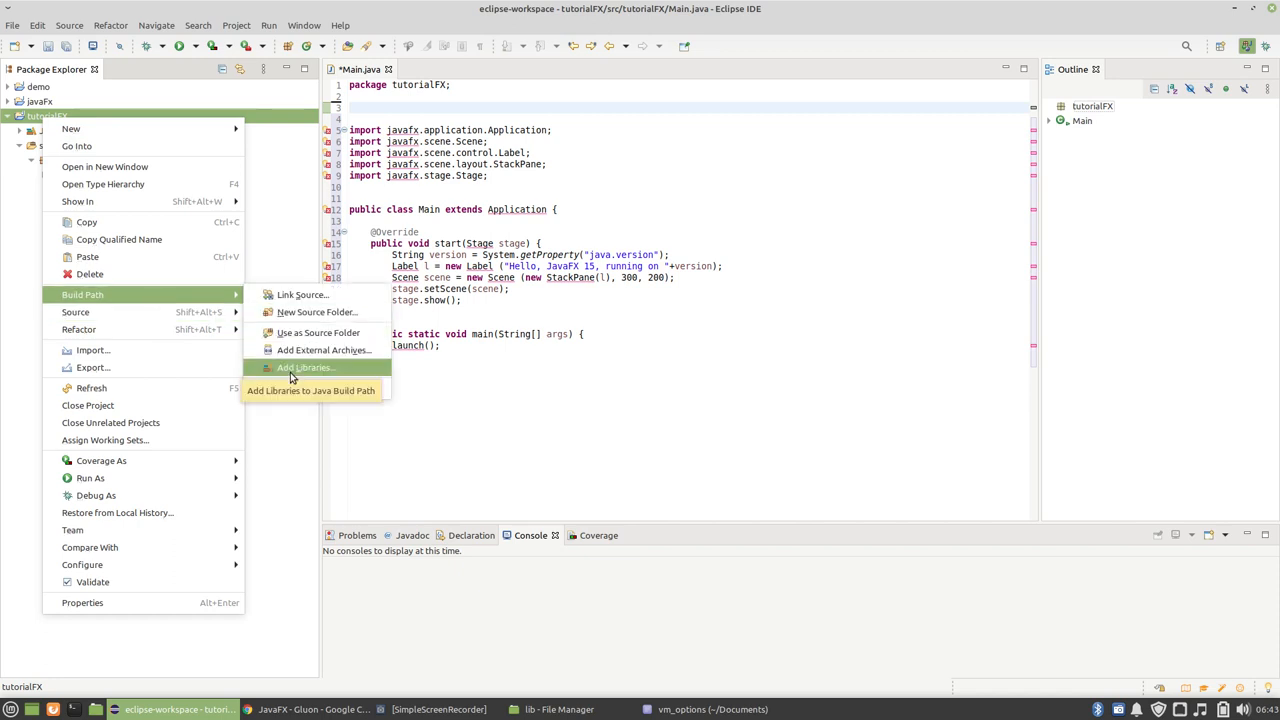
mouse_move(320, 388)
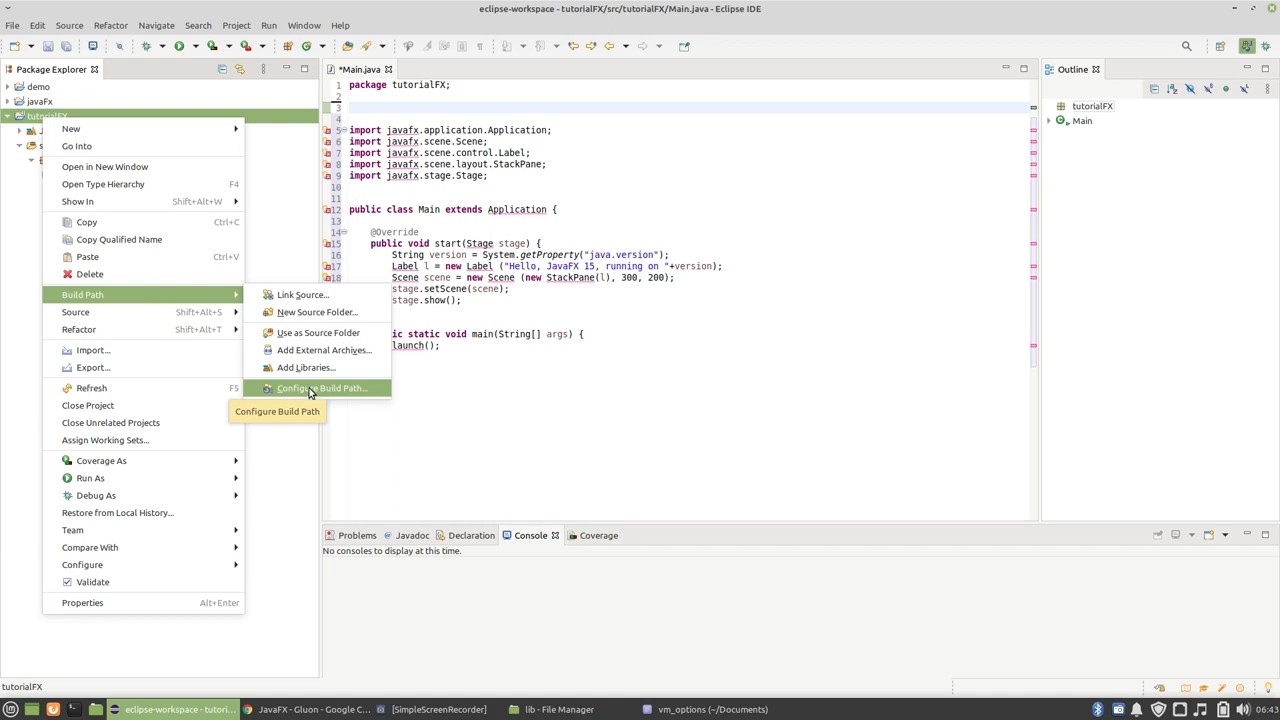
mouse_move(312, 378)
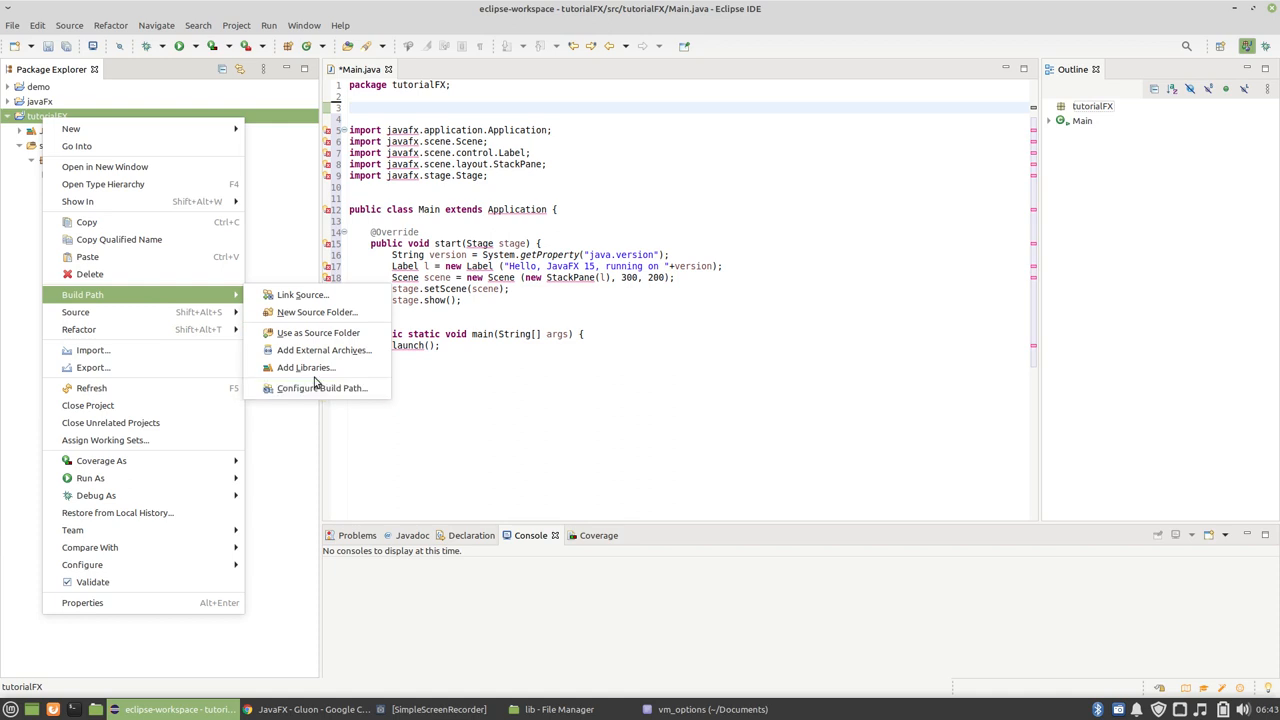
click(322, 388)
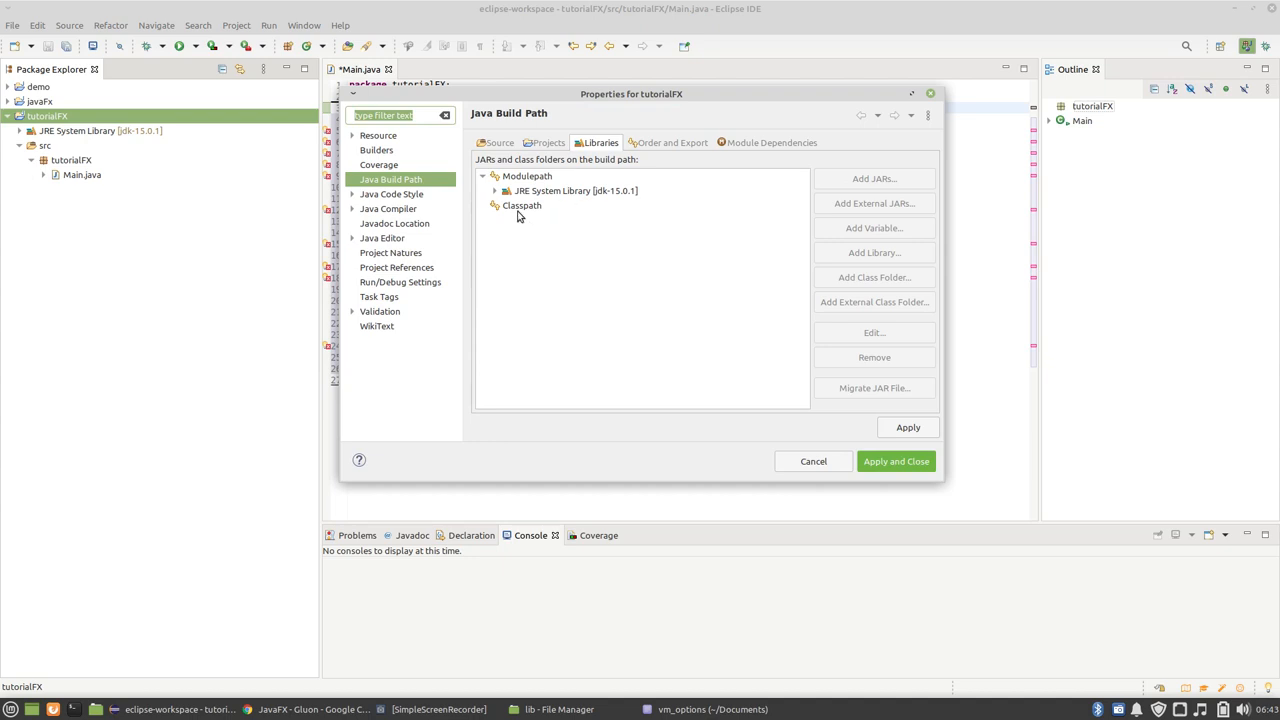
click(520, 204)
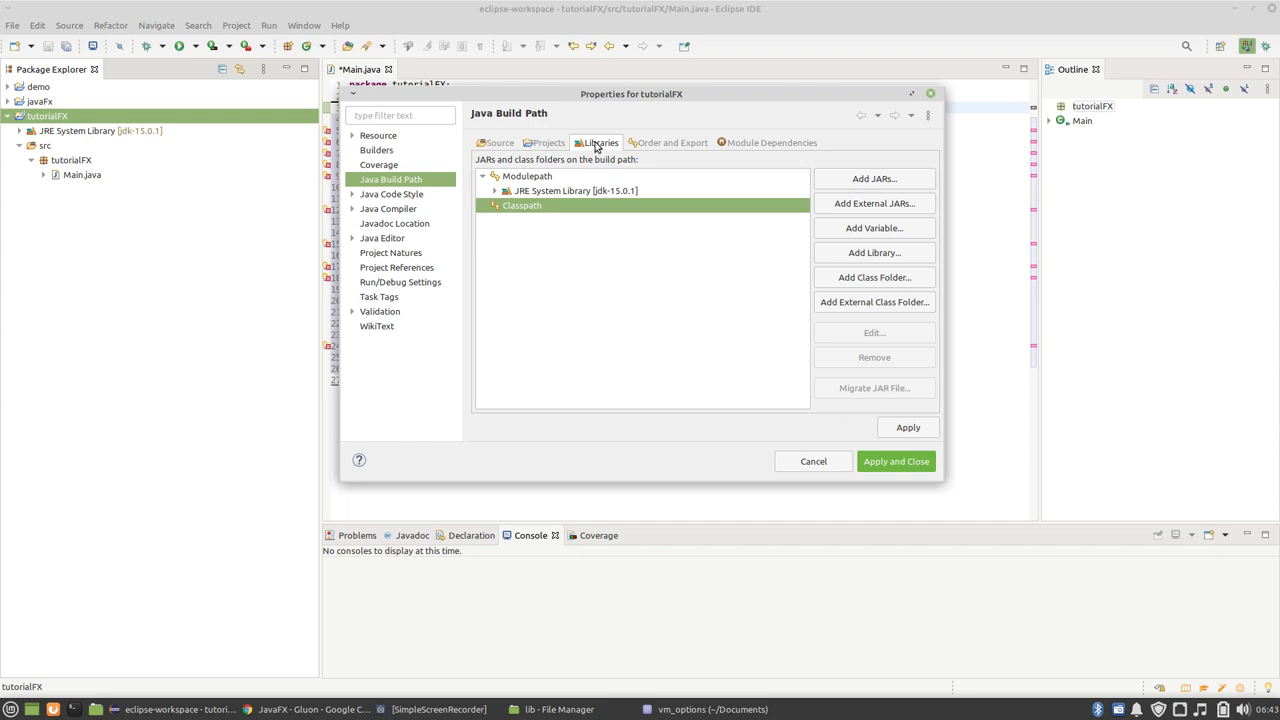
mouse_move(520, 212)
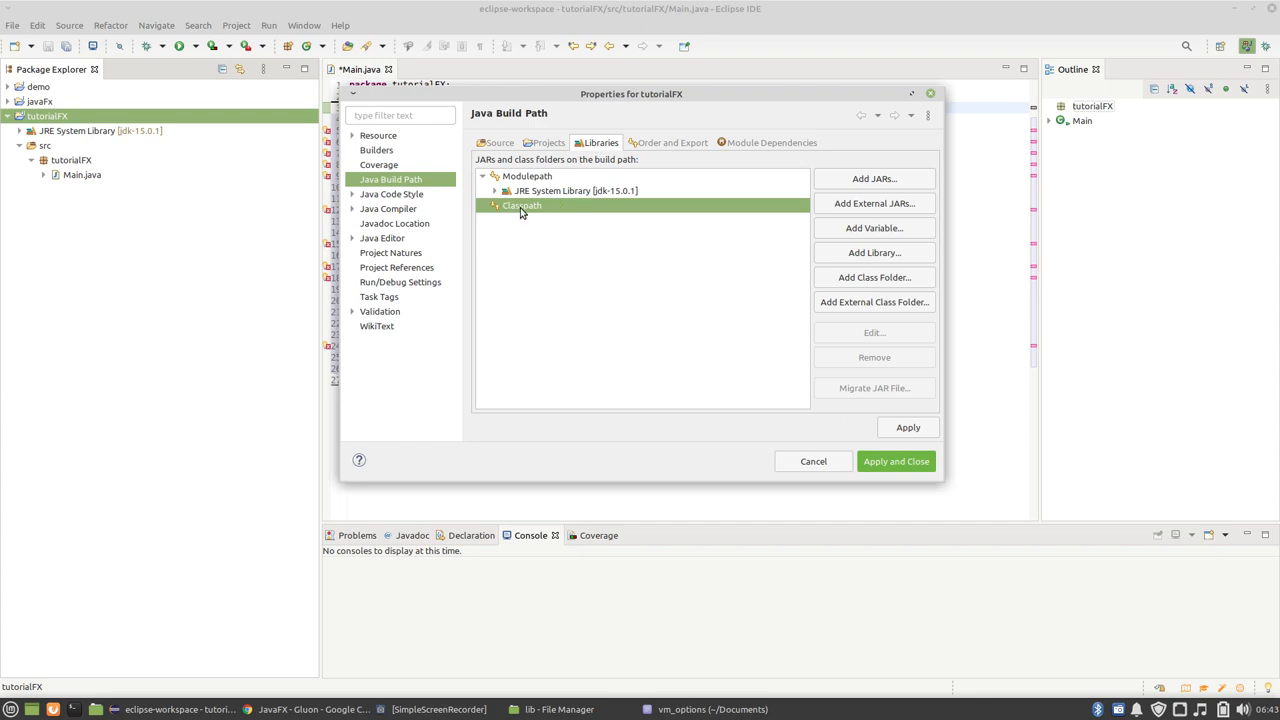
mouse_move(548, 208)
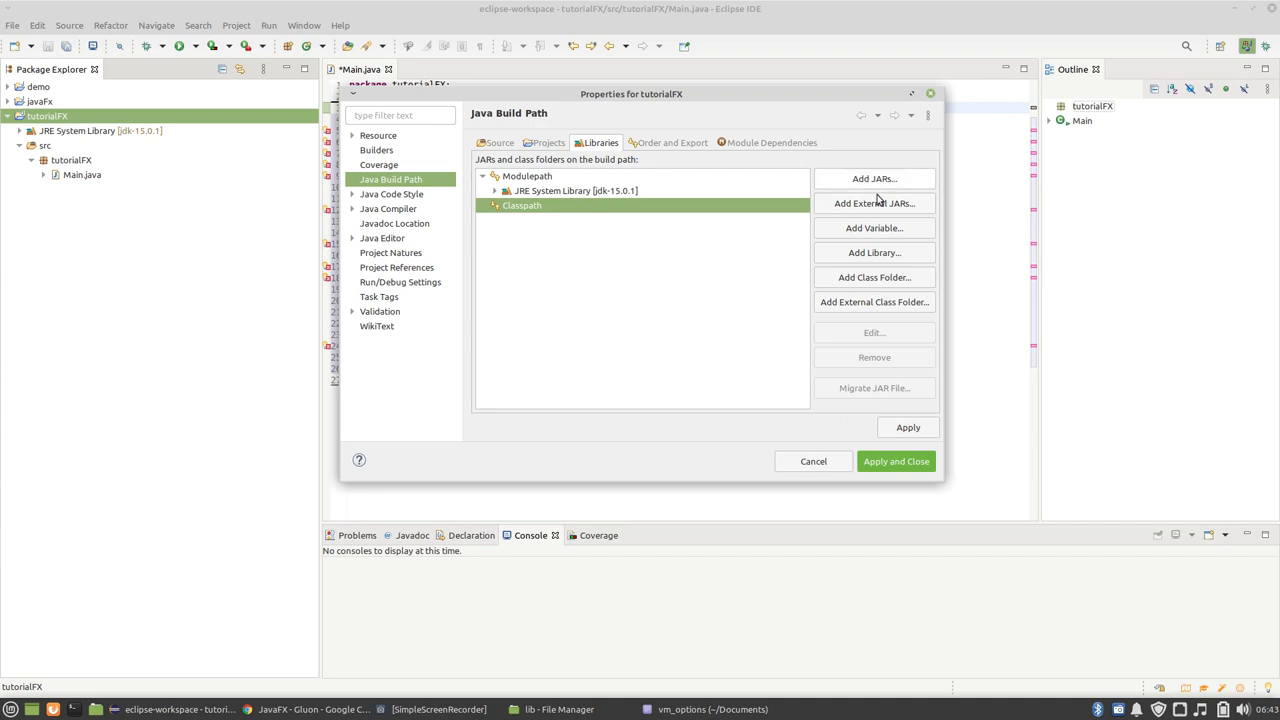
Step: Add the eight JavaFX jars from javafx-sdk-15.0.1/lib as external JARs and apply the classpath
click(872, 204)
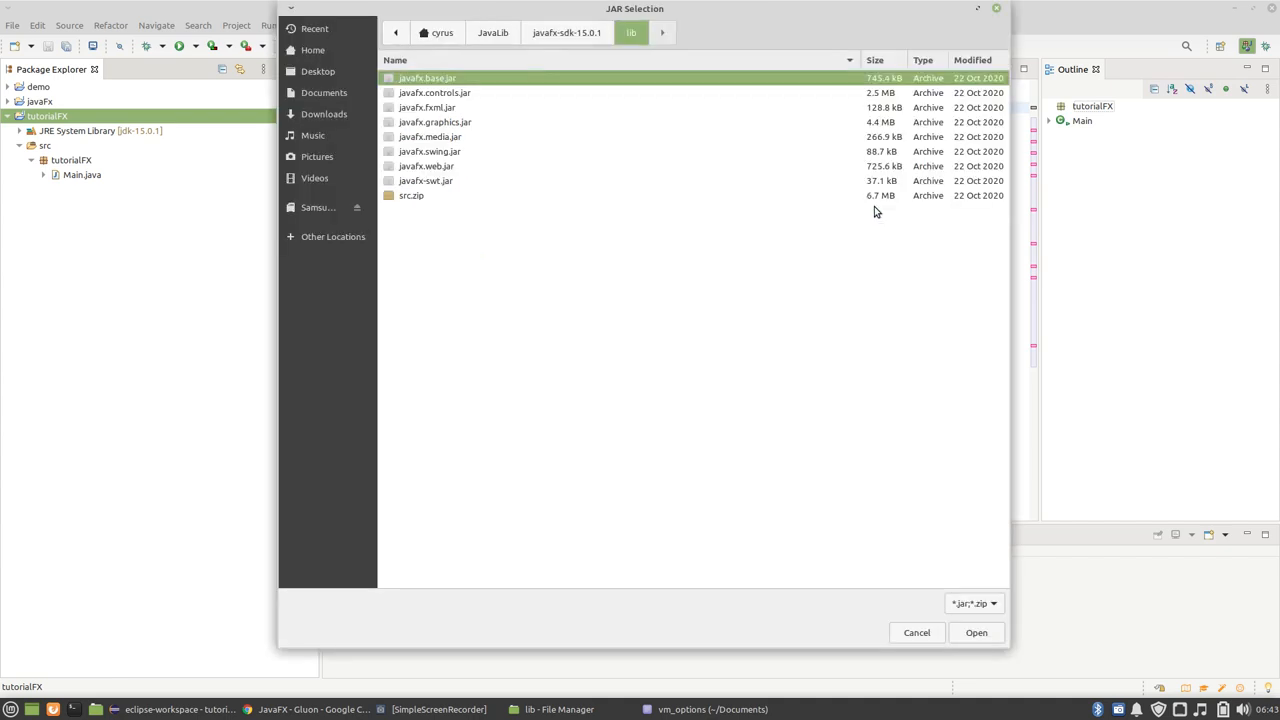
mouse_move(864, 224)
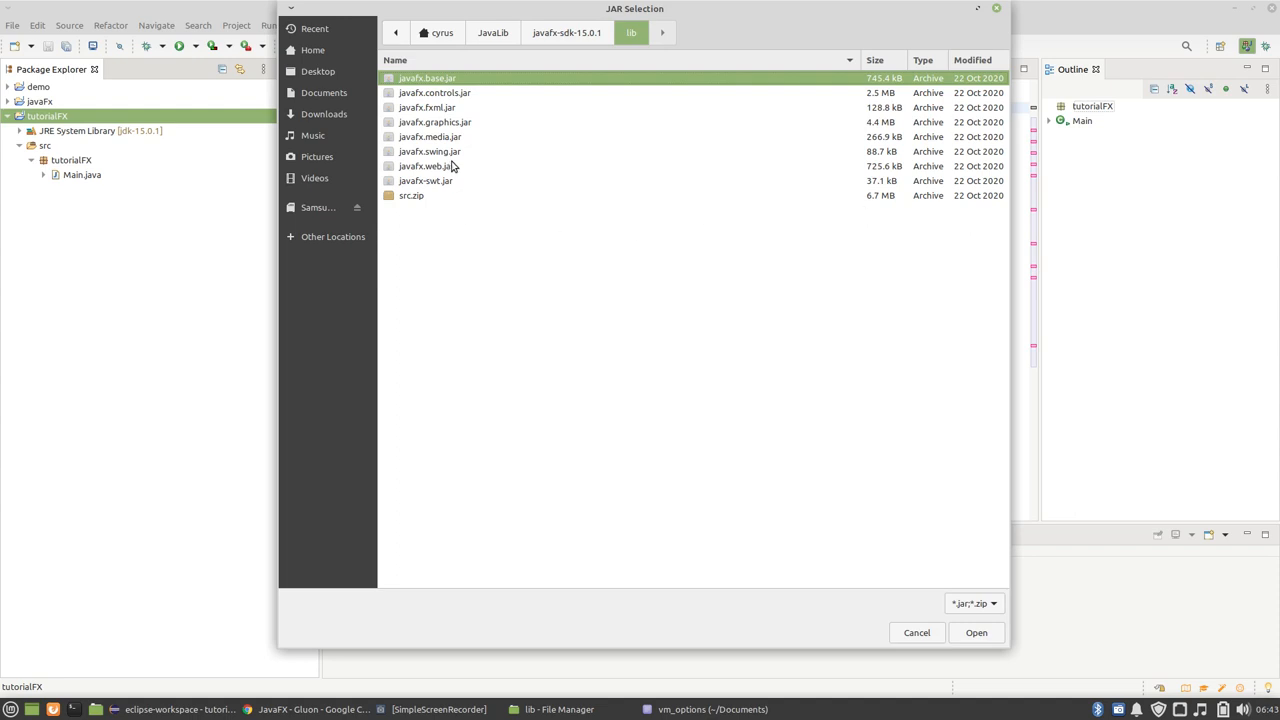
mouse_move(450, 170)
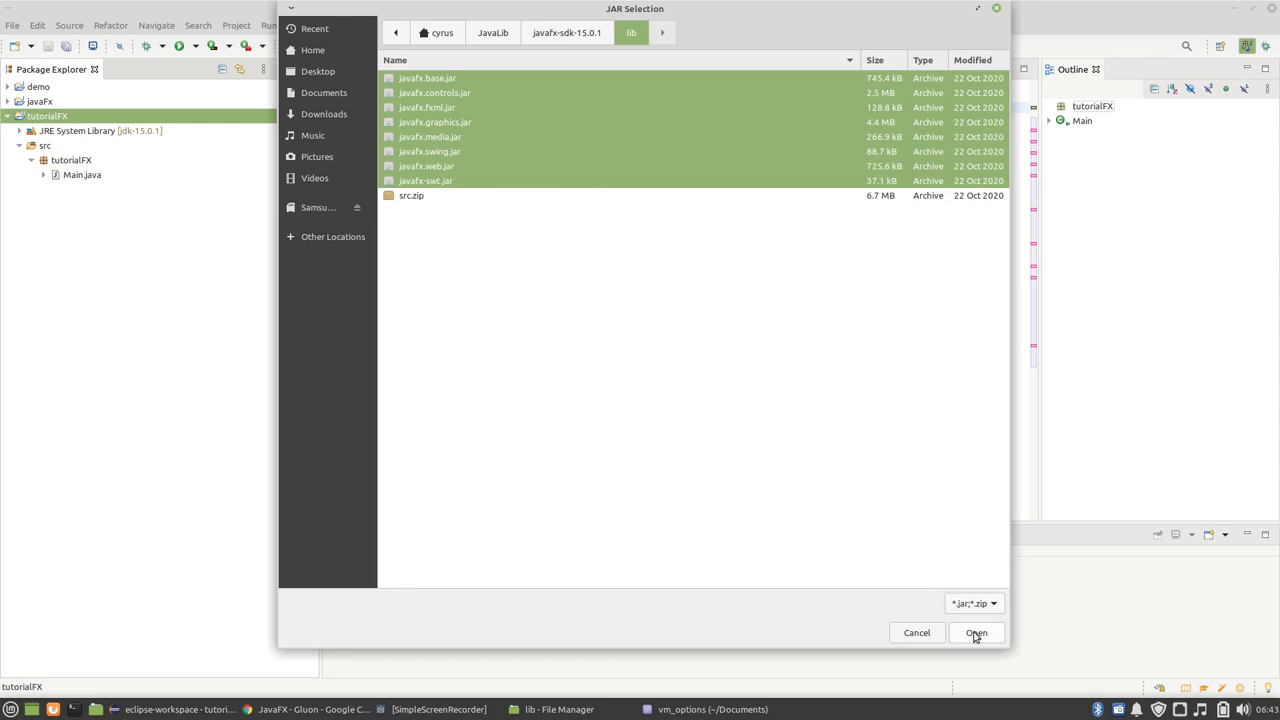
click(976, 632)
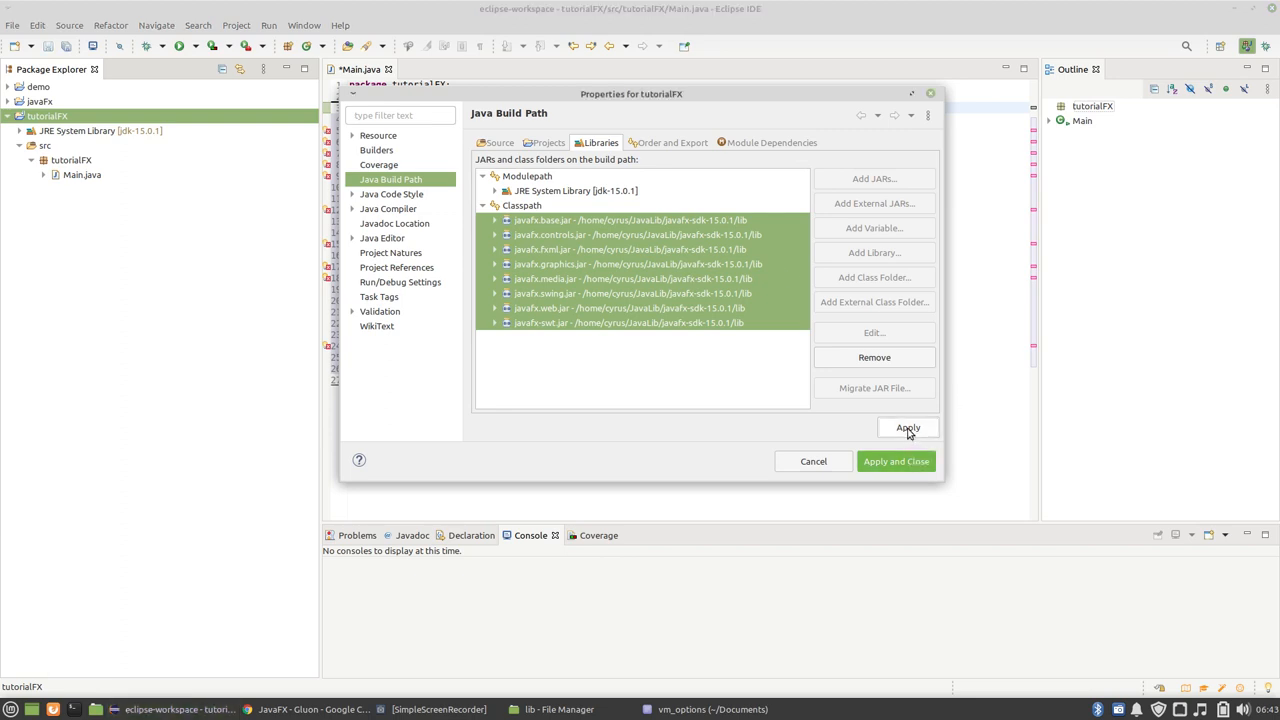
click(906, 428)
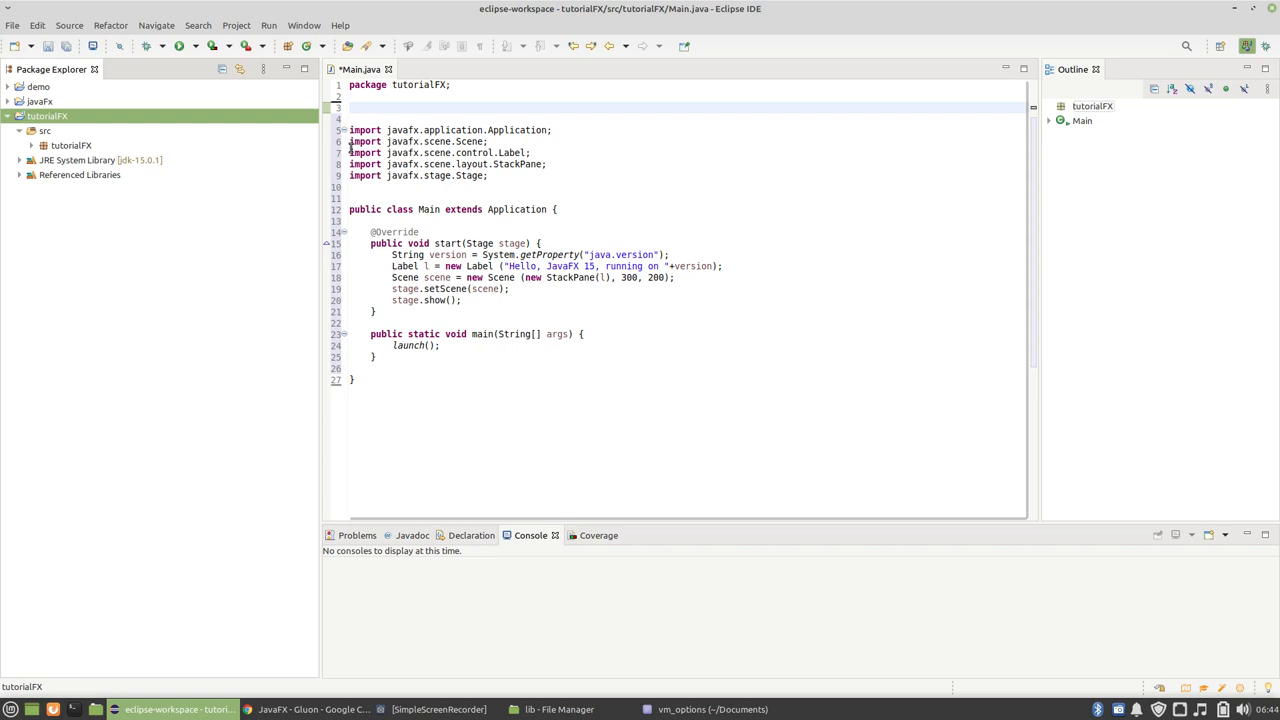
mouse_move(250, 216)
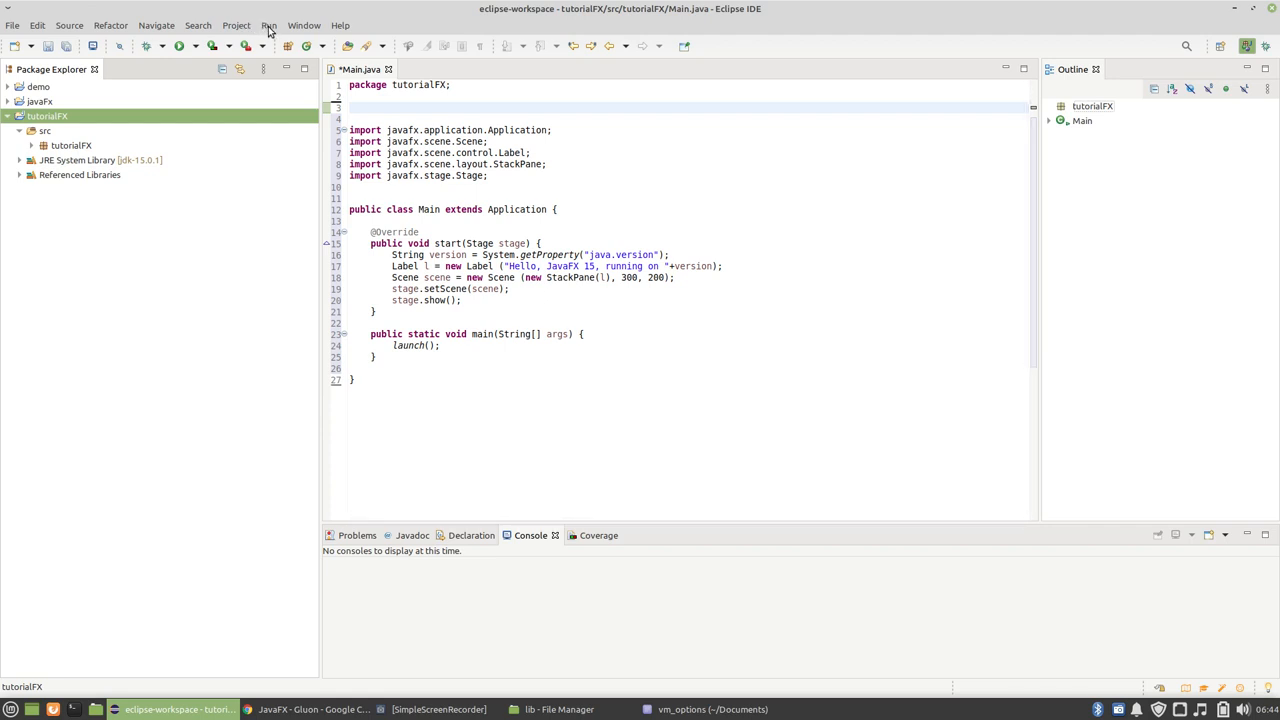
Step: Bring up Eclipse's Run menu to reach Run Configurations
click(268, 24)
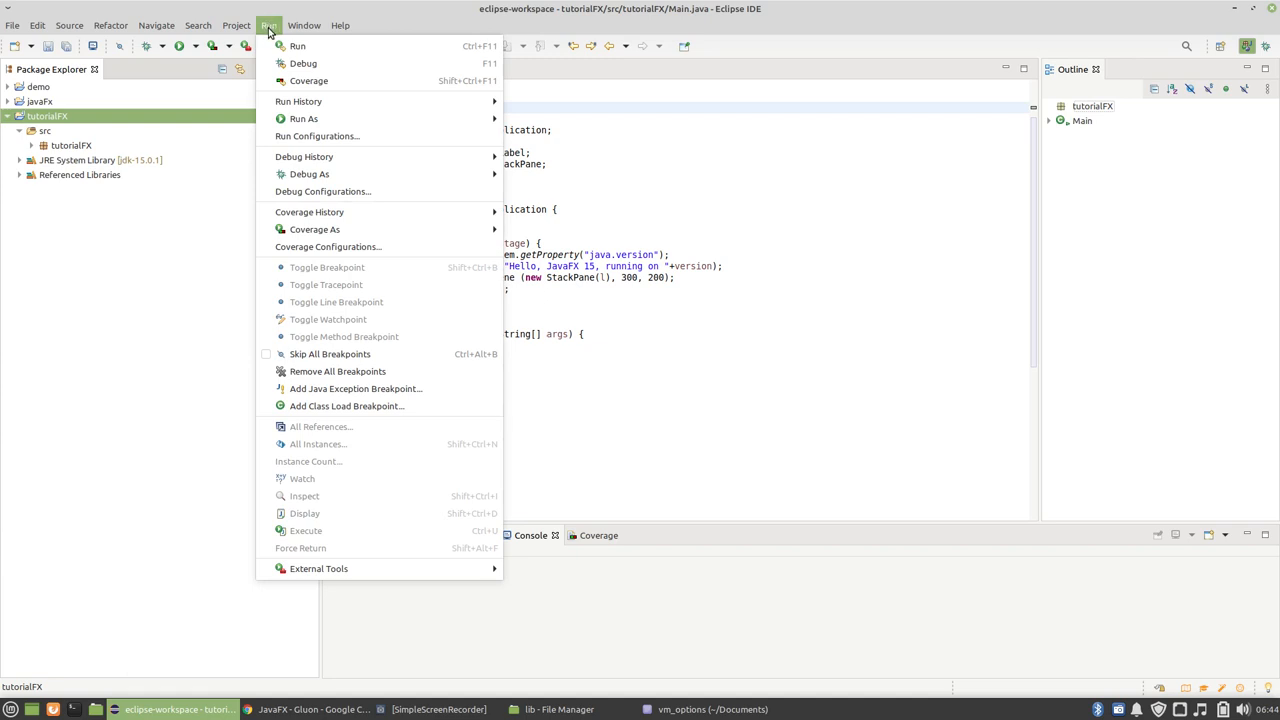
mouse_move(296, 46)
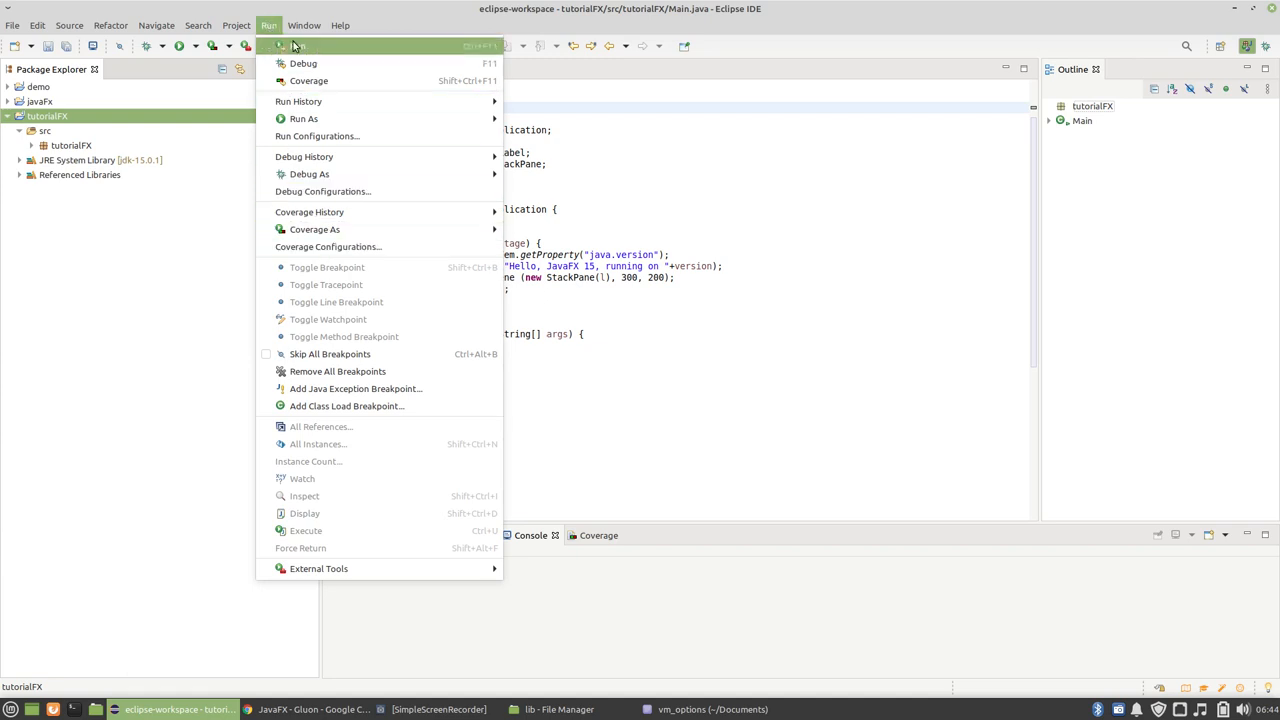
mouse_move(304, 62)
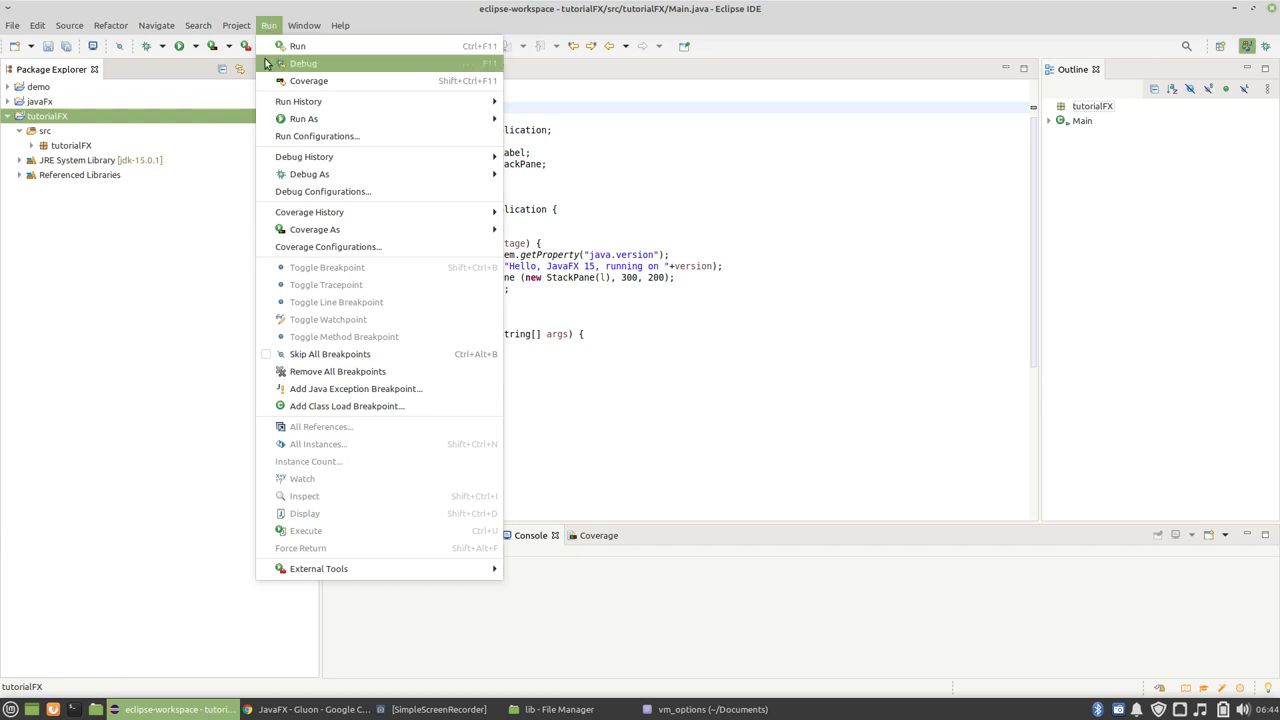
mouse_move(316, 136)
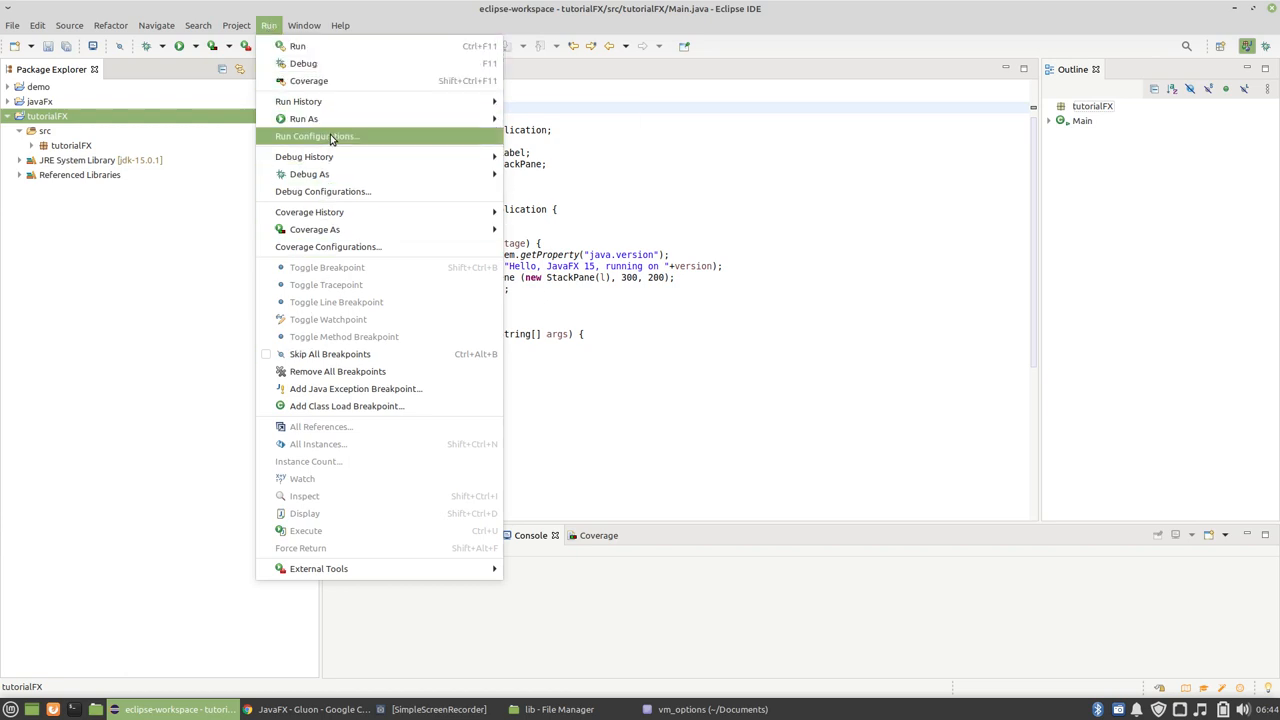
Step: Clear the VM arguments of the Main (3) run configuration in Run Configurations
click(316, 136)
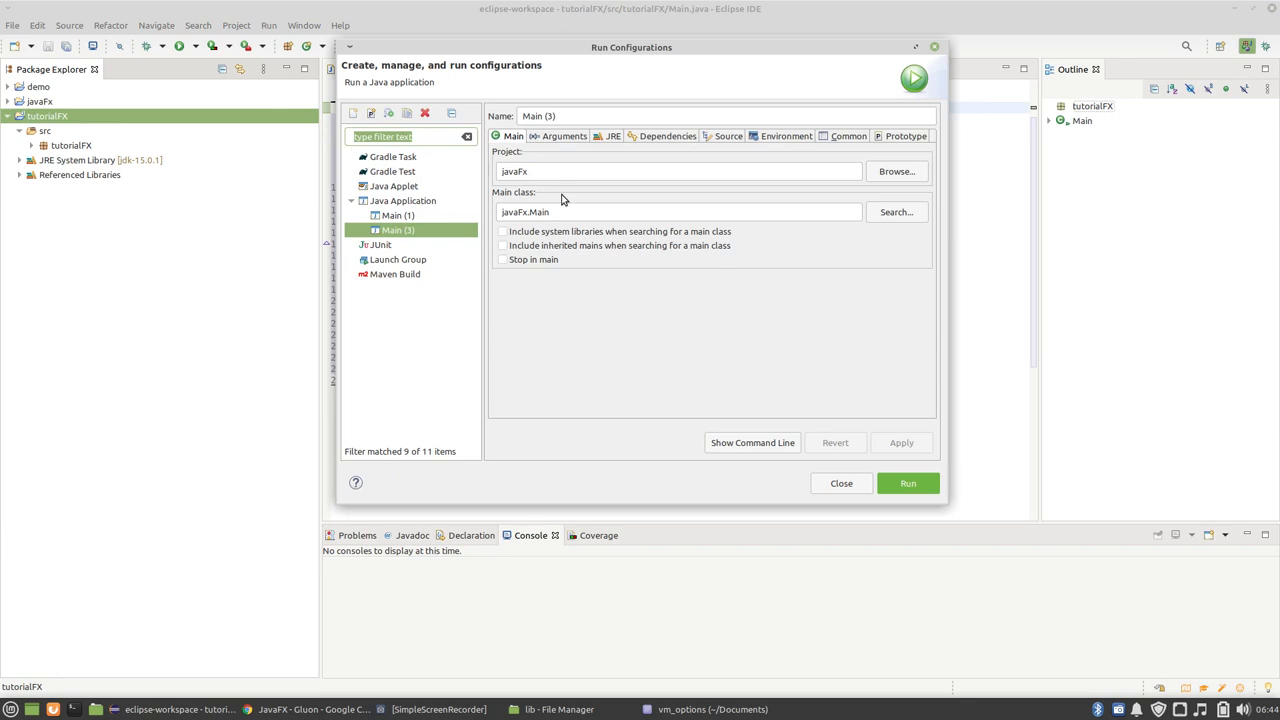
mouse_move(560, 200)
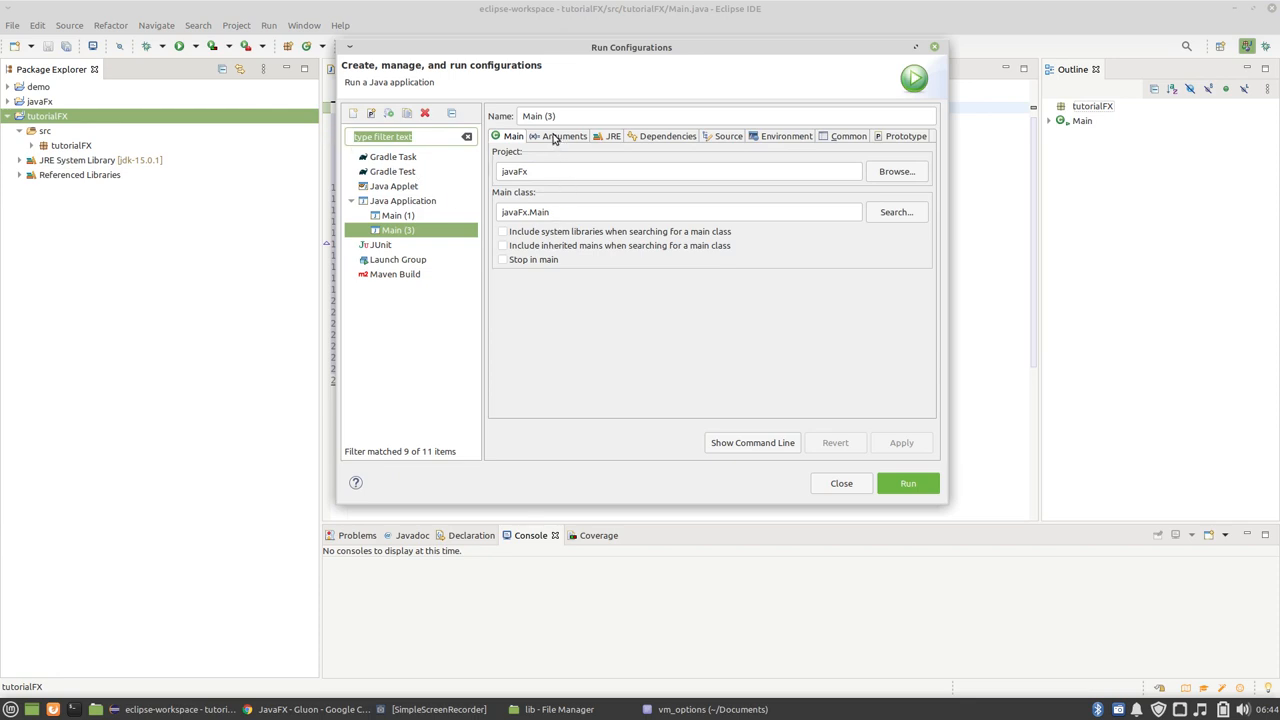
click(564, 136)
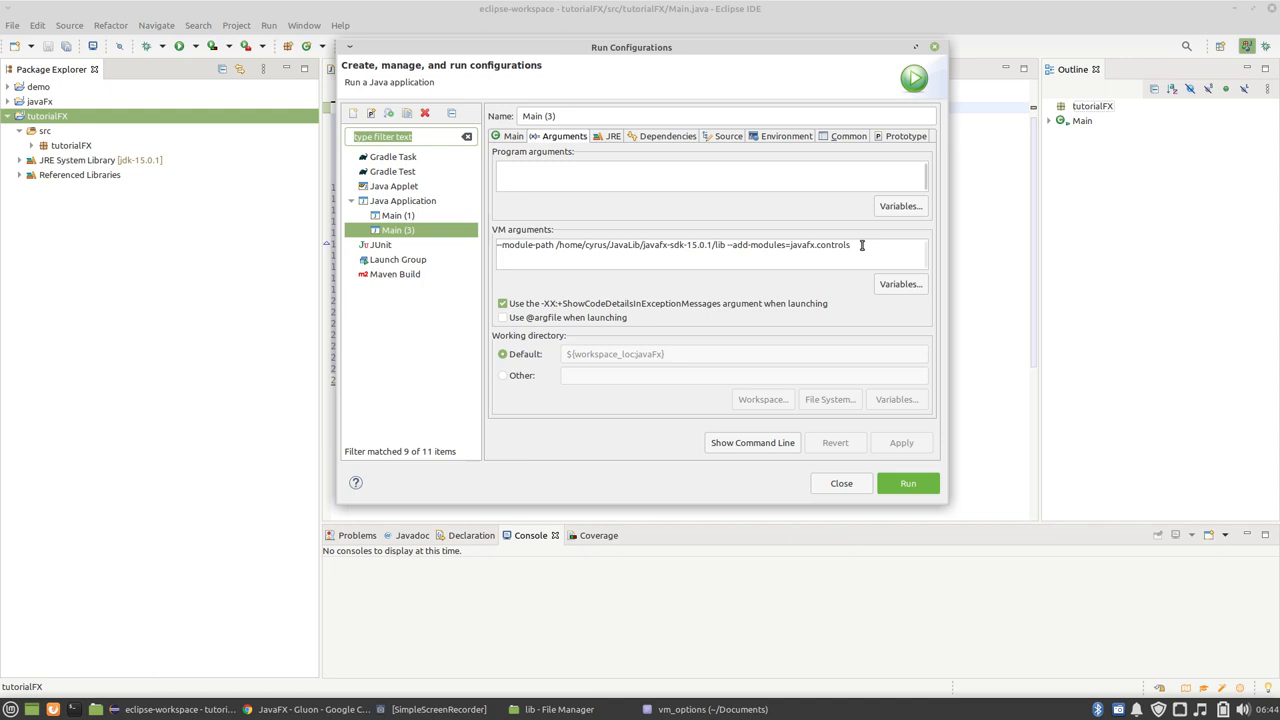
triple_click(680, 244)
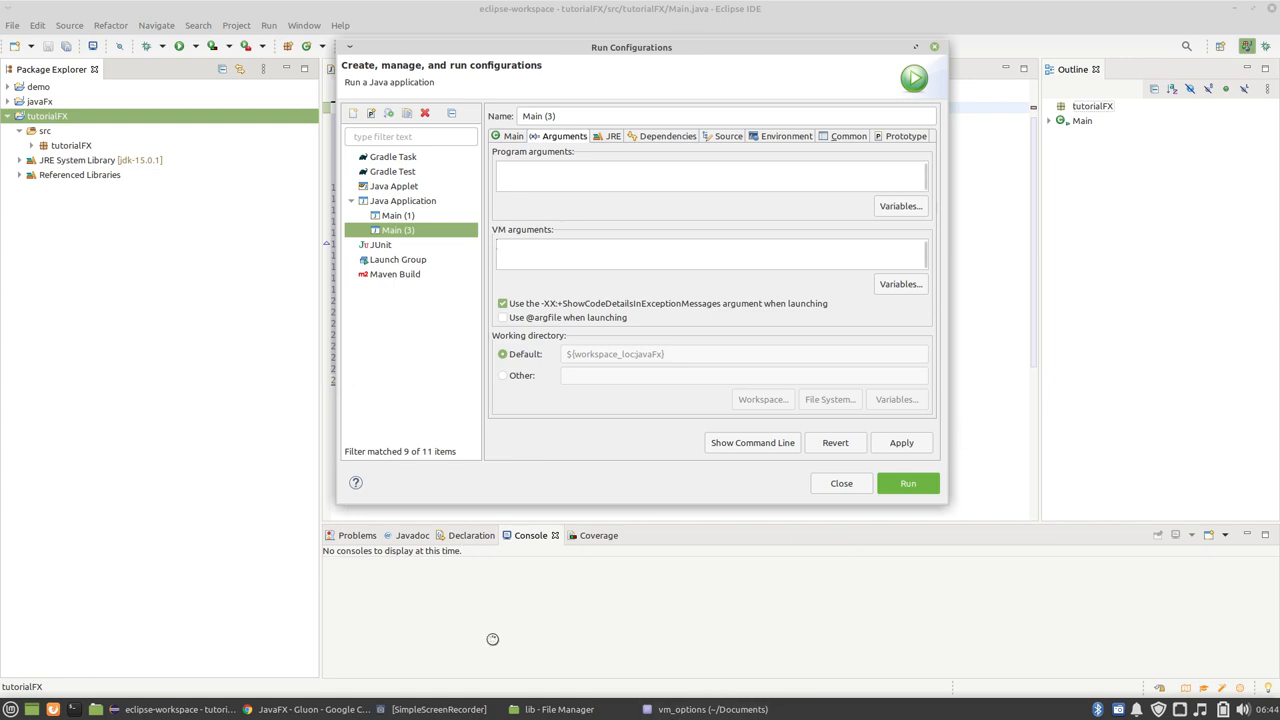
click(708, 708)
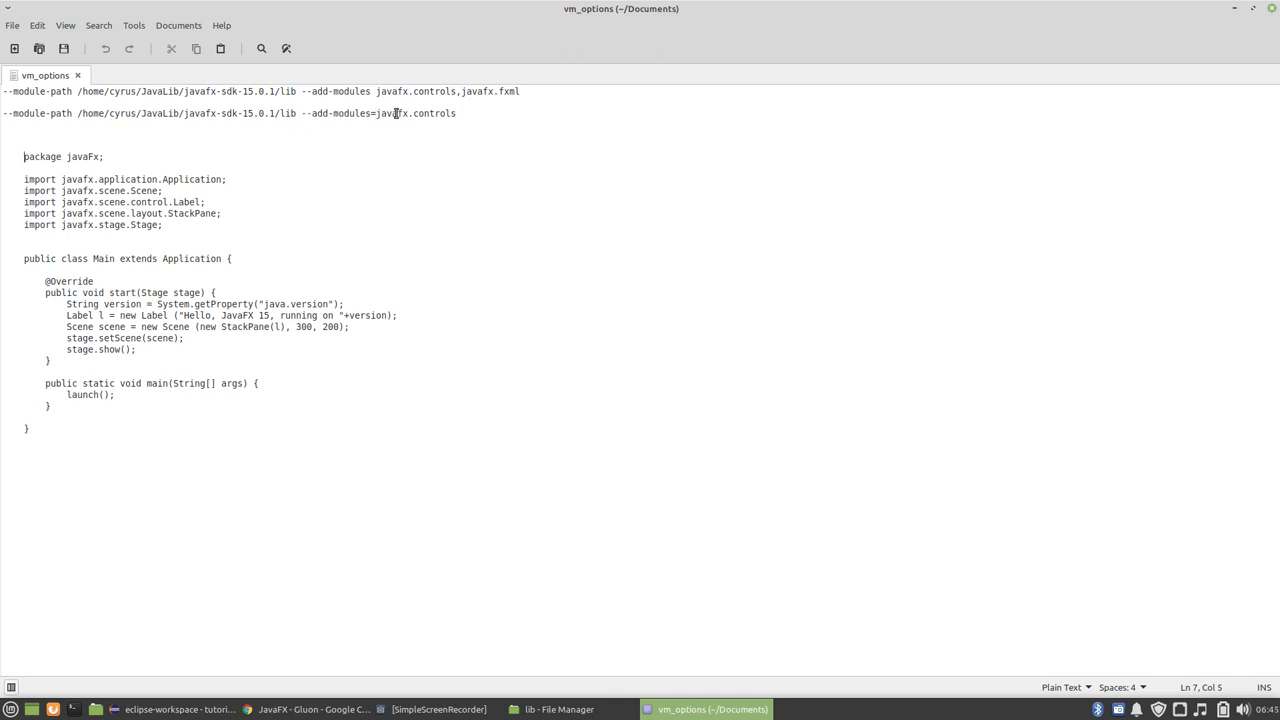
mouse_move(462, 112)
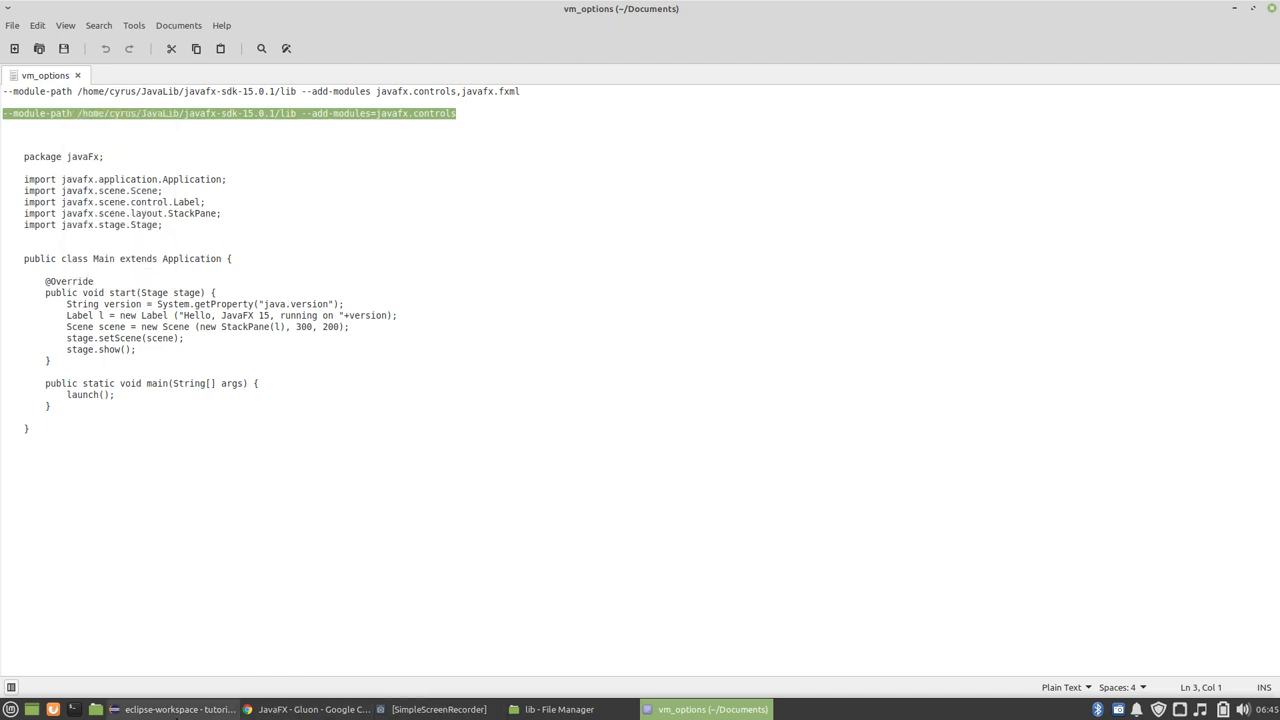
Step: Paste the javafx.controls --module-path VM arguments into Main (3), apply, and run Main
right_click(710, 252)
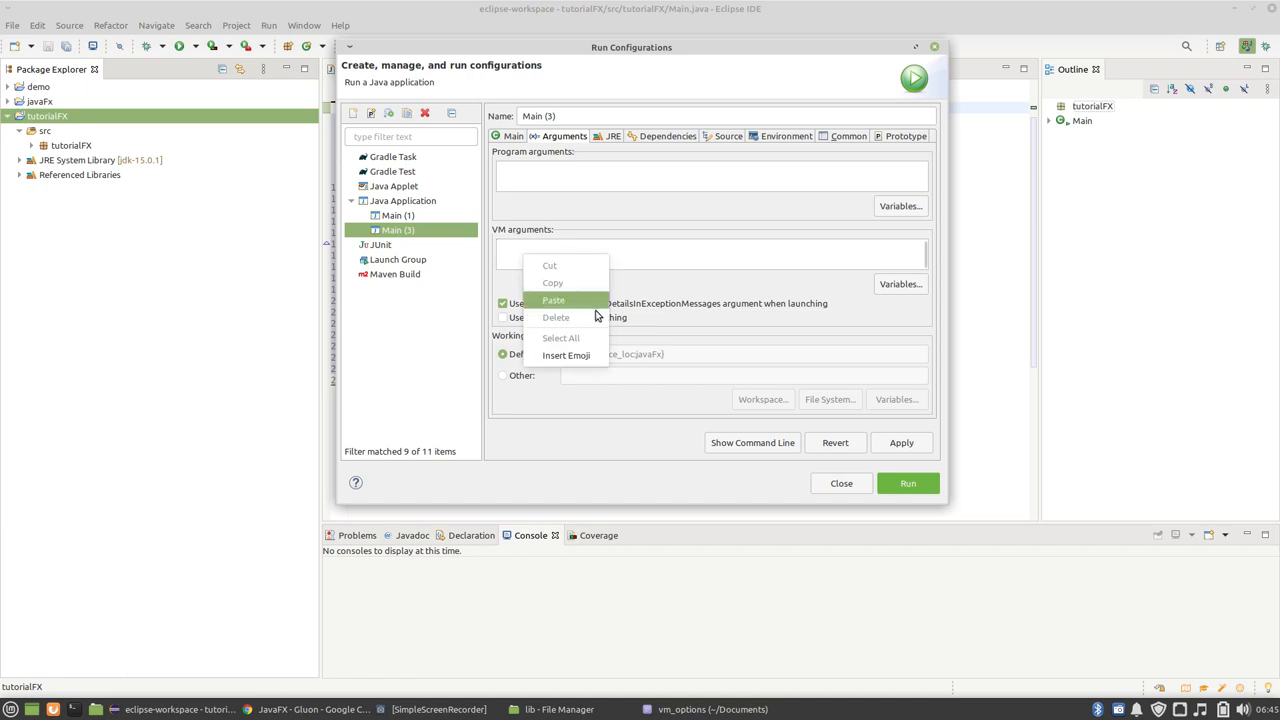
click(552, 300)
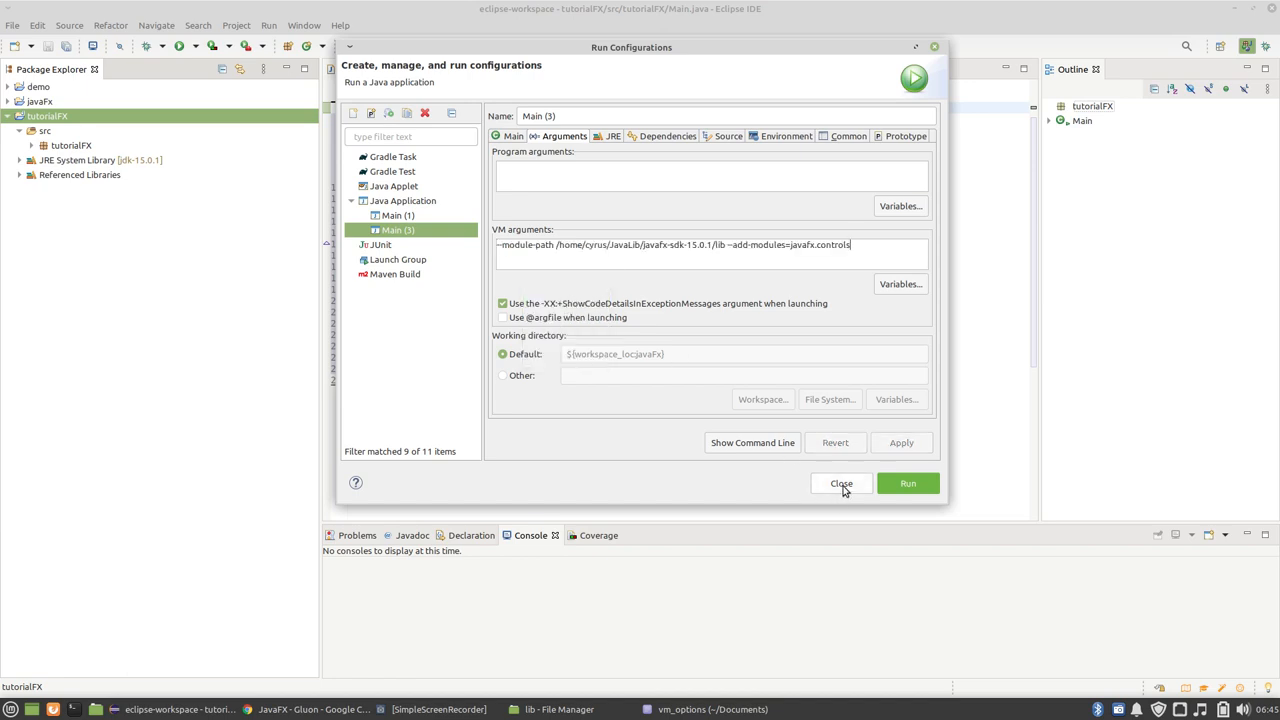
mouse_move(664, 288)
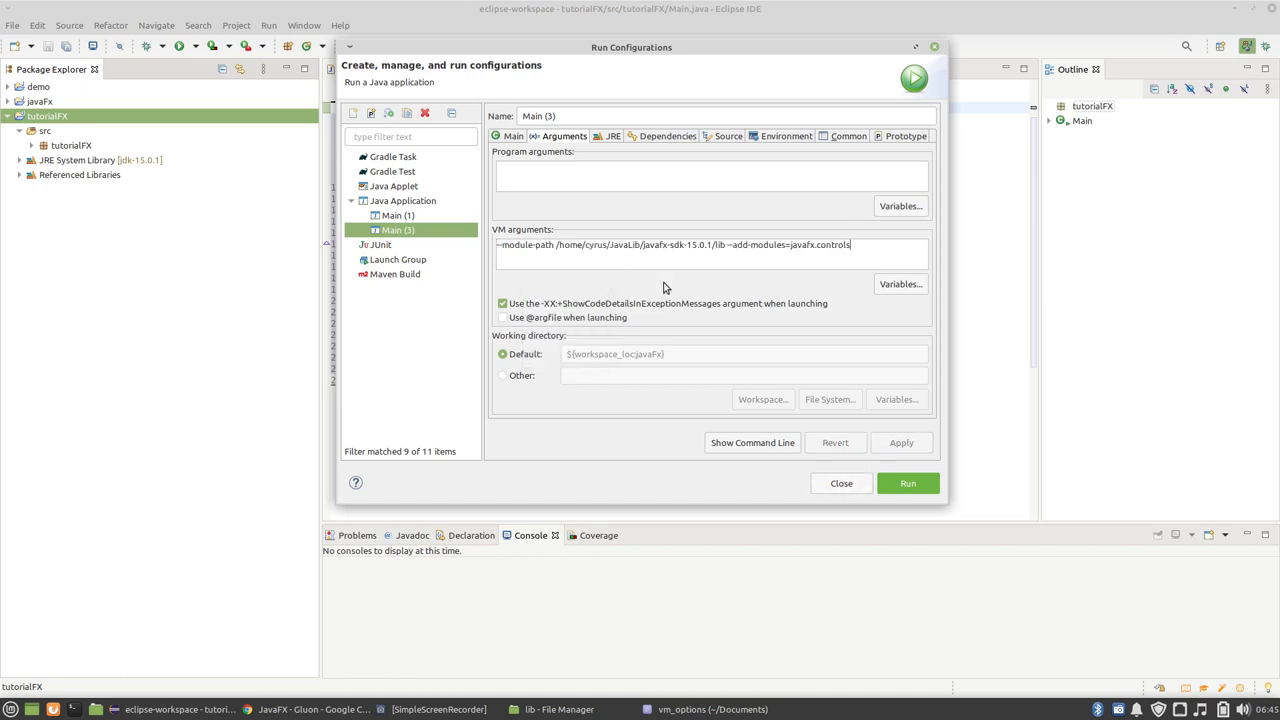
click(900, 442)
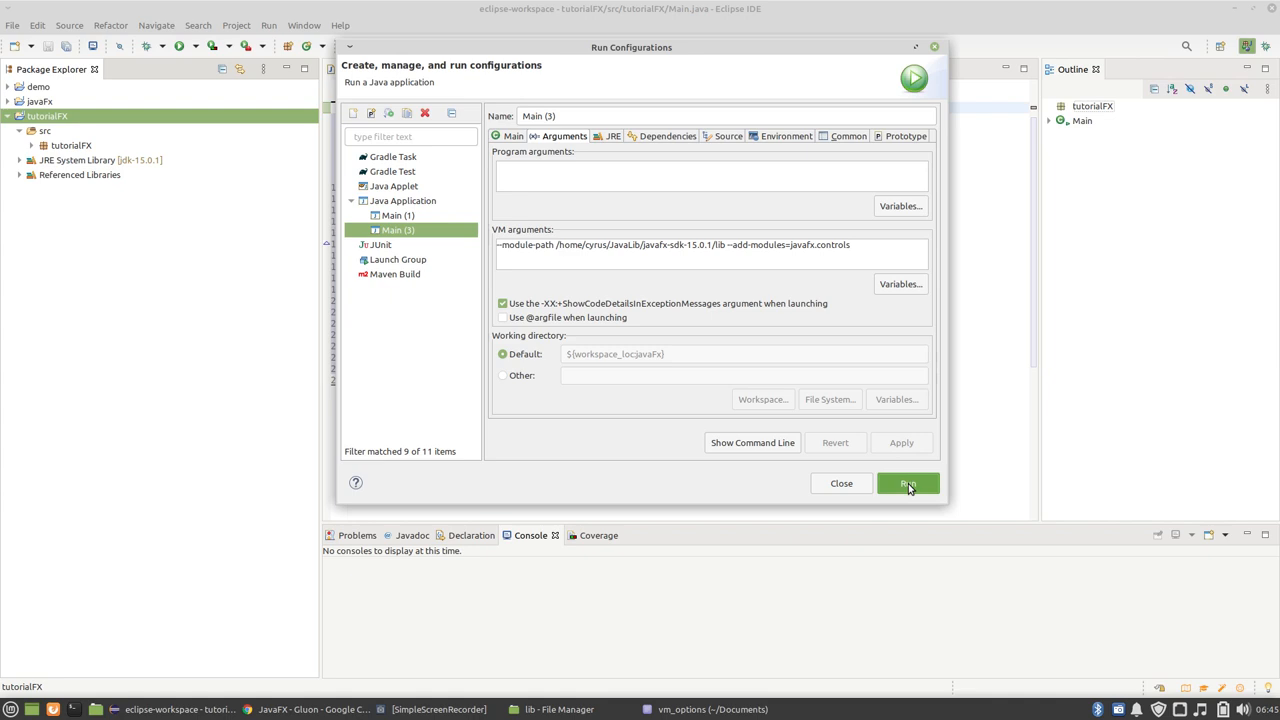
click(906, 482)
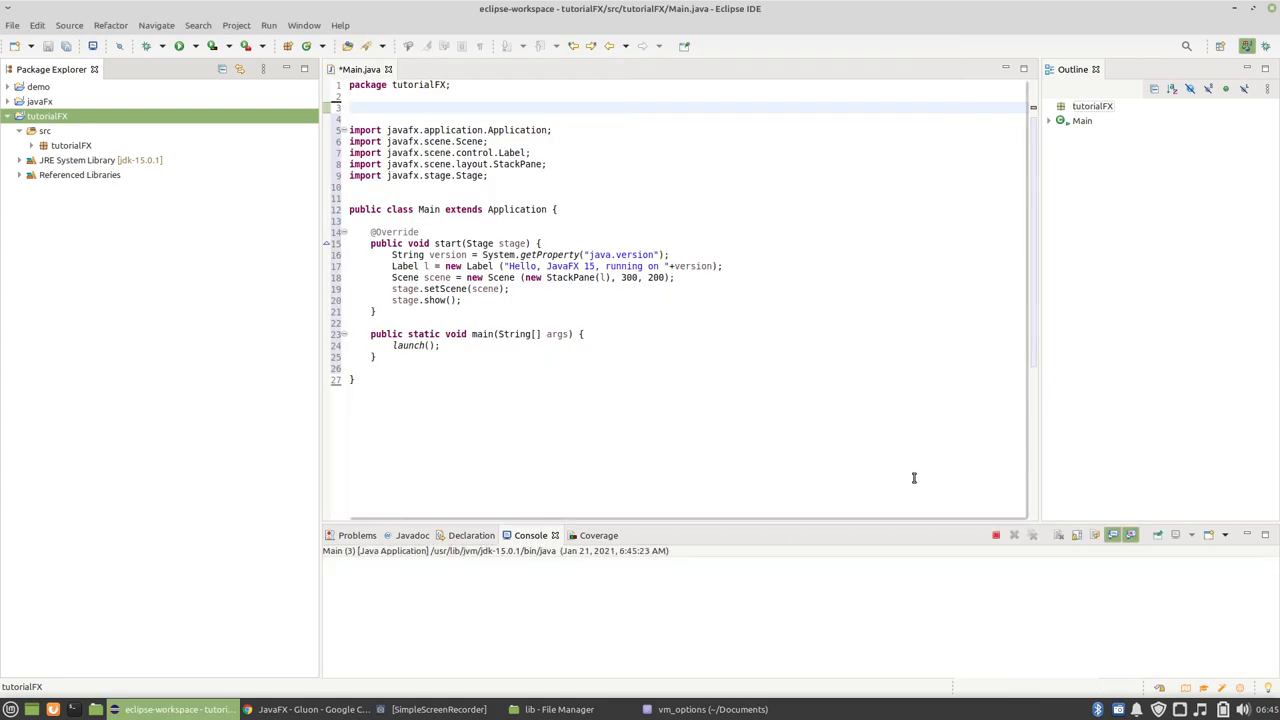
mouse_move(448, 140)
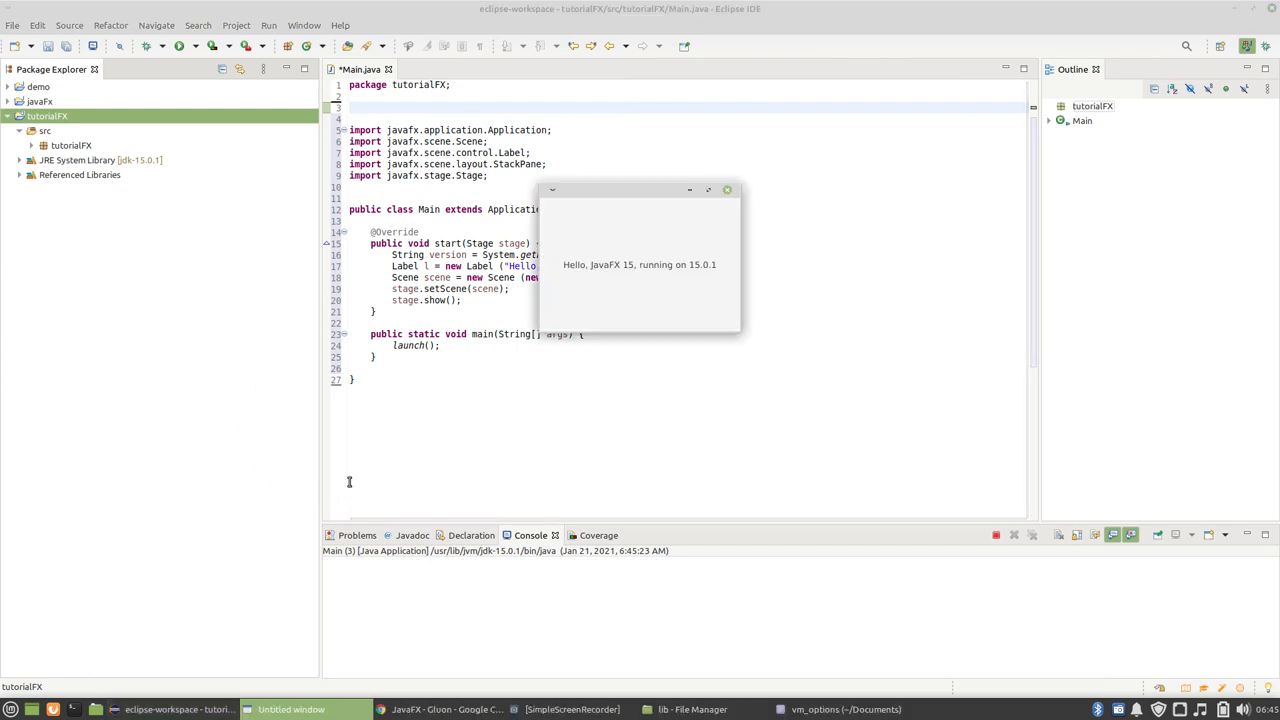
mouse_move(612, 288)
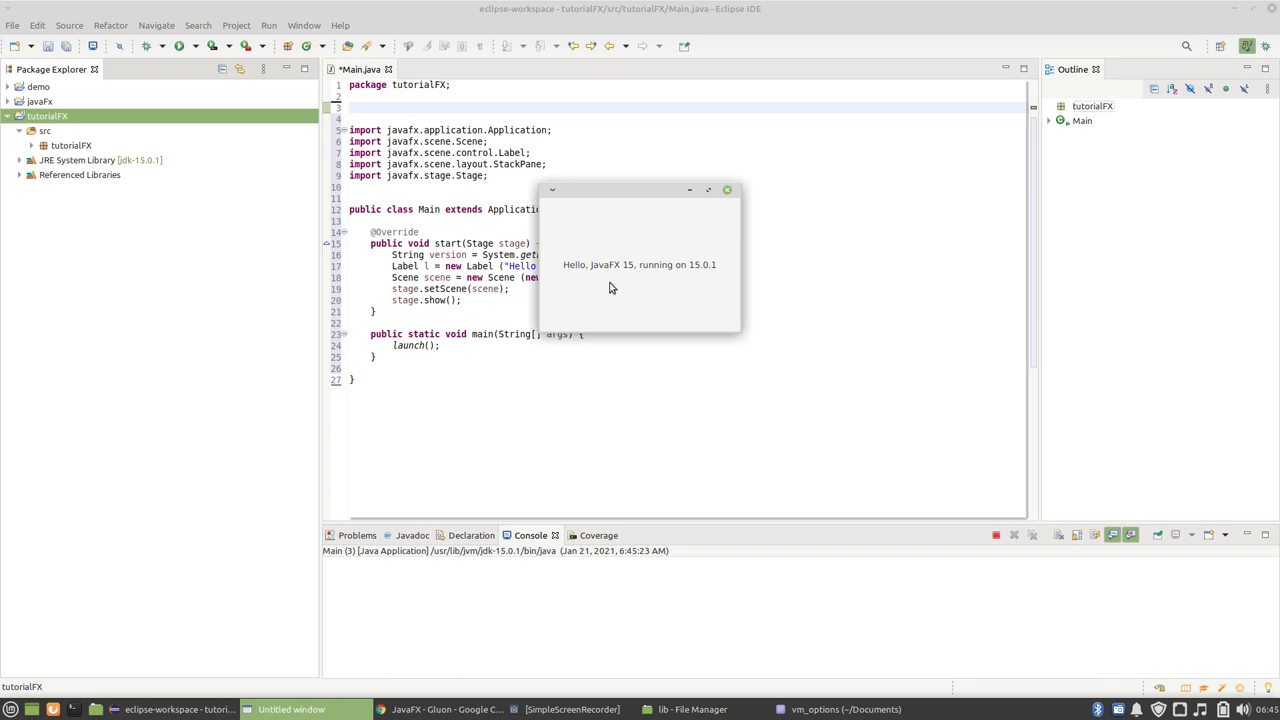
mouse_move(620, 276)
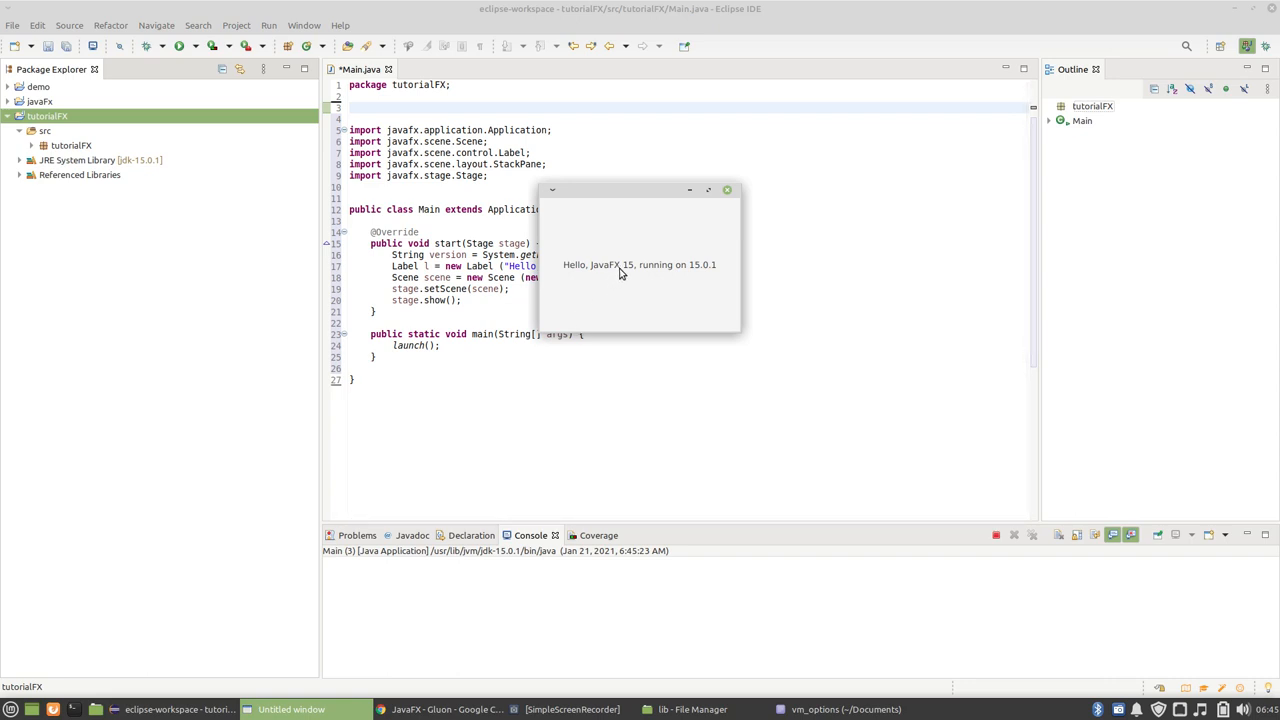
mouse_move(636, 274)
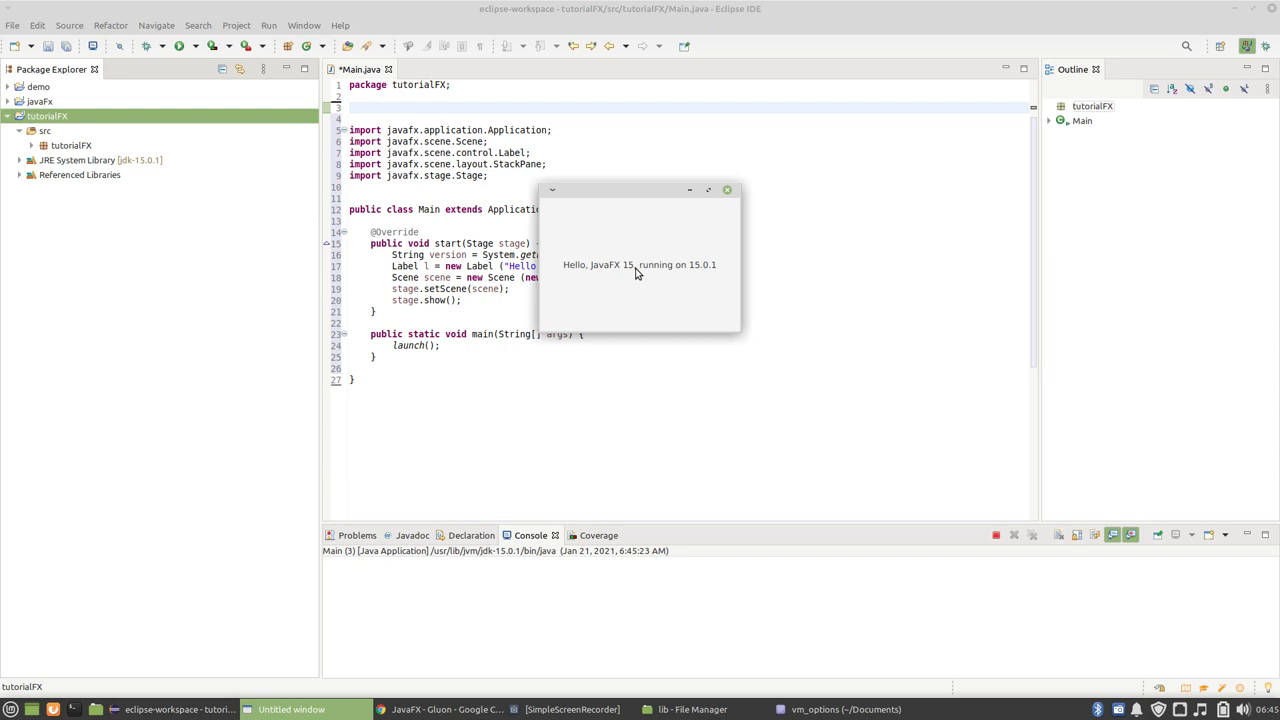
mouse_move(672, 238)
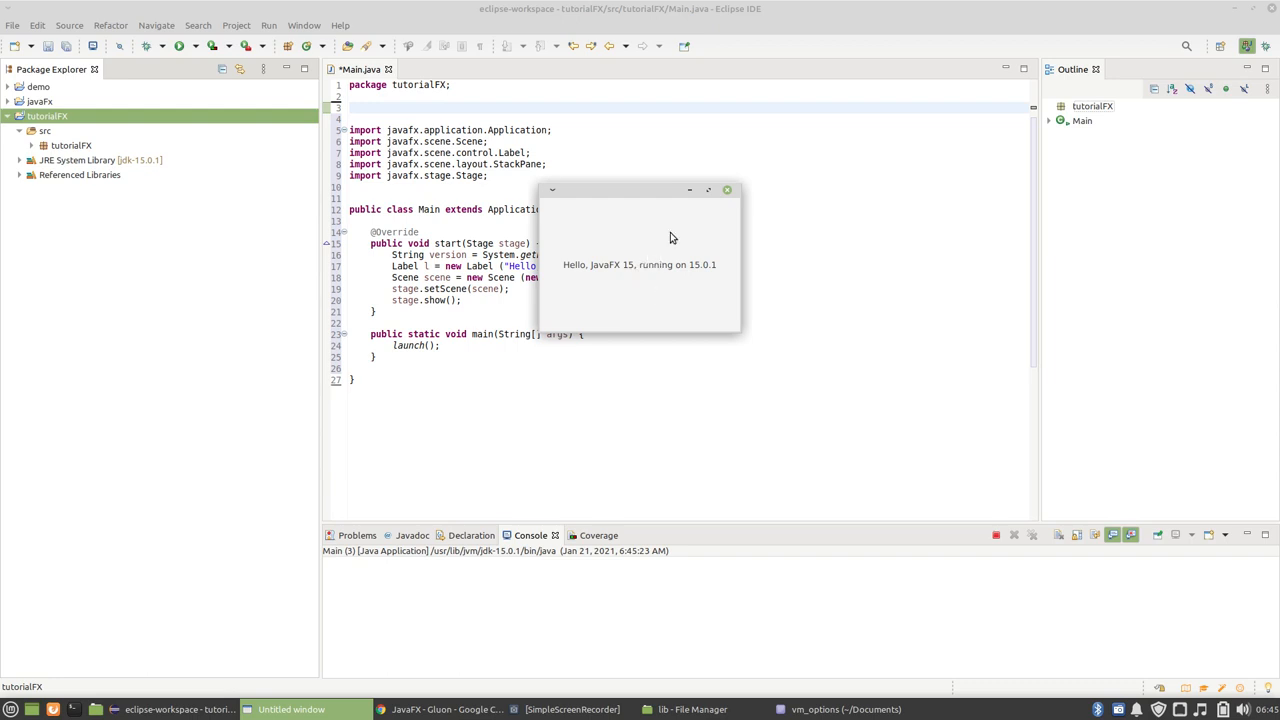